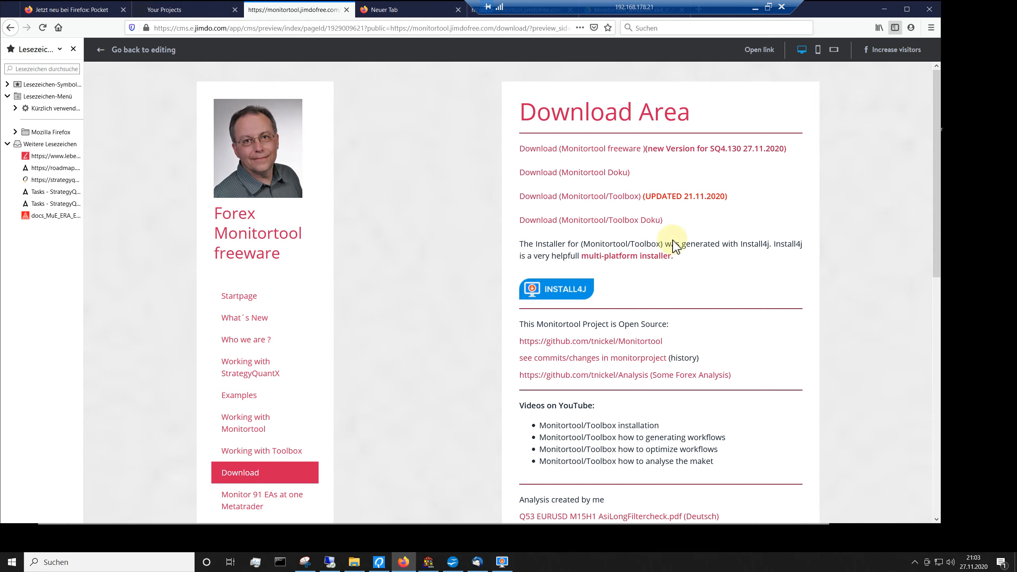
mouse_move(681, 245)
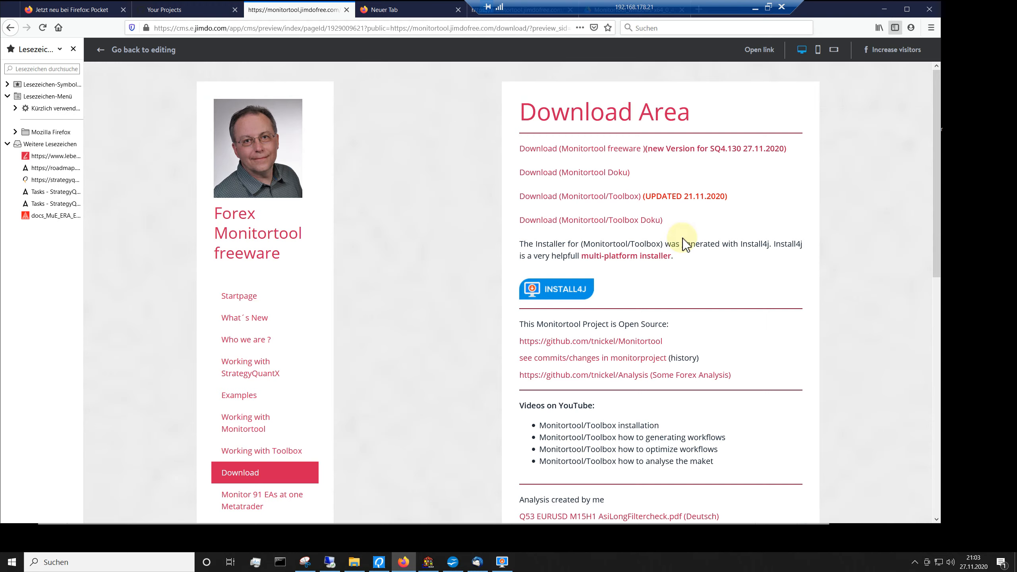
mouse_move(653, 249)
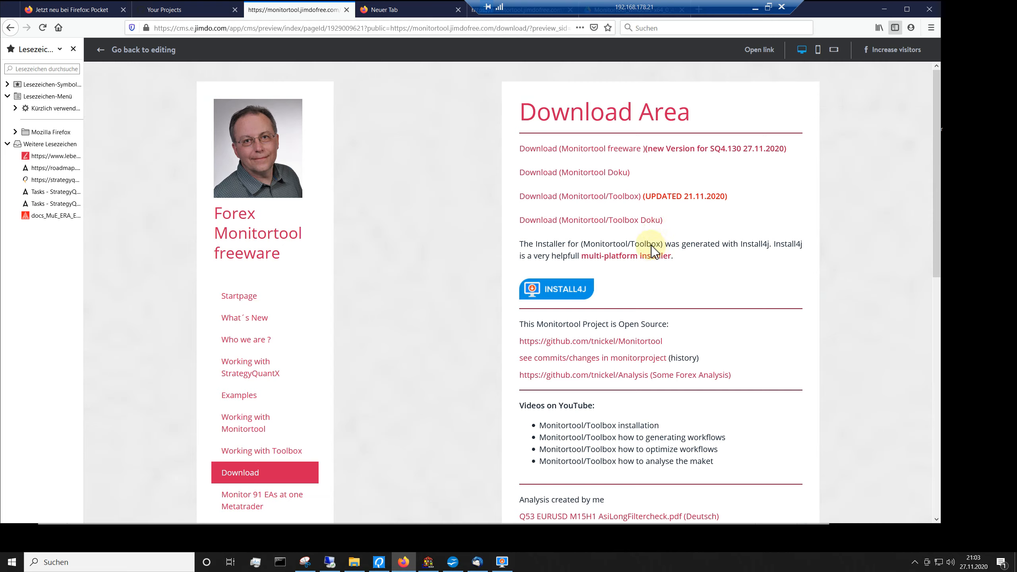
mouse_move(668, 226)
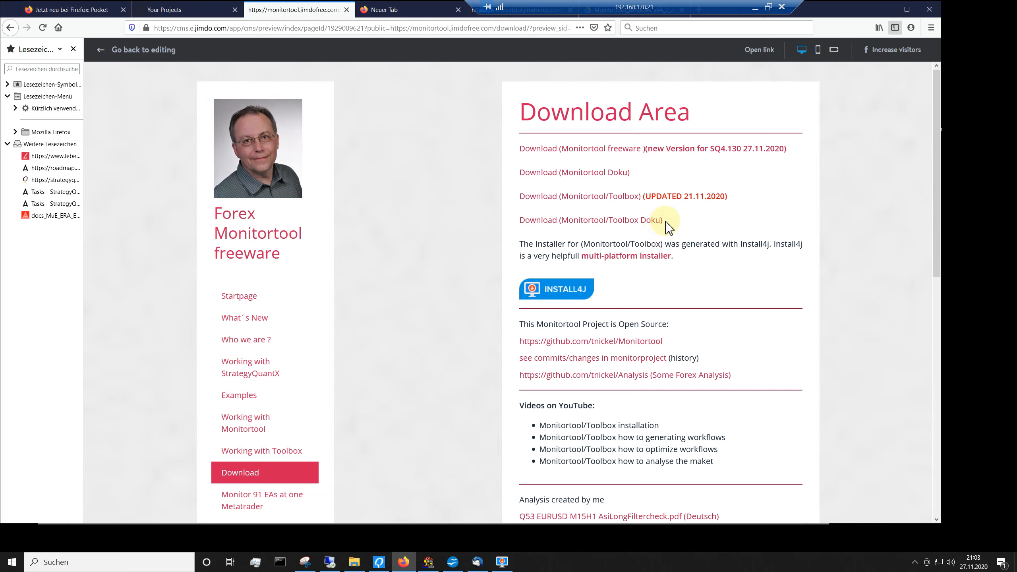
mouse_move(671, 174)
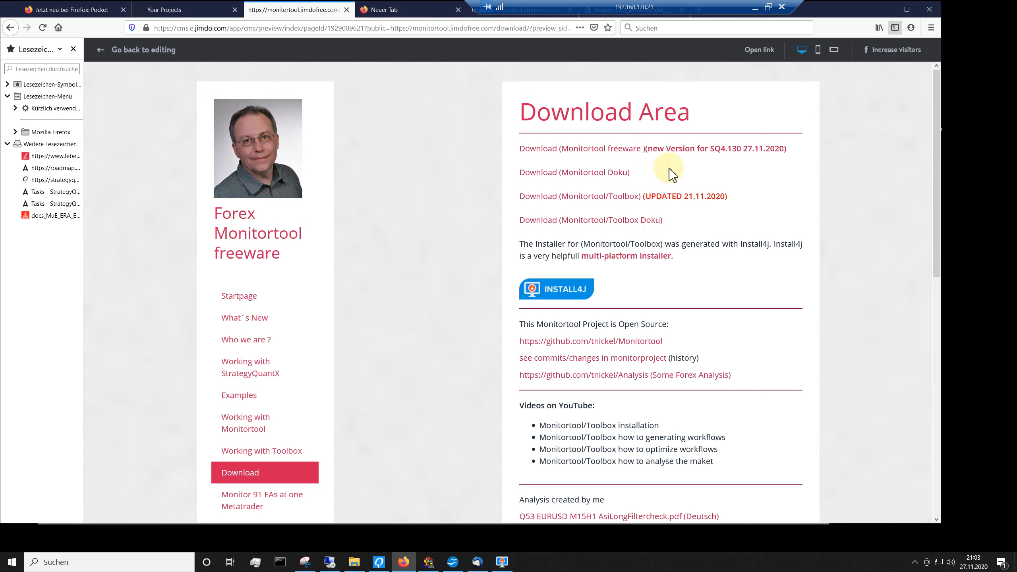
mouse_move(666, 158)
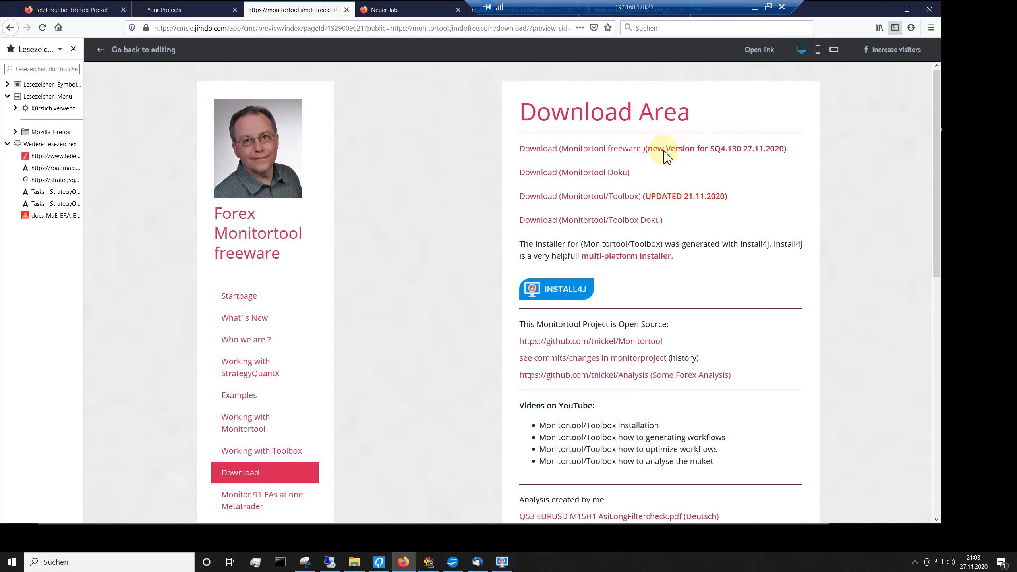
mouse_move(725, 158)
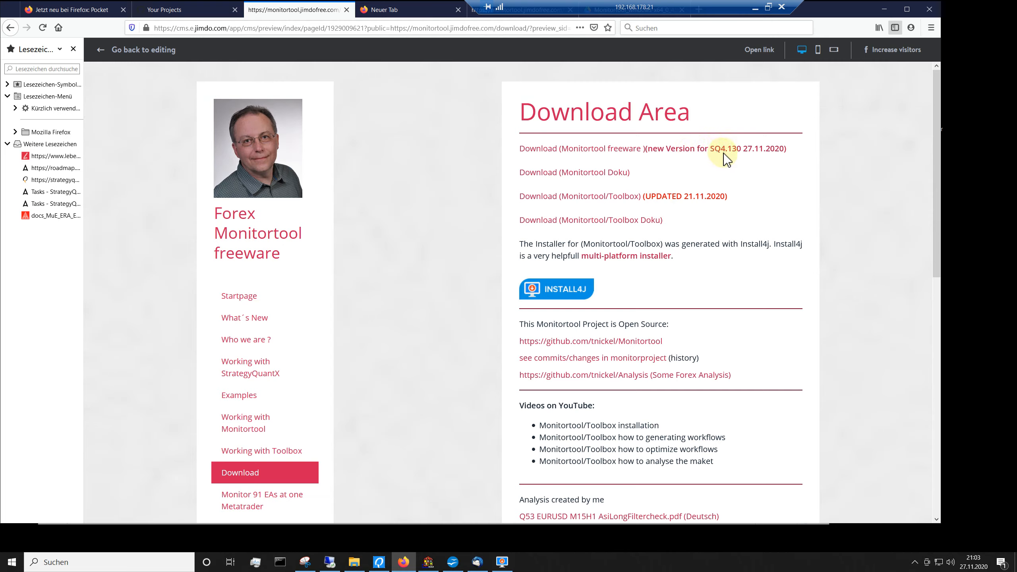
mouse_move(741, 157)
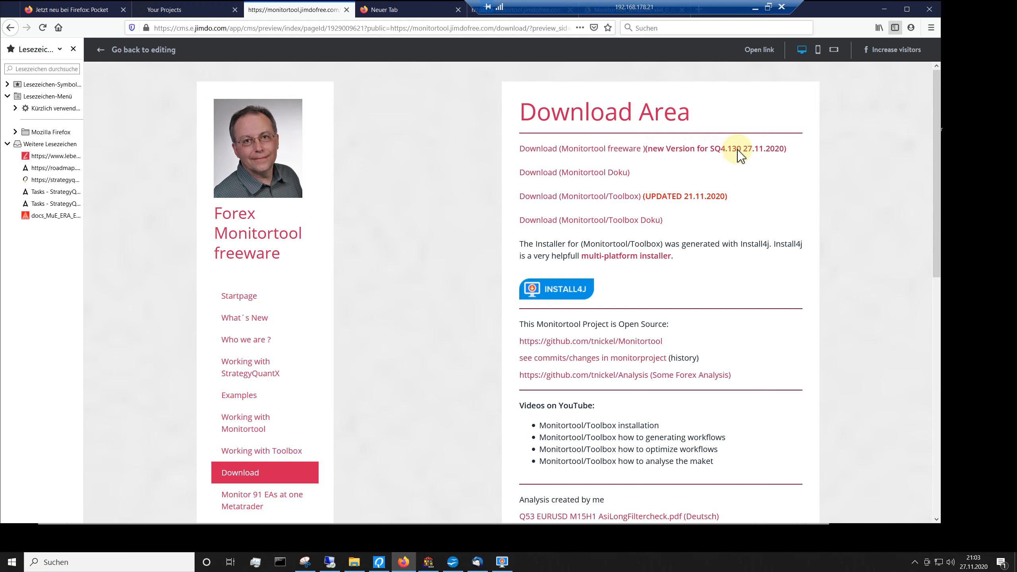
mouse_move(574, 224)
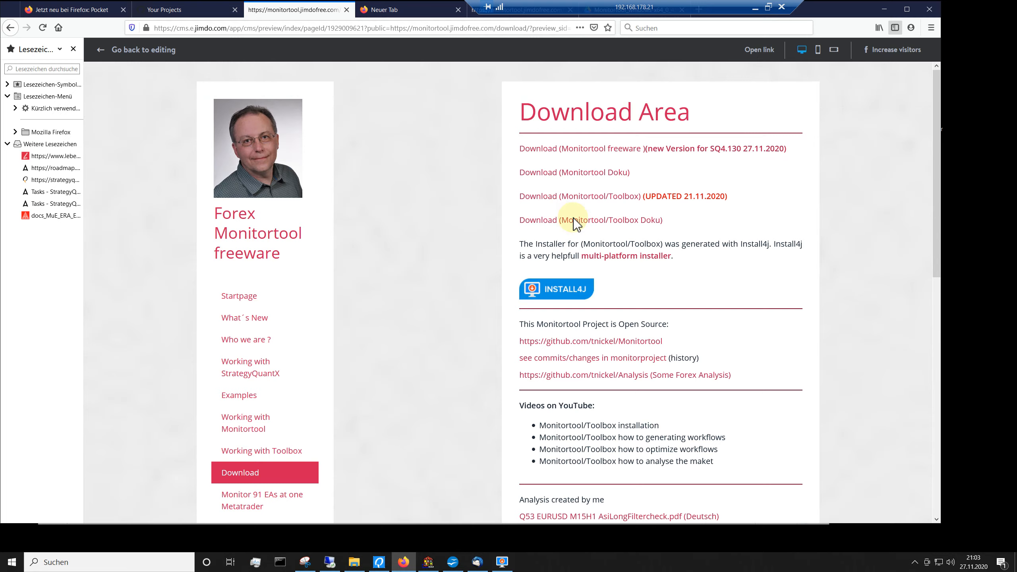
mouse_move(567, 151)
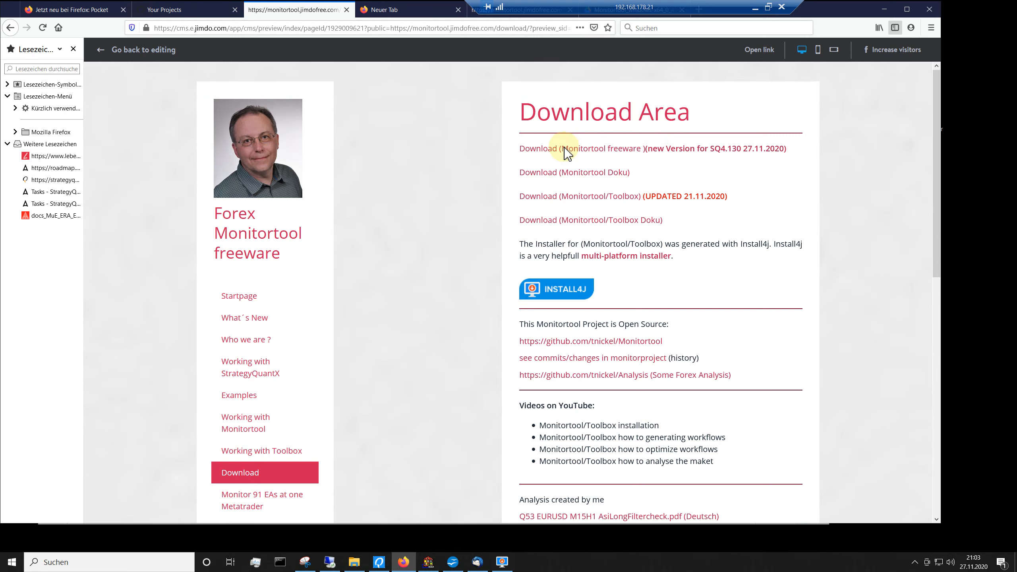
Step: Download the 144 MB Monitortool_windows-x64_0_45.exe past the virus warning to the D: download folder
left_click(538, 147)
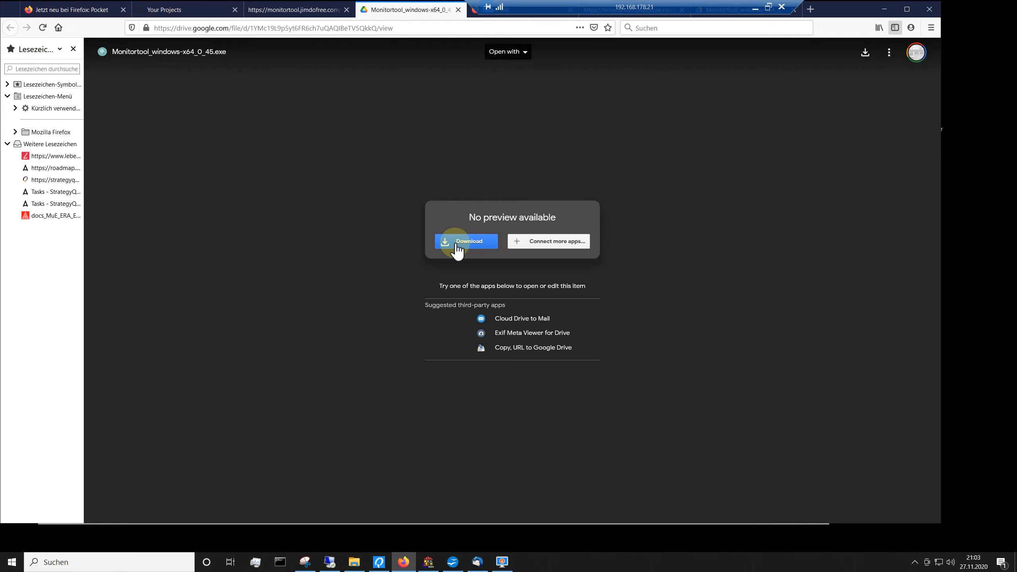
left_click(465, 241)
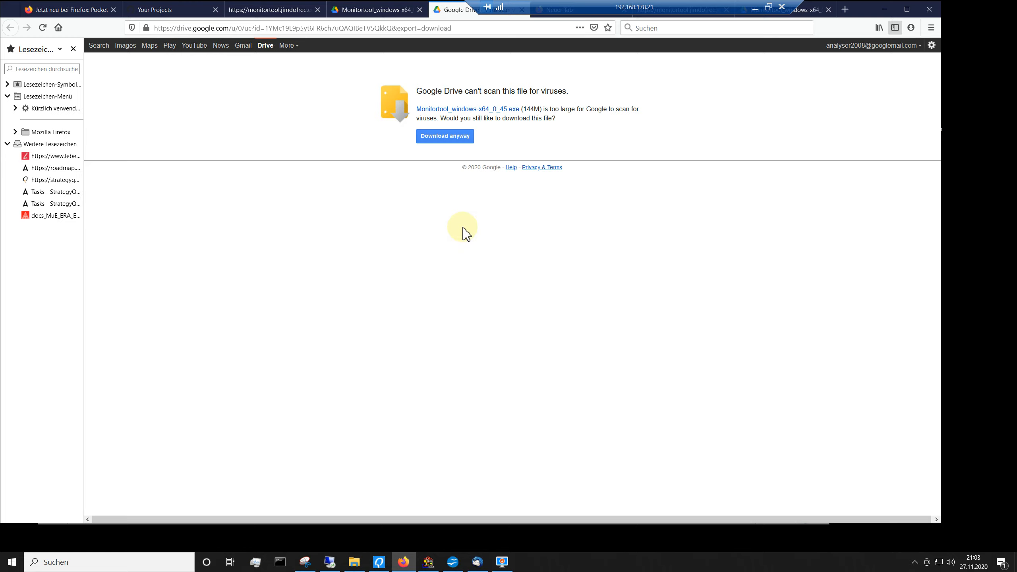
mouse_move(445, 135)
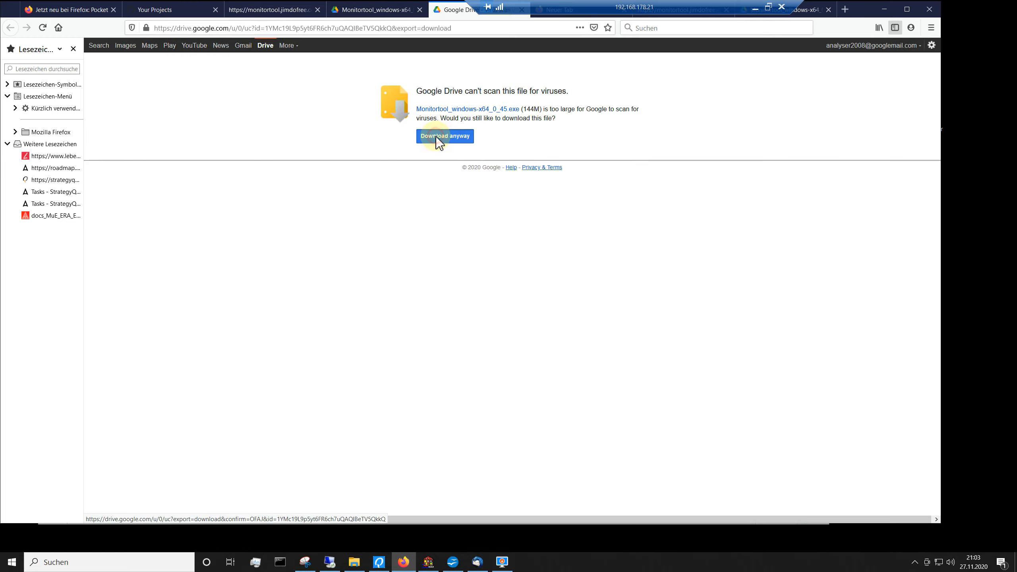
left_click(444, 135)
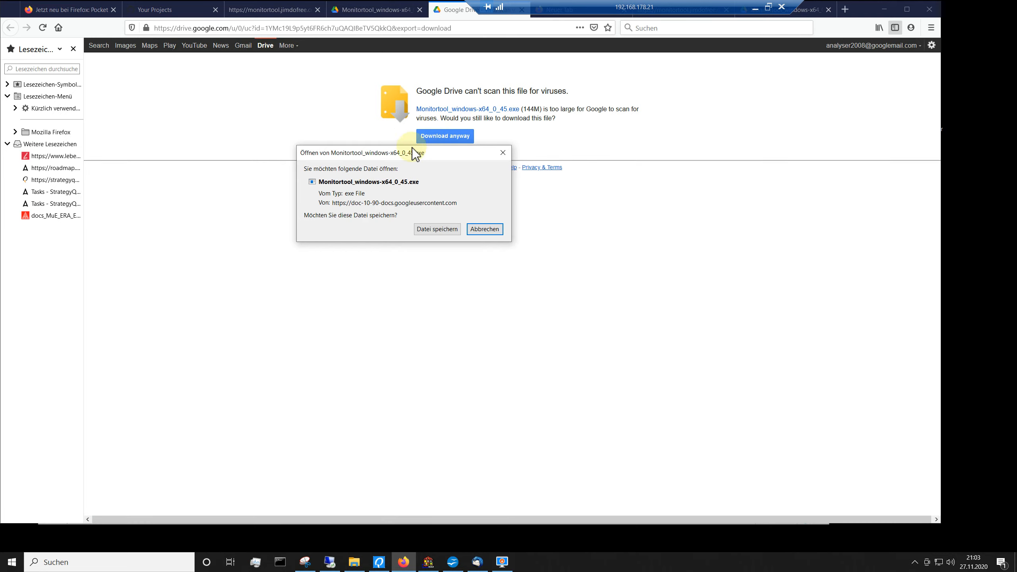
mouse_move(437, 229)
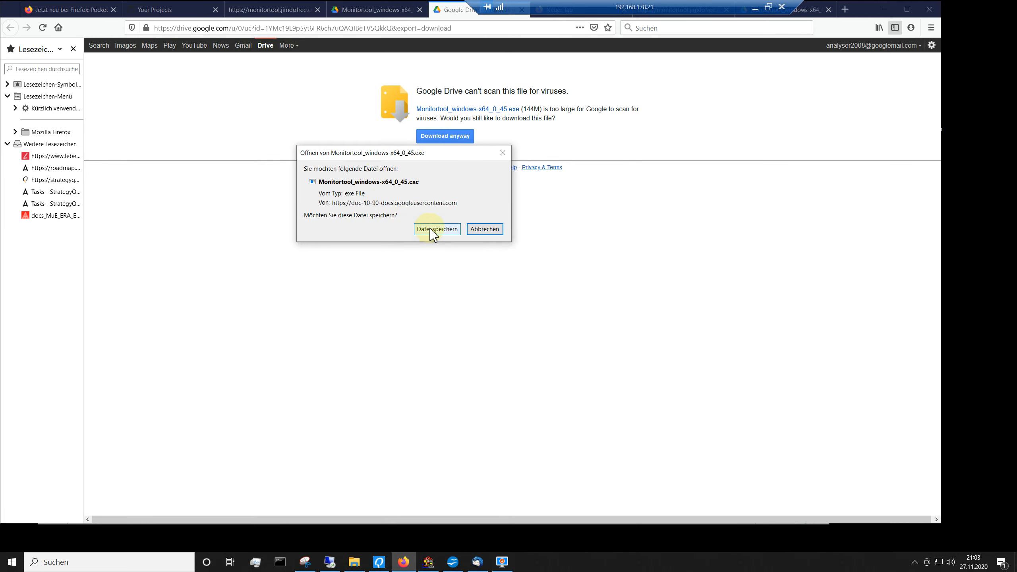
left_click(437, 229)
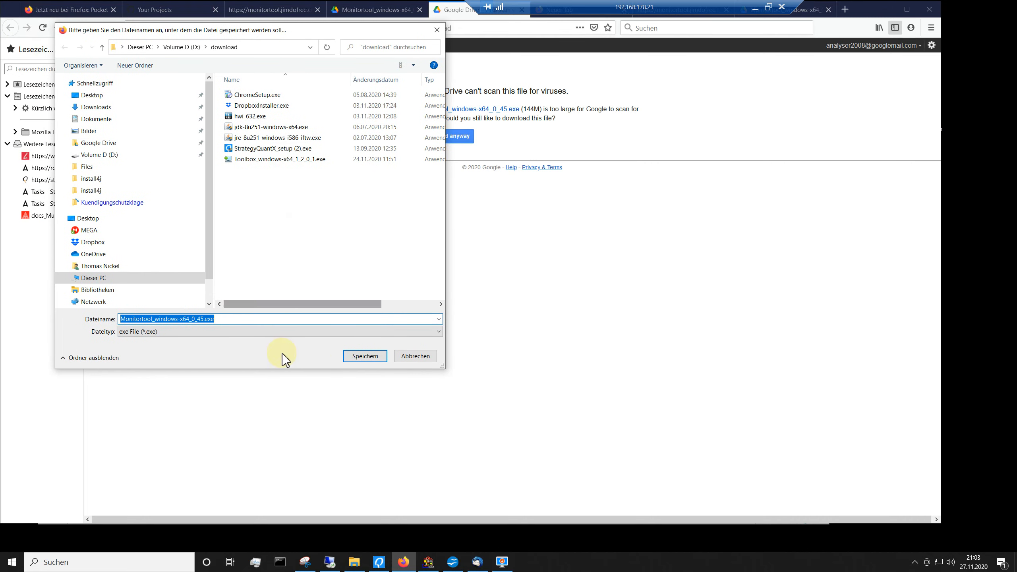
mouse_move(231, 61)
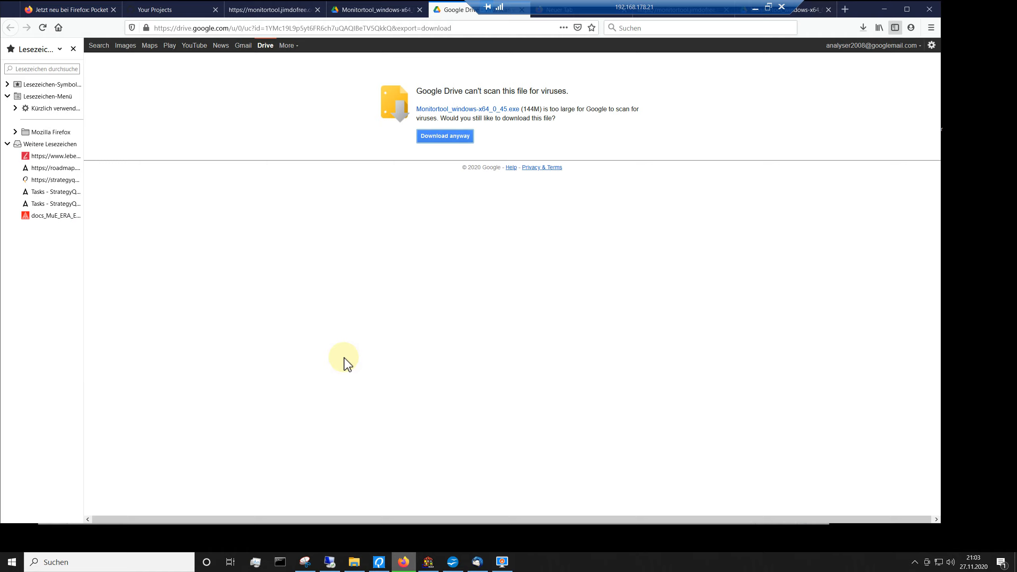
left_click(864, 27)
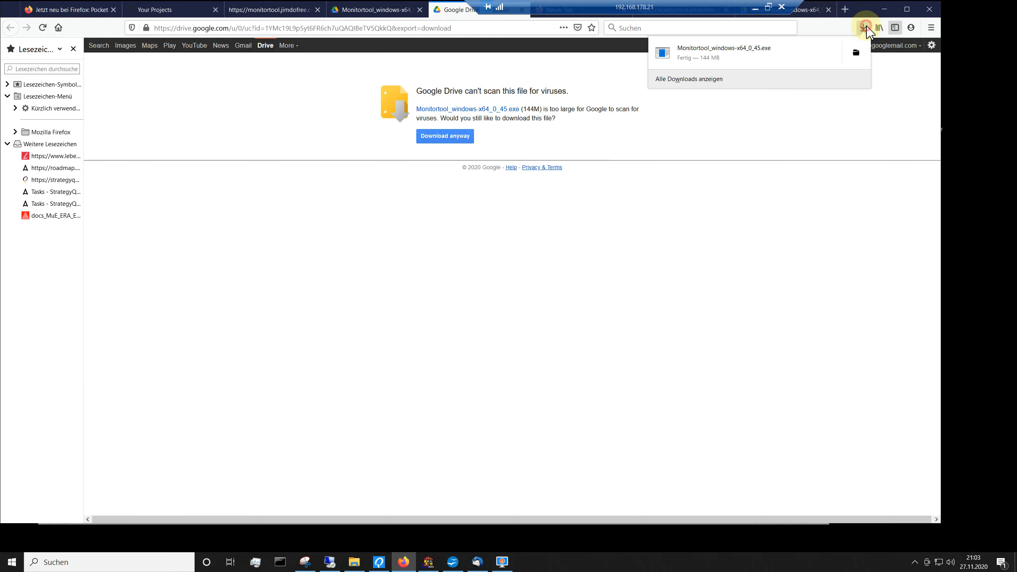
mouse_move(856, 52)
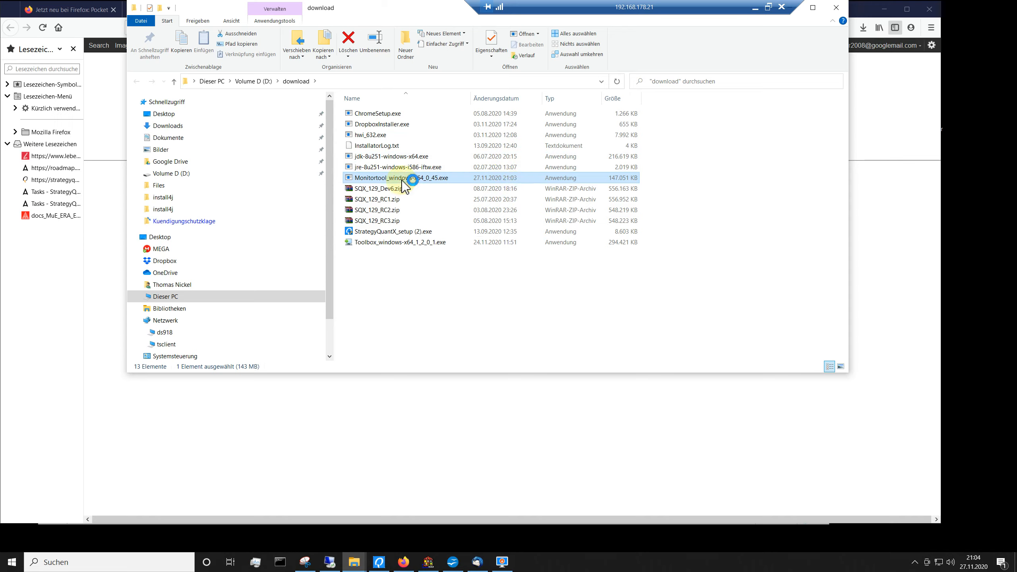
mouse_move(407, 184)
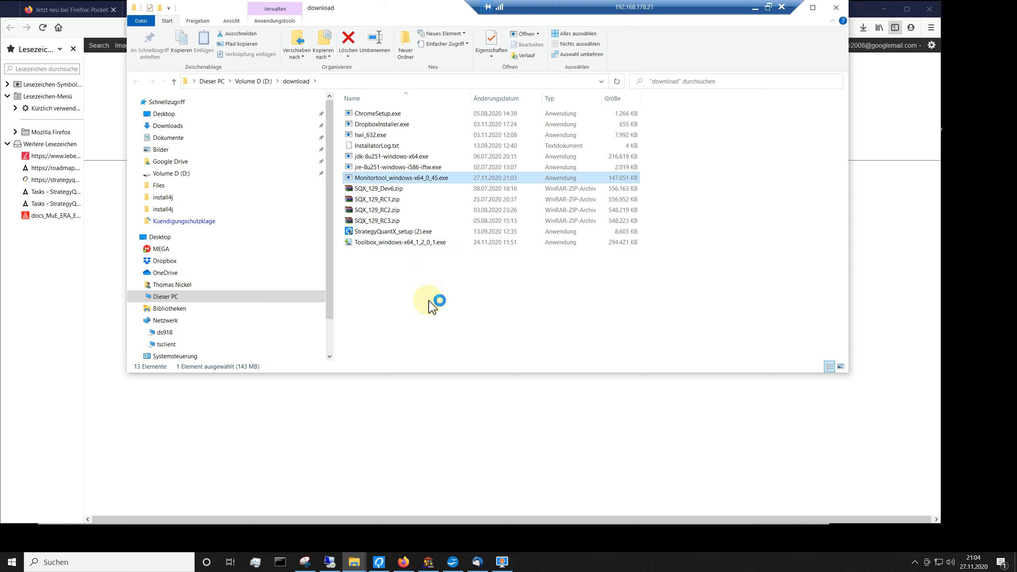
mouse_move(434, 290)
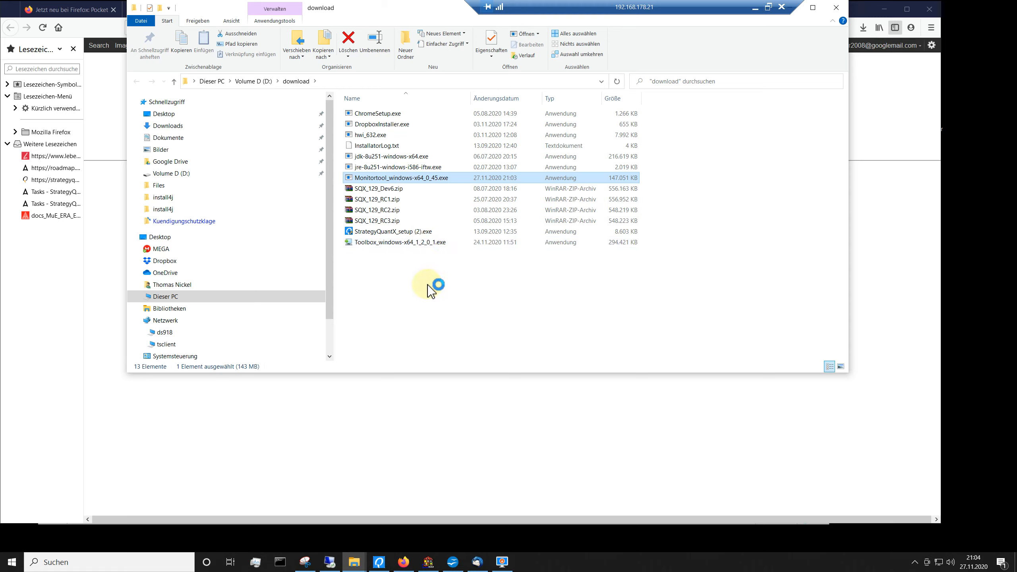
mouse_move(418, 182)
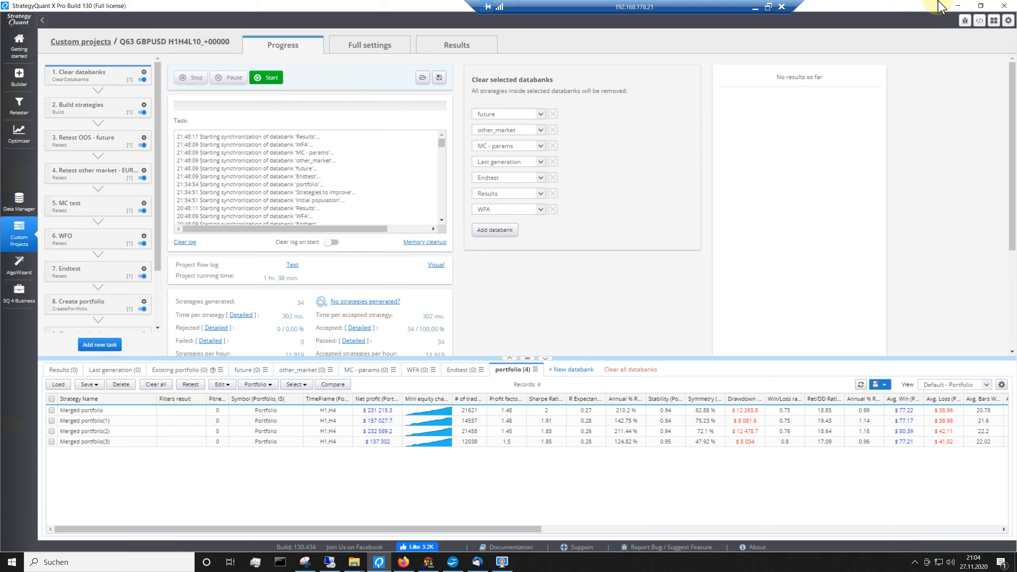
Step: Close StrategyQuant X, confirming the exit with Ja
left_click(1005, 5)
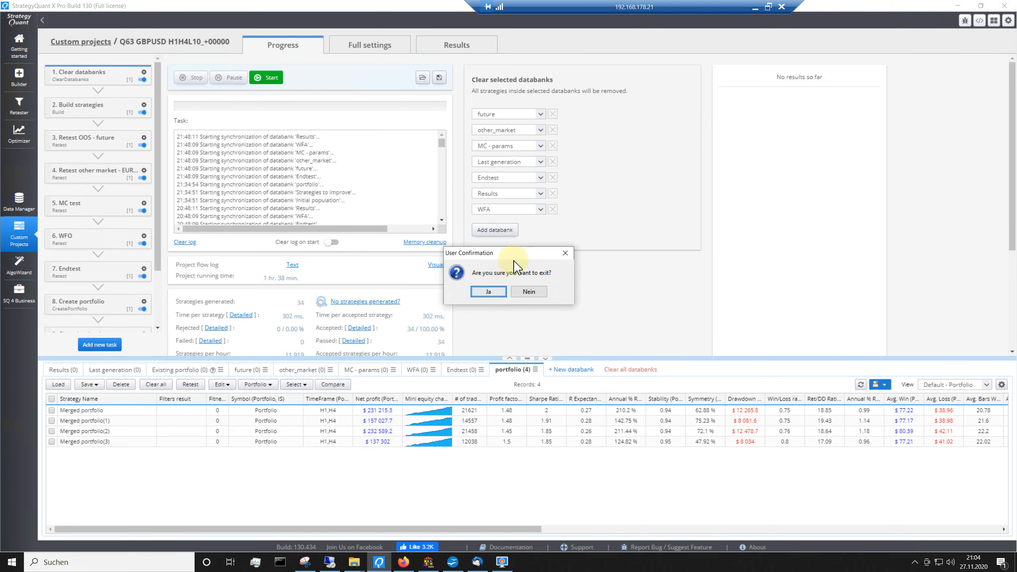
left_click(528, 291)
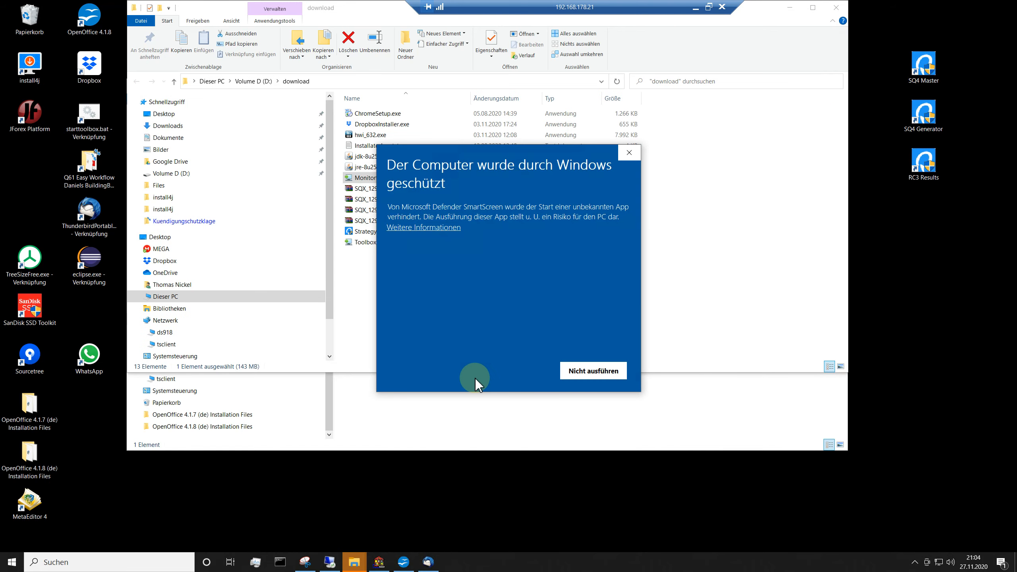
mouse_move(430, 213)
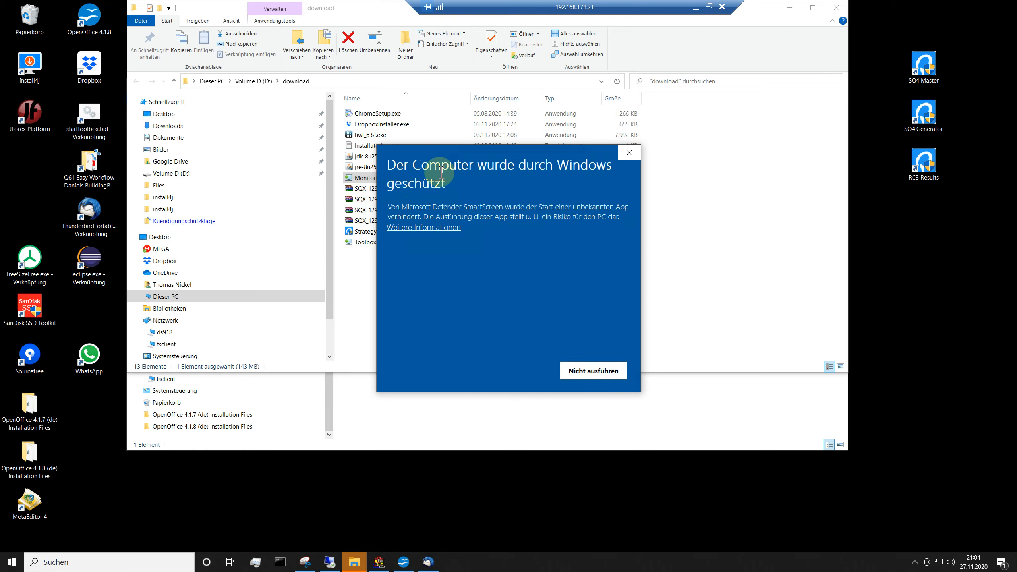
Step: Override SmartScreen and run Monitortool_windows-x64_0_45.exe until the UAC prompt appears
left_click(422, 227)
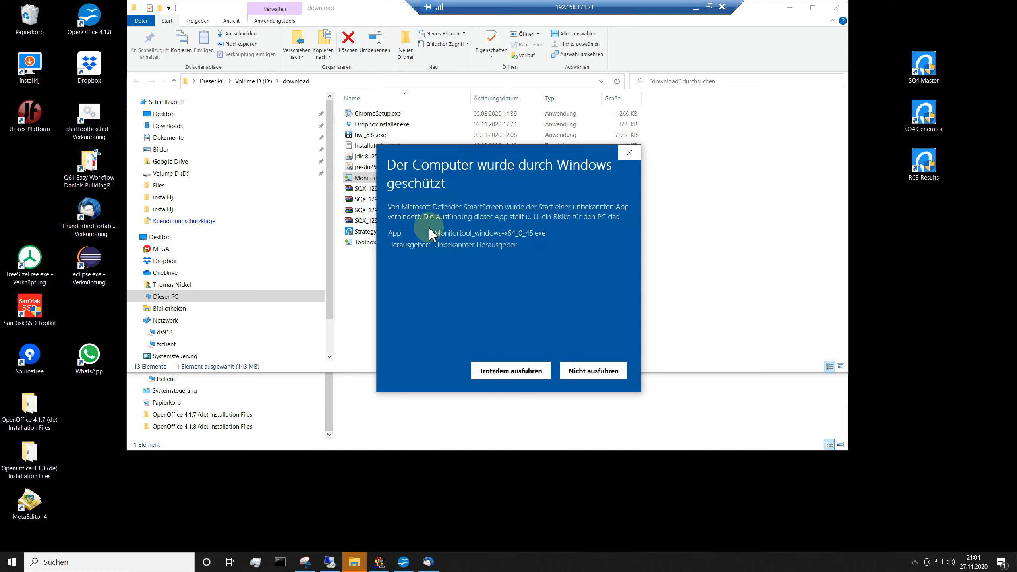
mouse_move(485, 234)
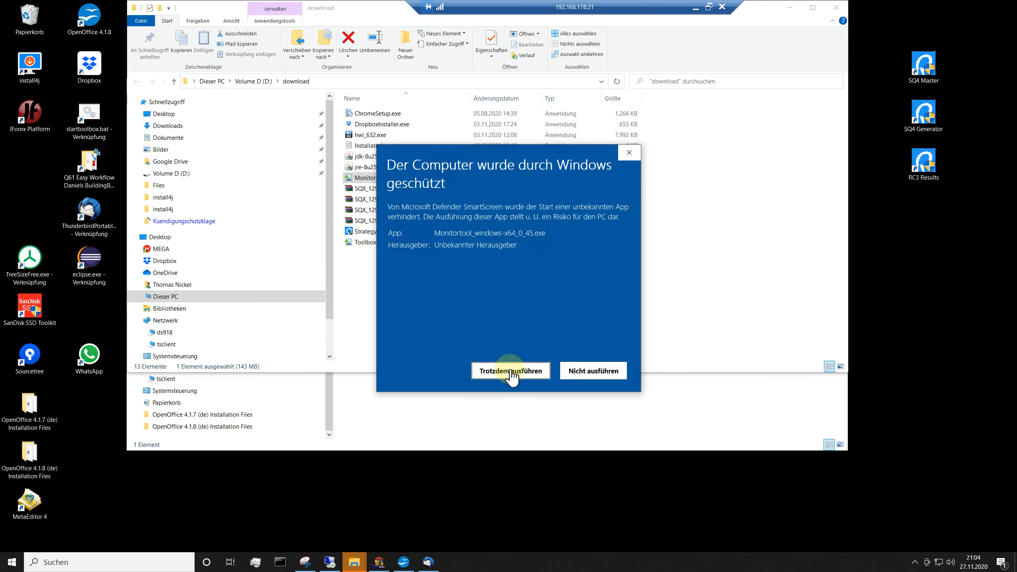
left_click(511, 370)
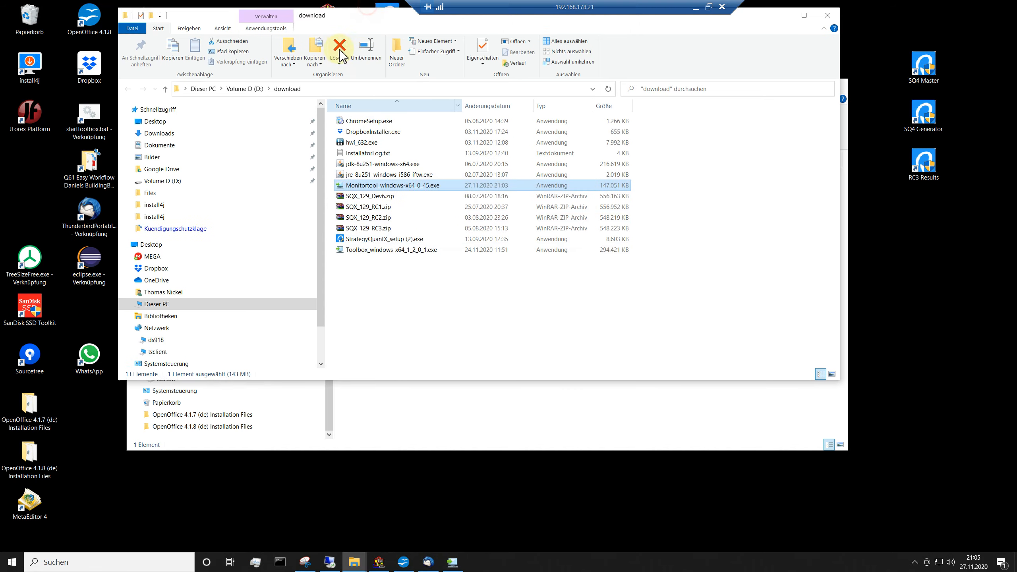
double_click(391, 186)
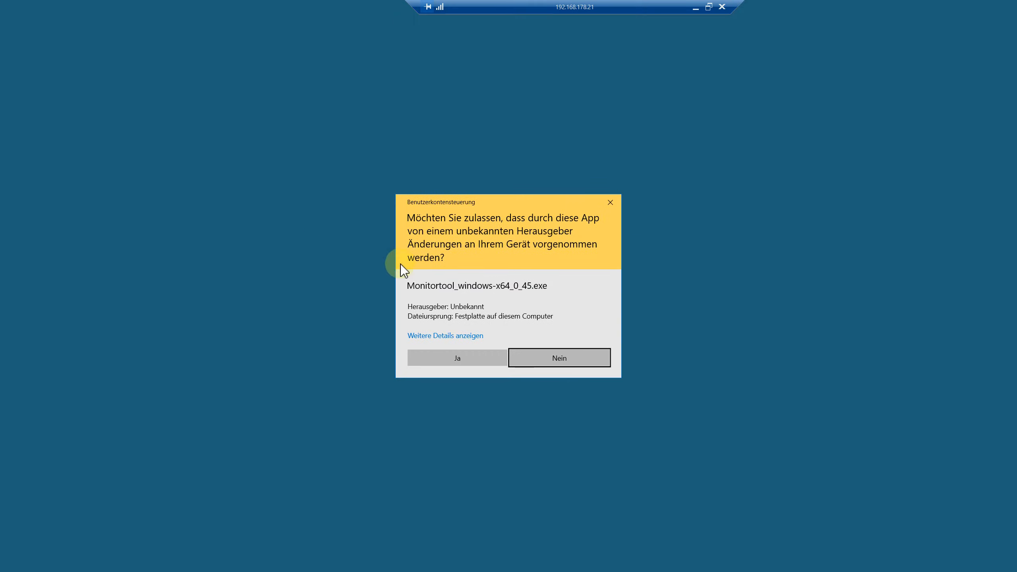
mouse_move(456, 358)
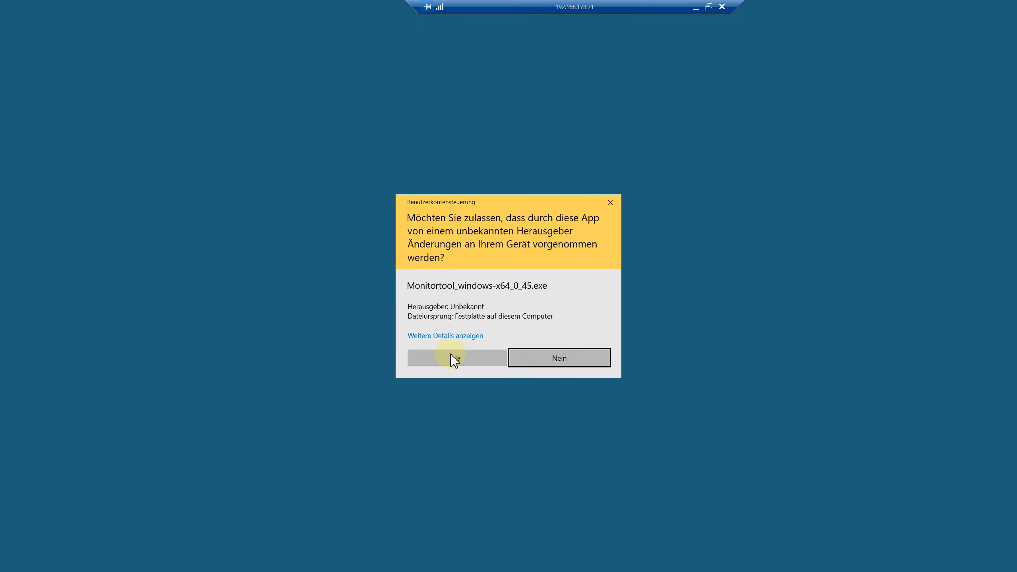
Step: Install Monitortool 0.45 to the default forex folder on C: with a desktop icon
left_click(456, 357)
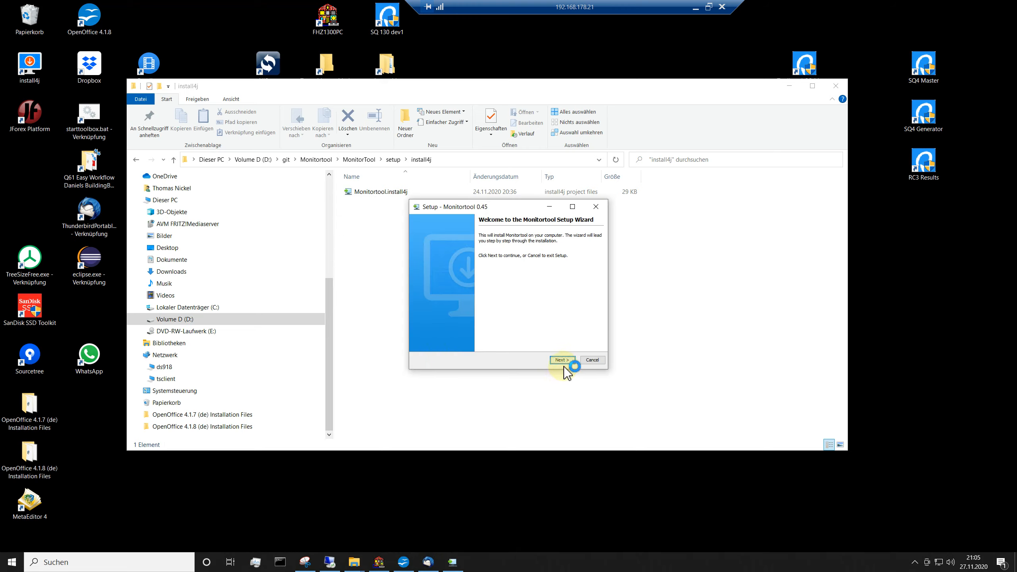
left_click(560, 359)
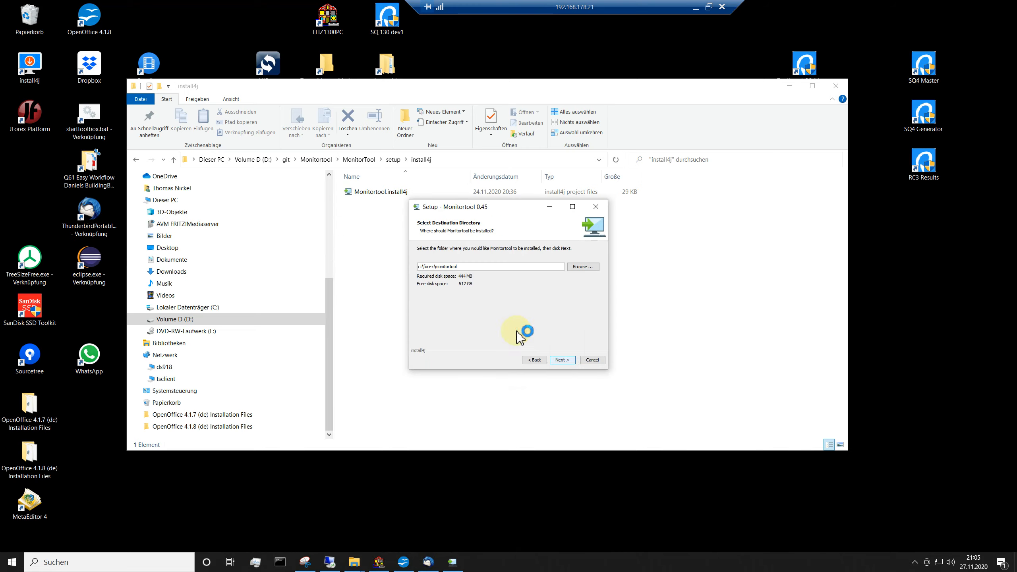
mouse_move(489, 266)
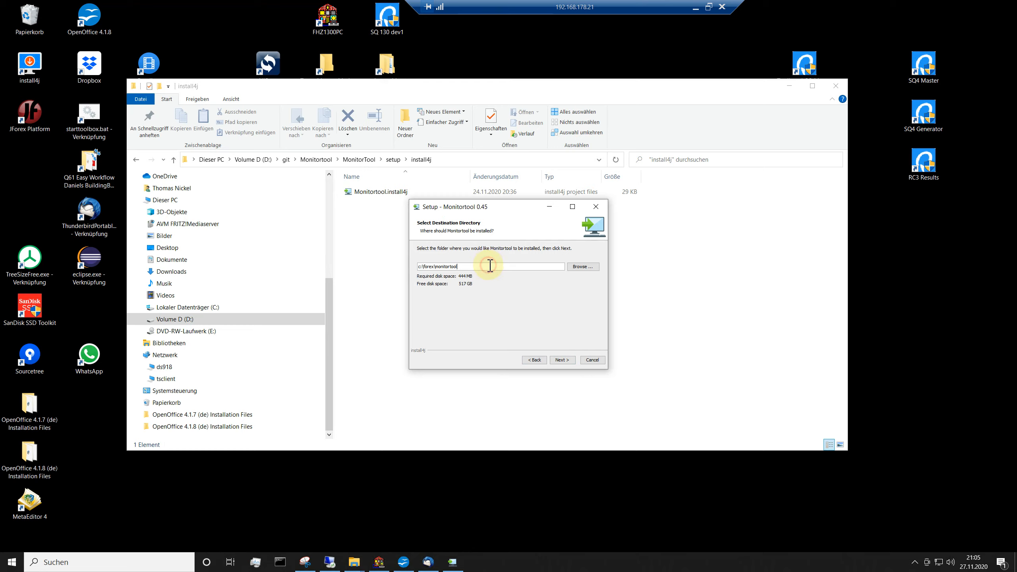
mouse_move(418, 276)
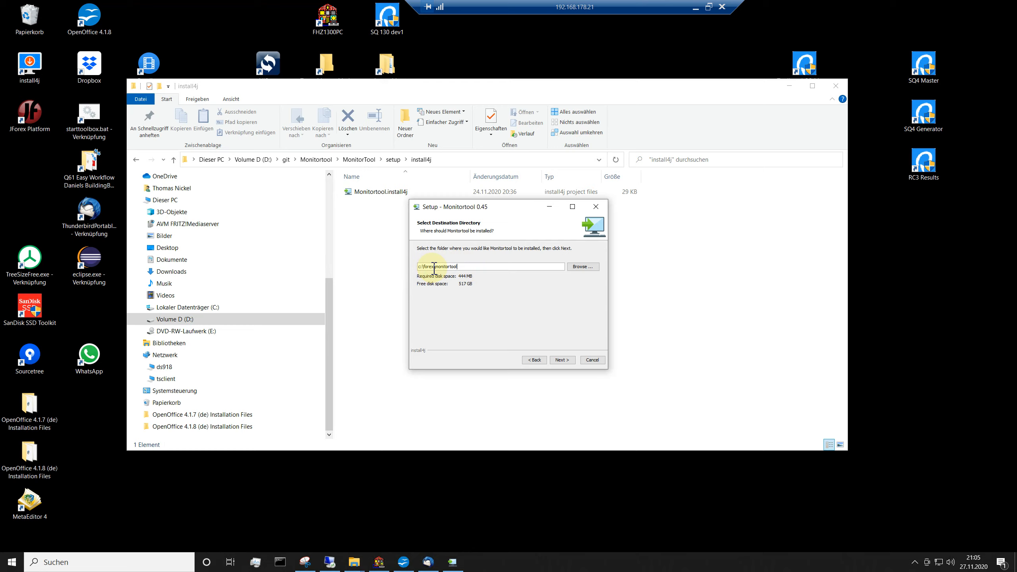
double_click(442, 266)
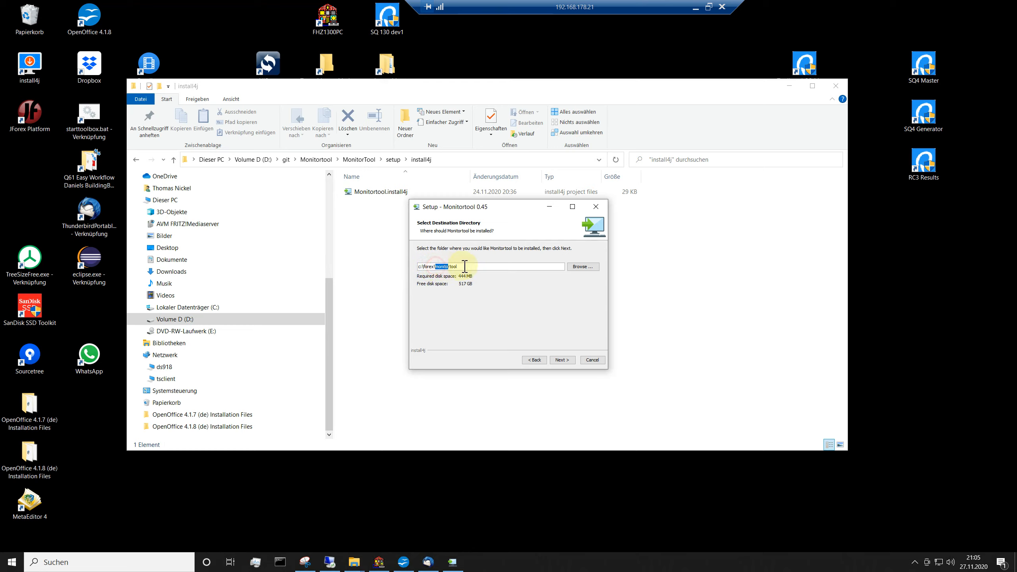
mouse_move(495, 288)
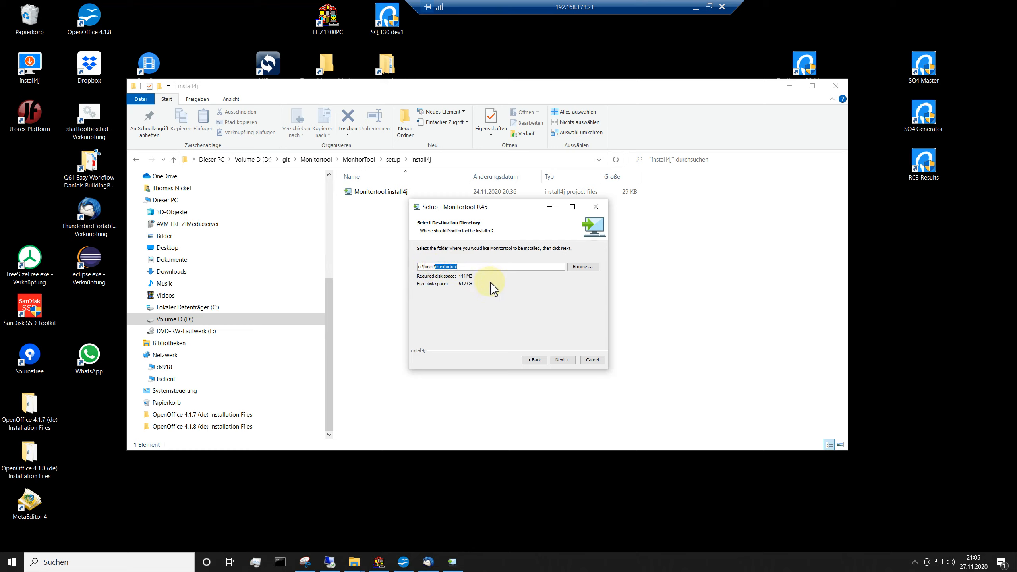
mouse_move(555, 351)
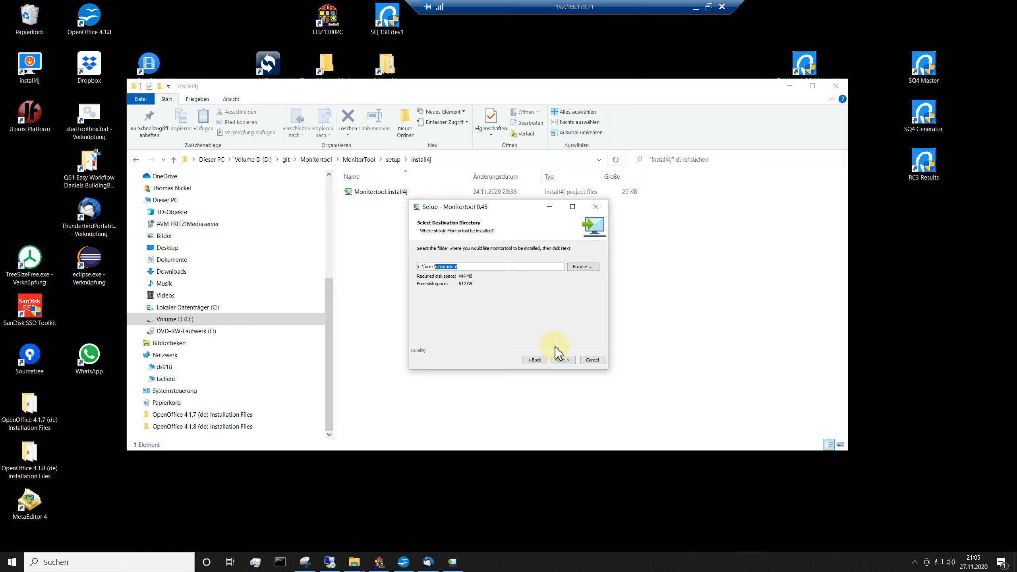
left_click(560, 359)
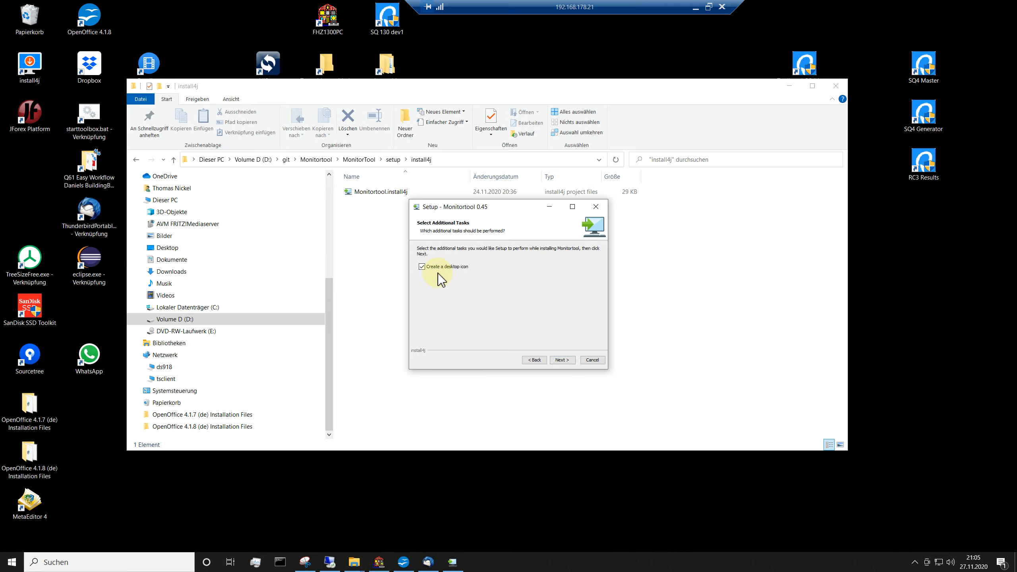
left_click(561, 360)
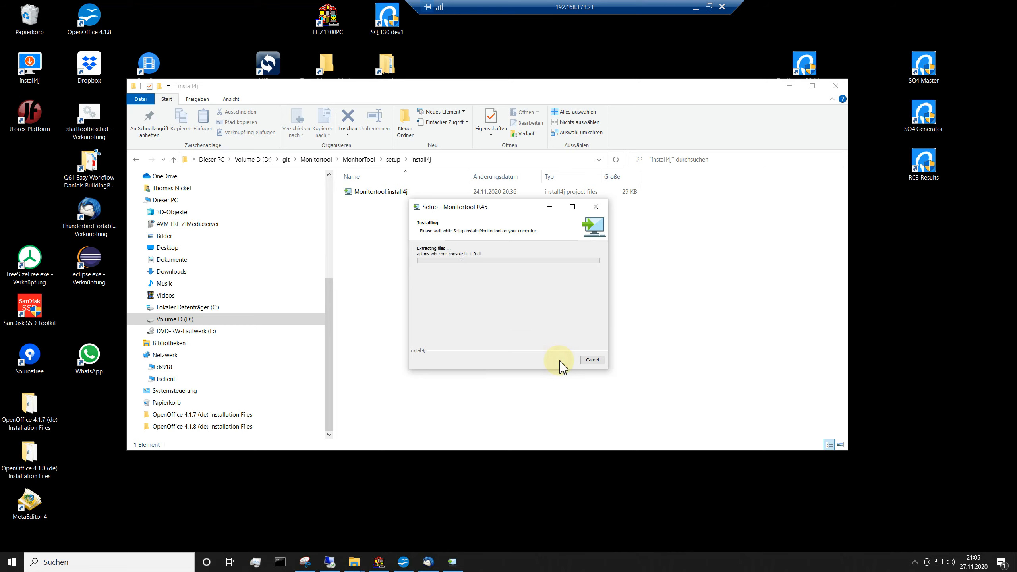
mouse_move(452, 325)
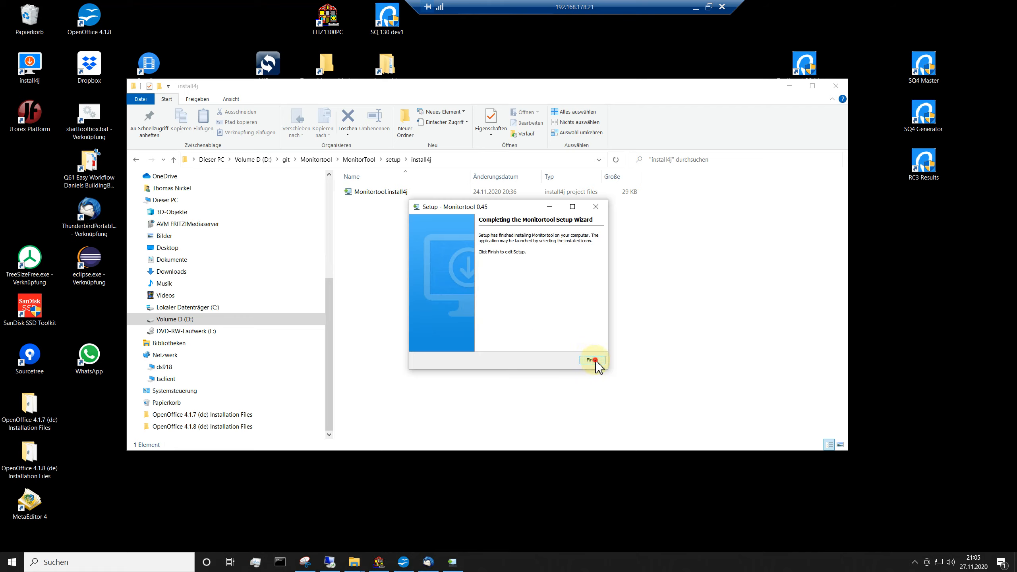
left_click(591, 359)
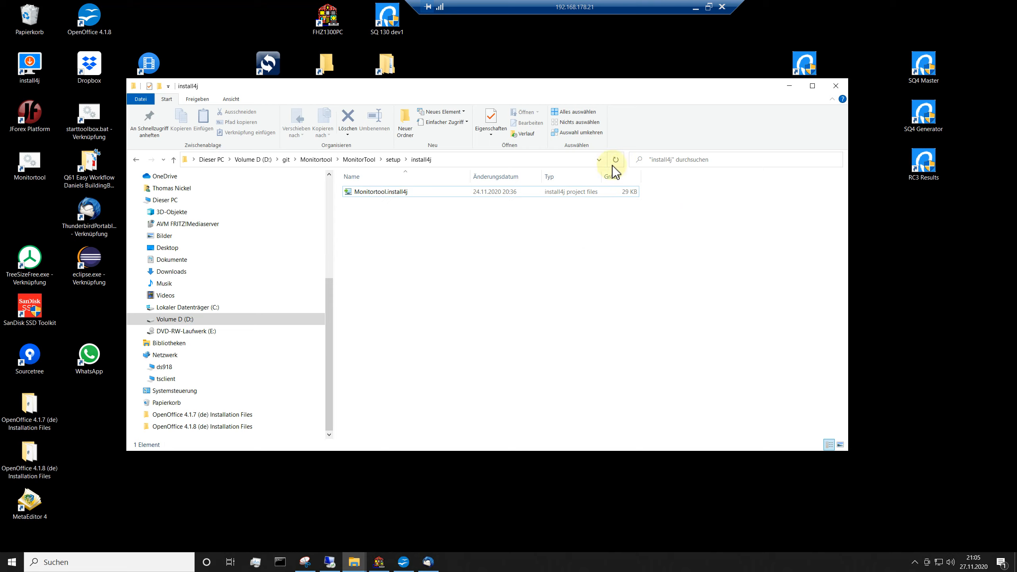
Step: Launch Monitortool V0.45 from its new desktop shortcut
left_click(835, 86)
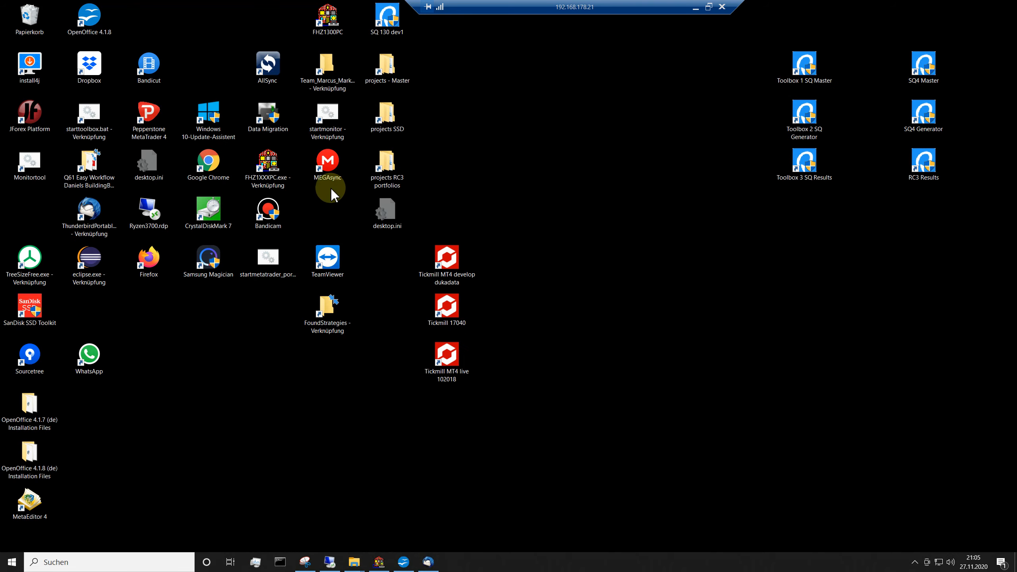
left_click(29, 164)
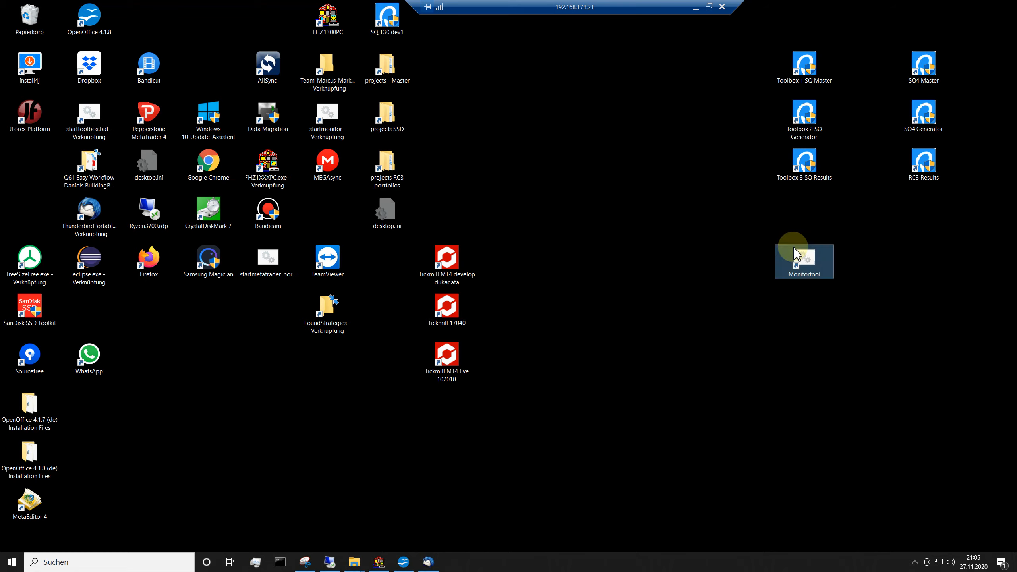
mouse_move(803, 259)
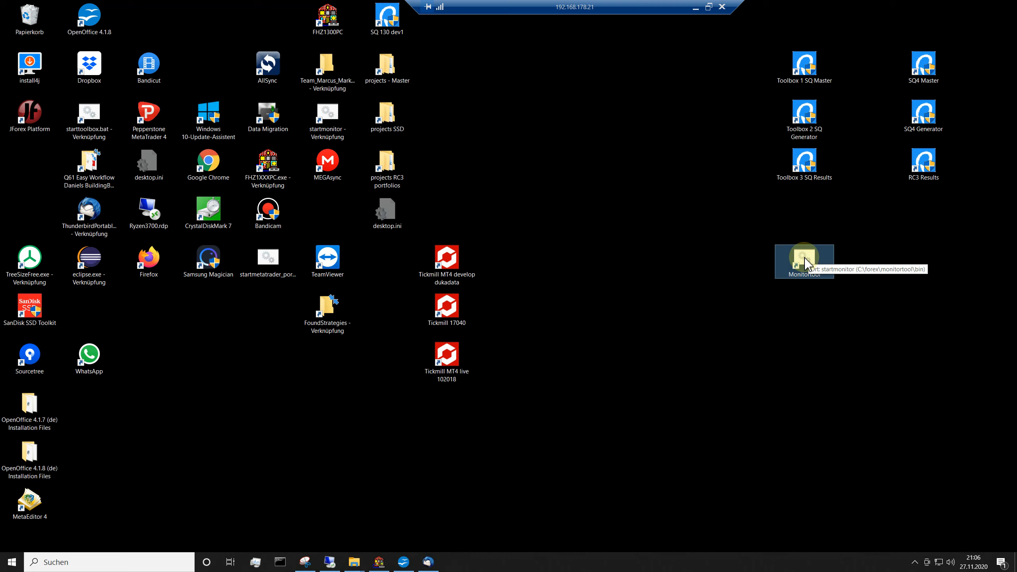
double_click(803, 257)
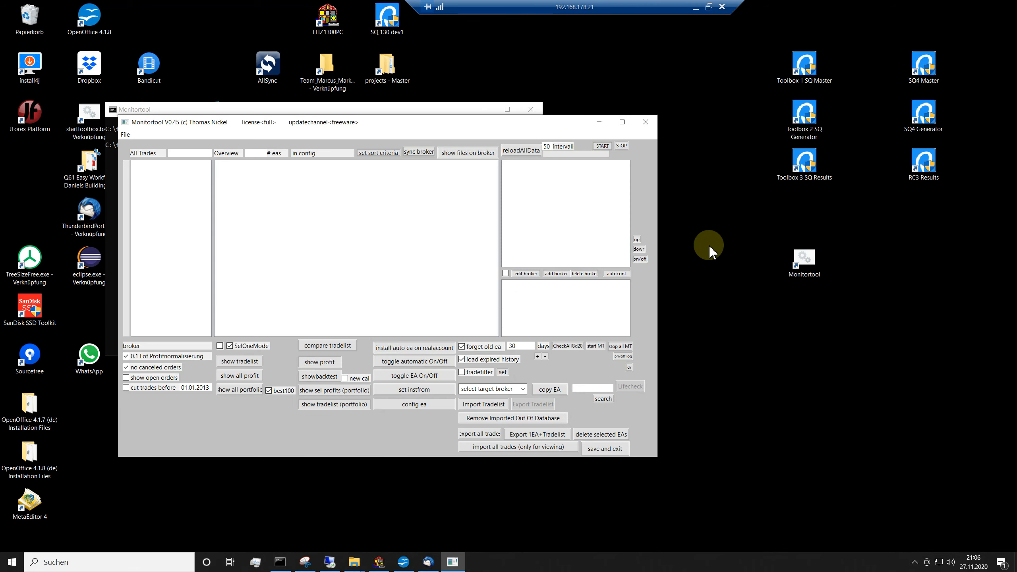
mouse_move(415, 226)
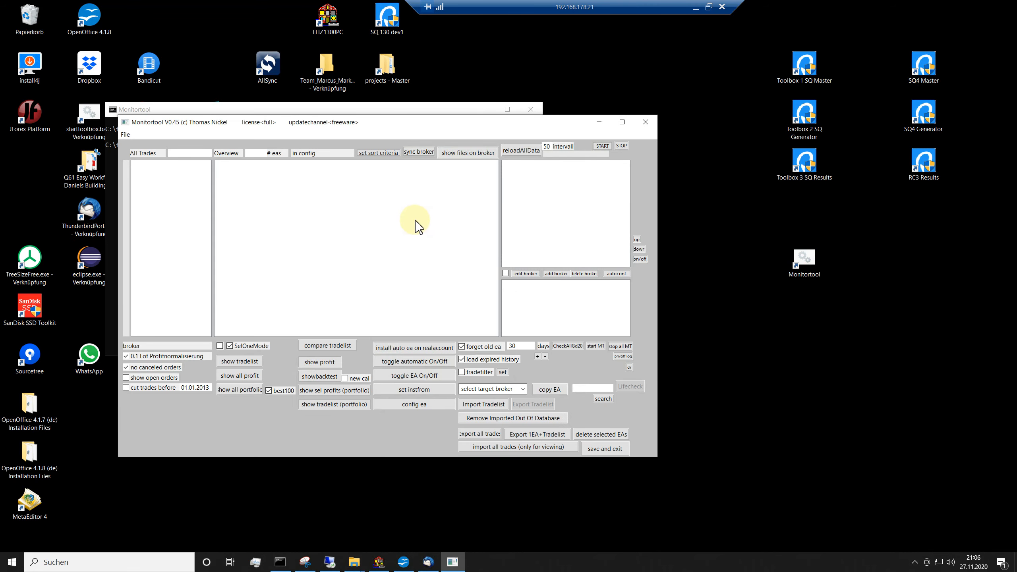
mouse_move(116, 138)
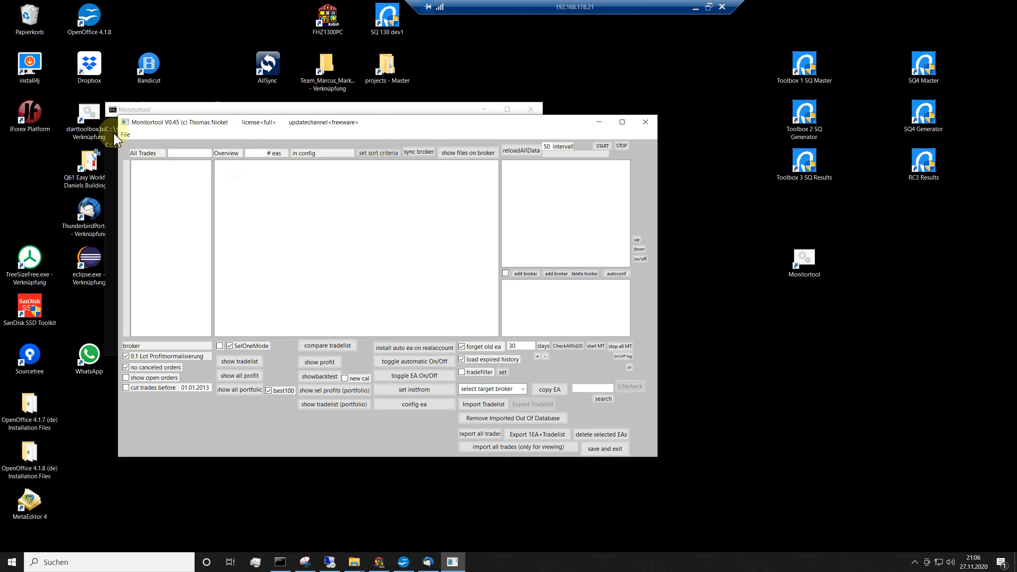
Step: Open Monitortool's Config dialog from the File menu
left_click(124, 133)
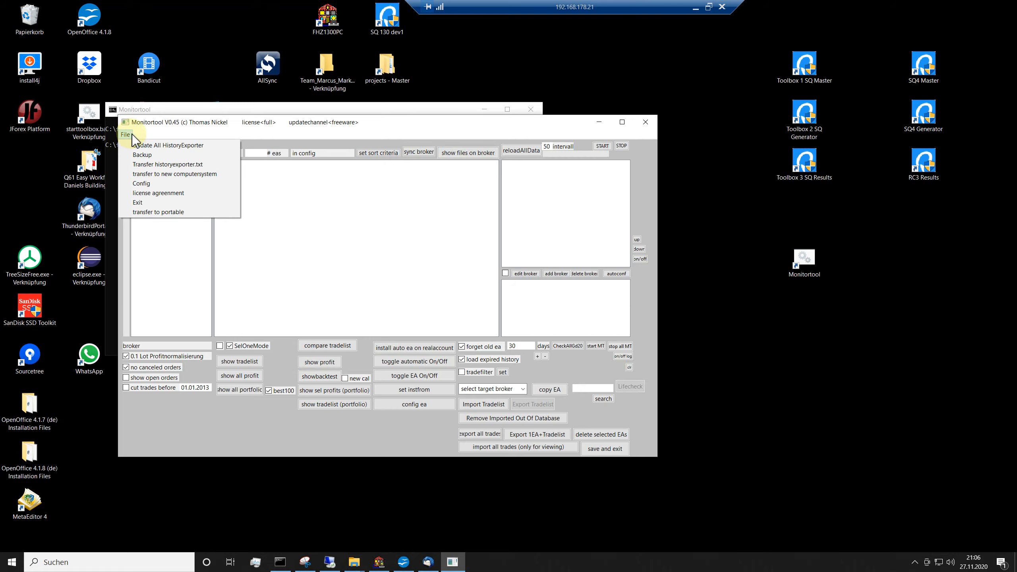
mouse_move(172, 141)
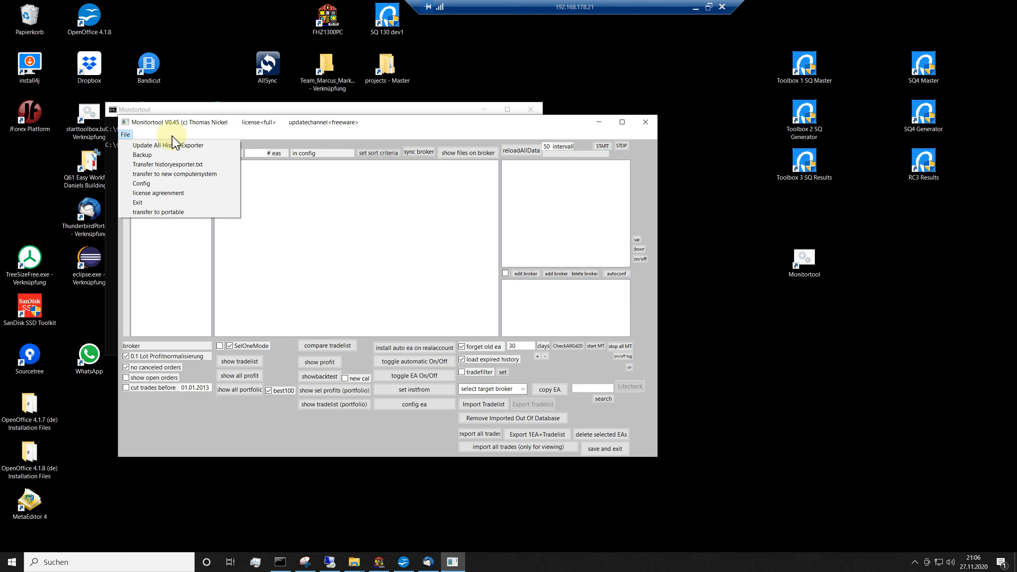
mouse_move(182, 174)
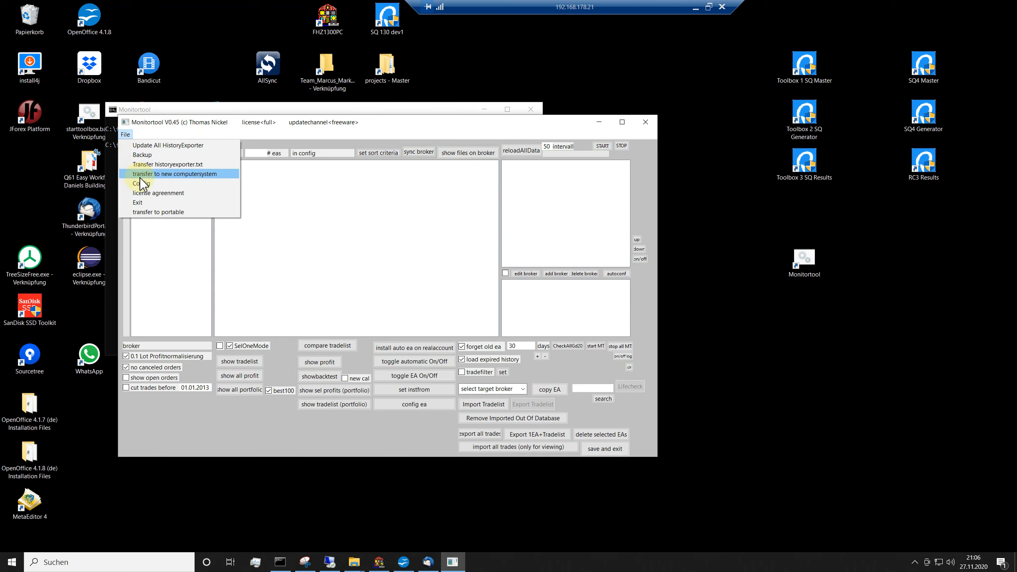
left_click(172, 173)
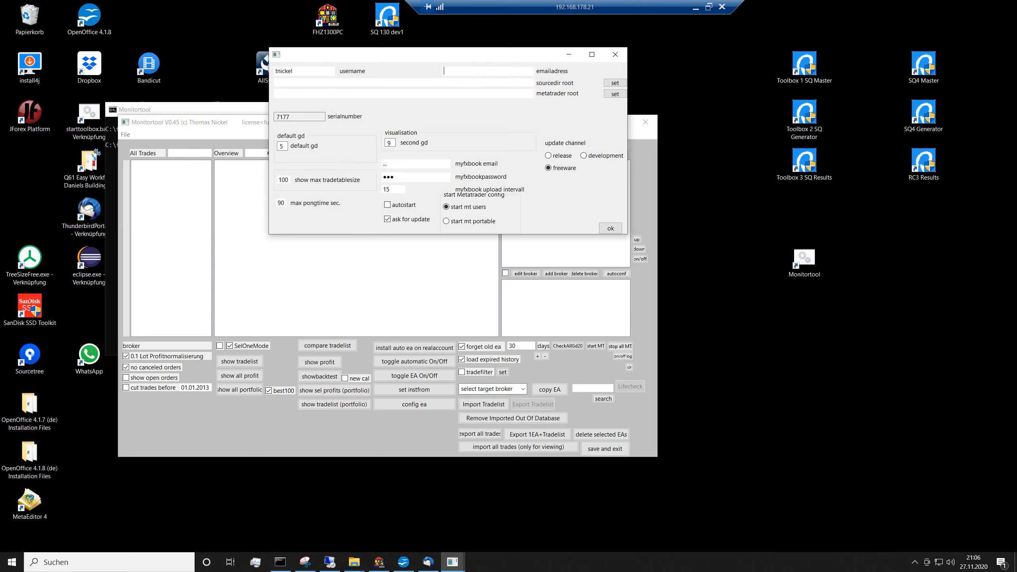
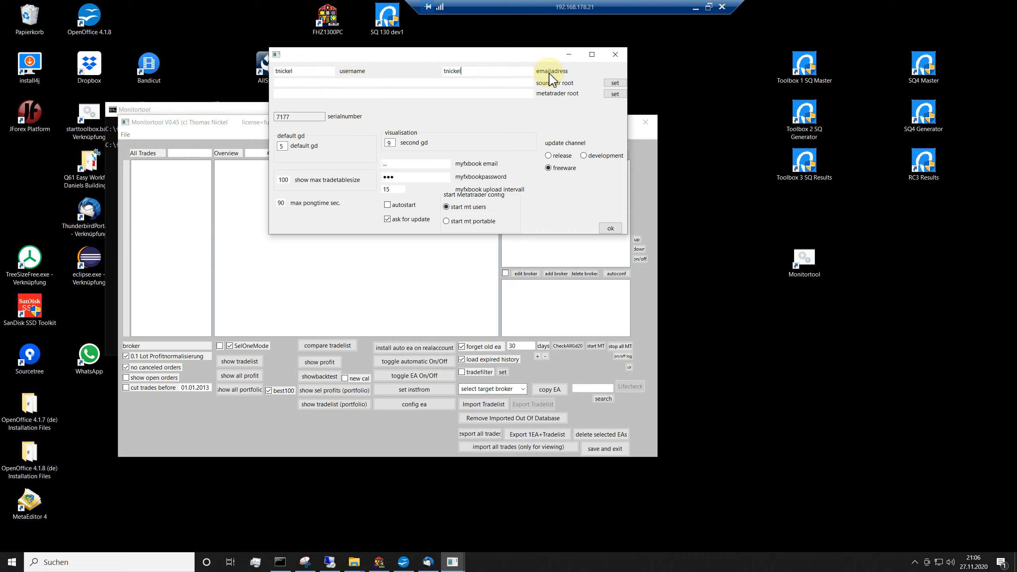
mouse_move(550, 75)
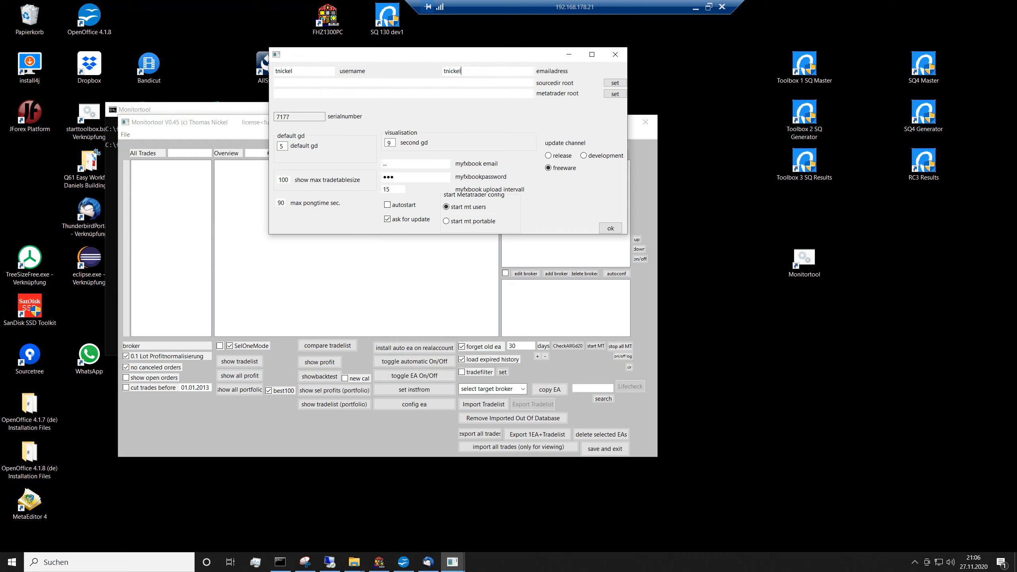
type("@gmx")
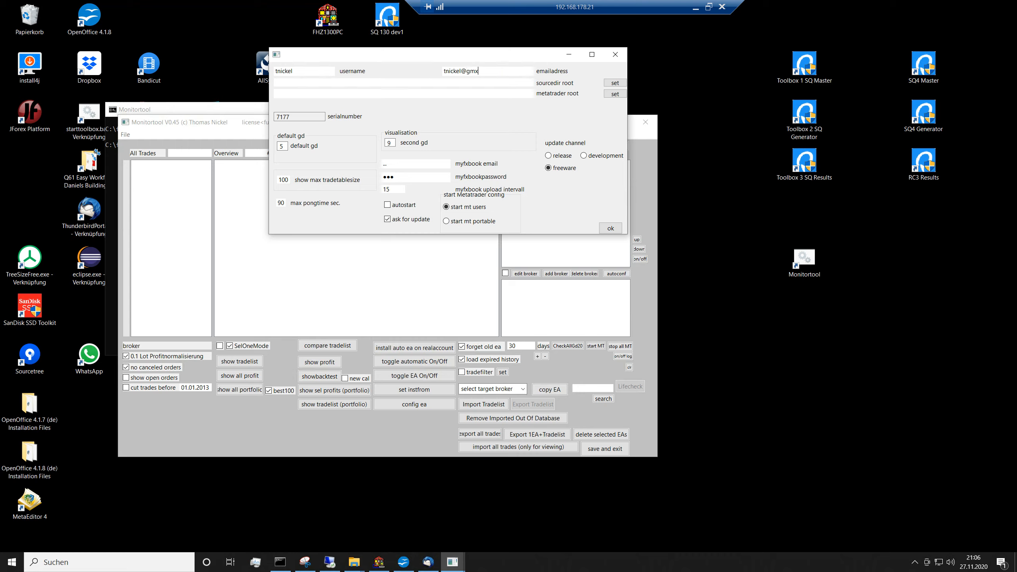
type(".de")
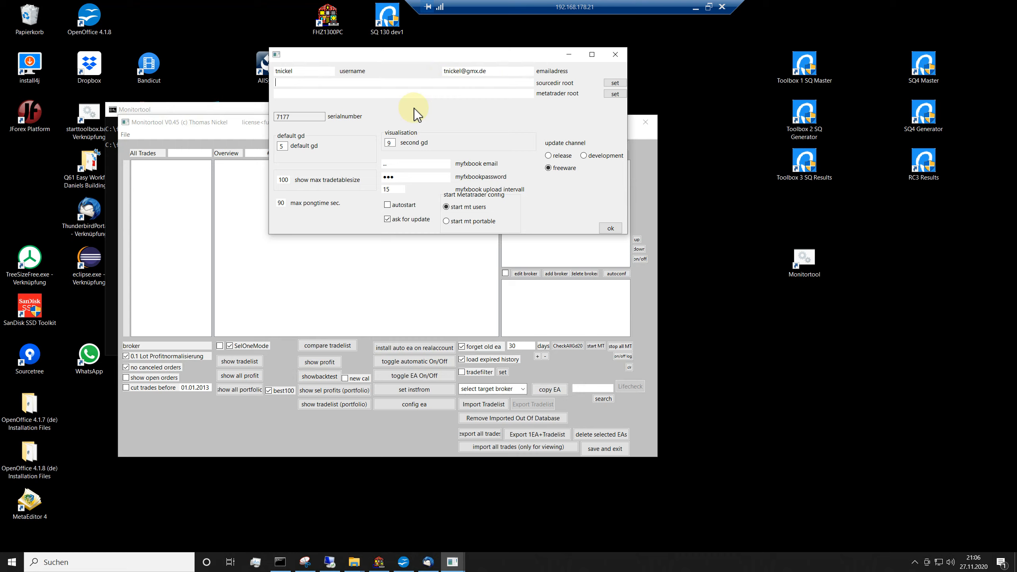
mouse_move(541, 89)
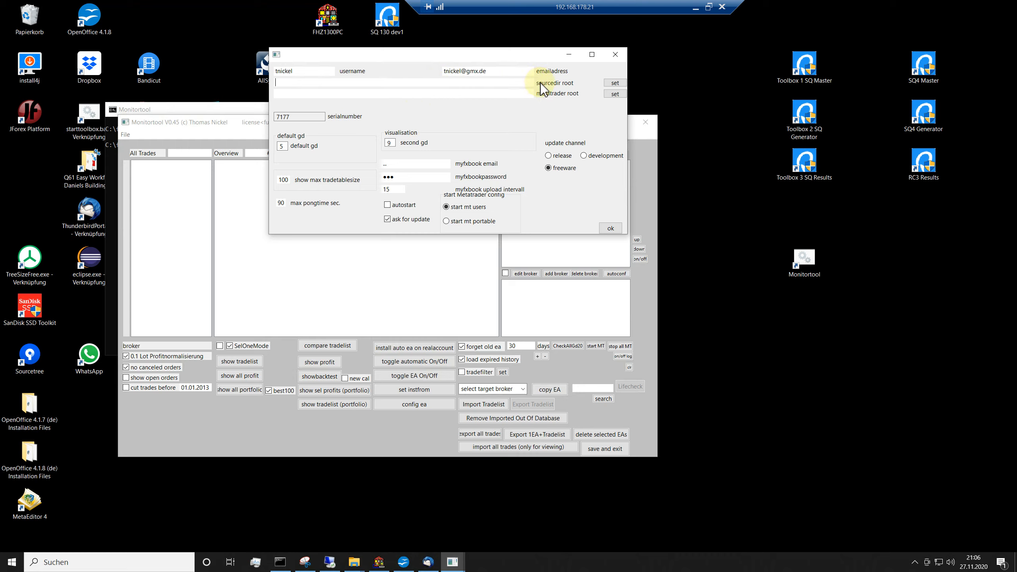
mouse_move(544, 90)
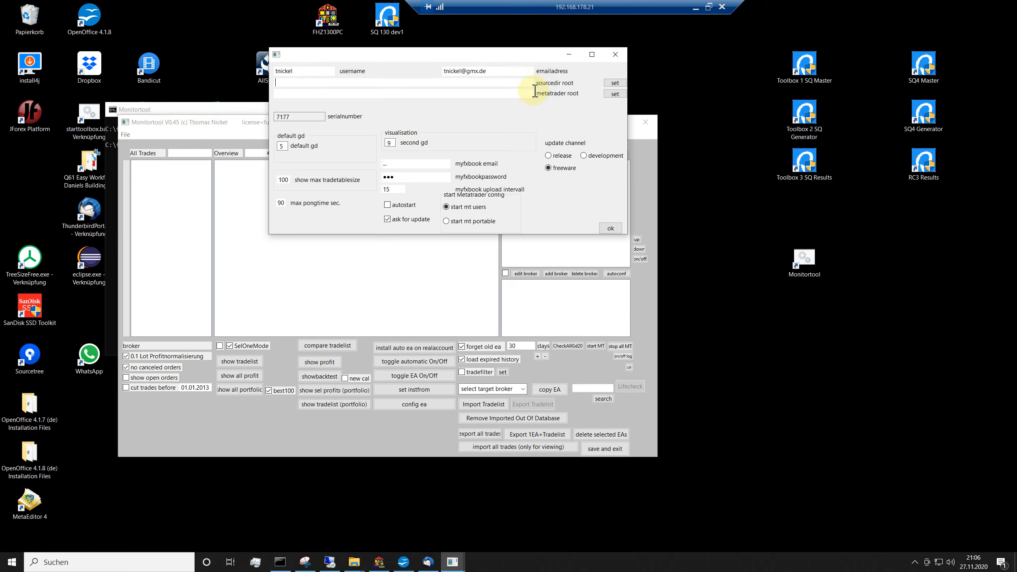
mouse_move(510, 115)
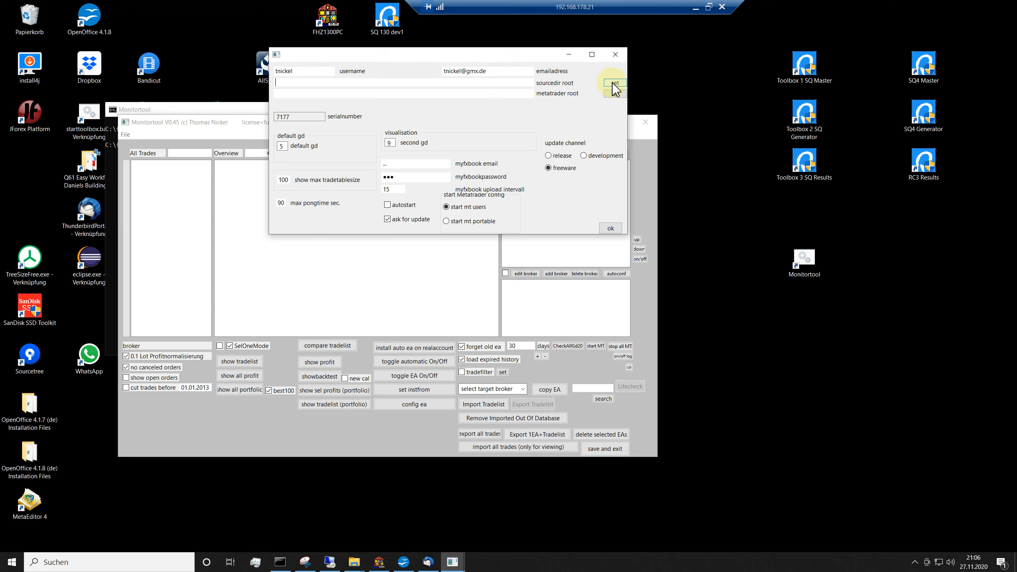
left_click(613, 82)
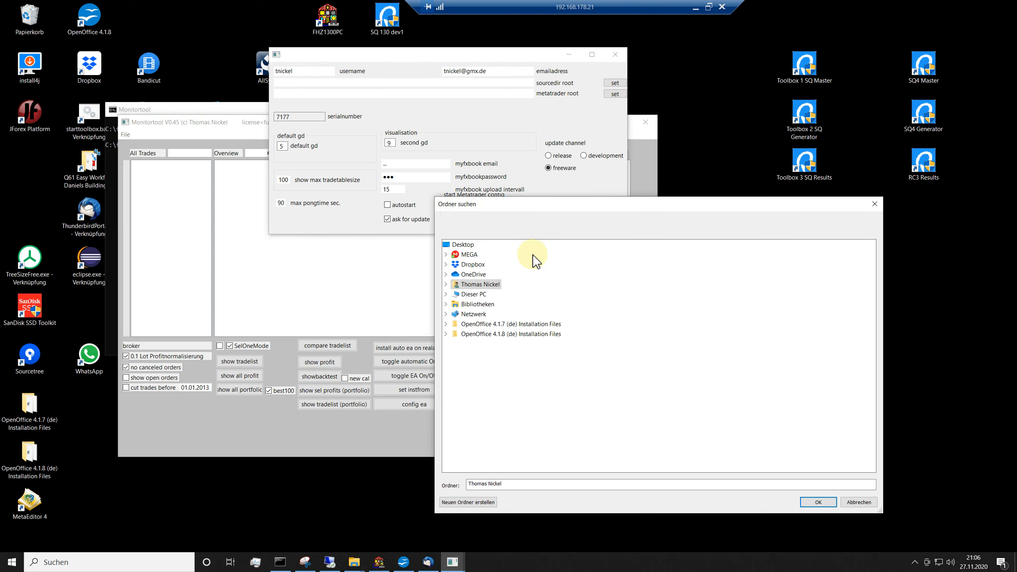
mouse_move(449, 290)
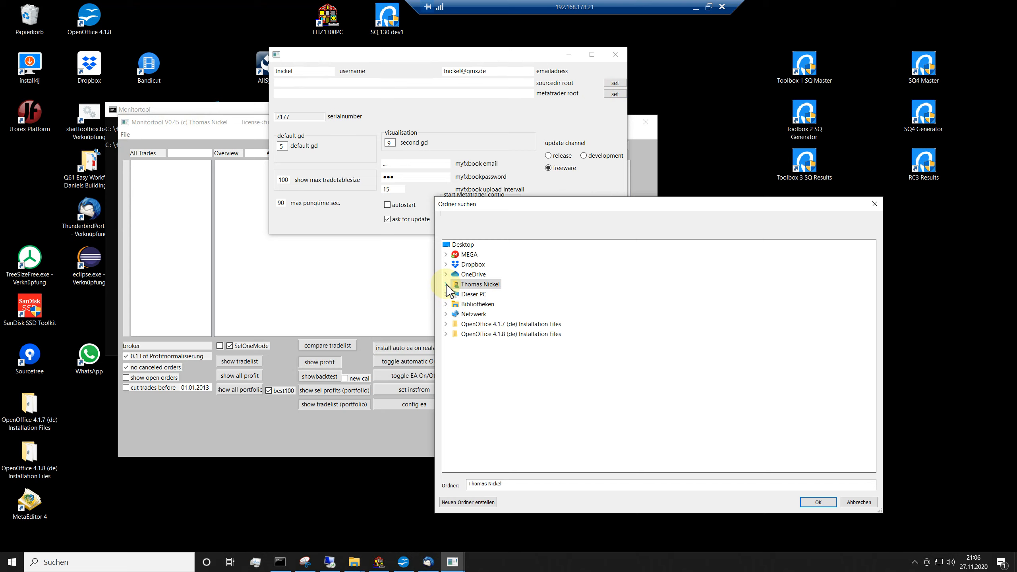
left_click(446, 284)
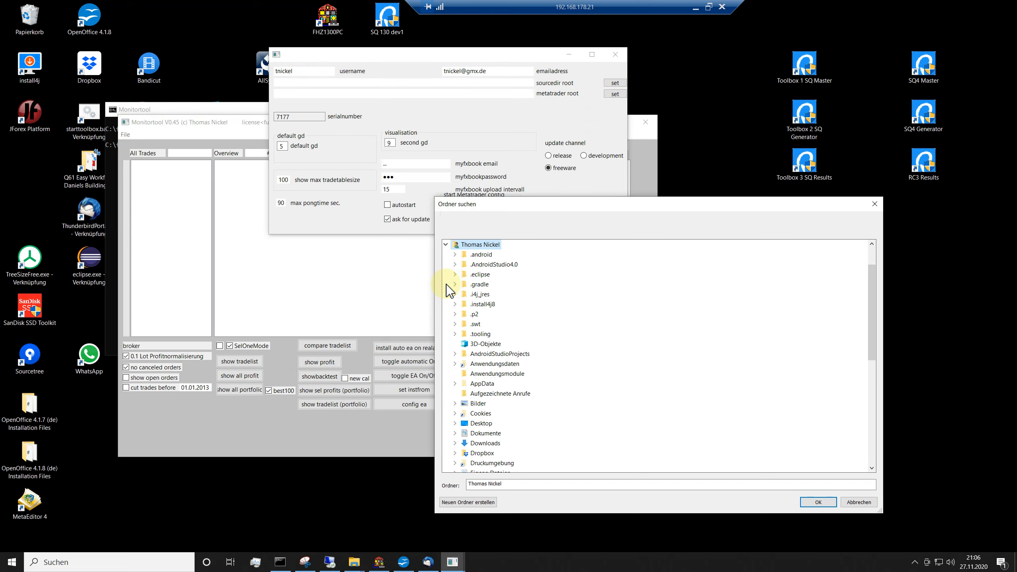
left_click(446, 244)
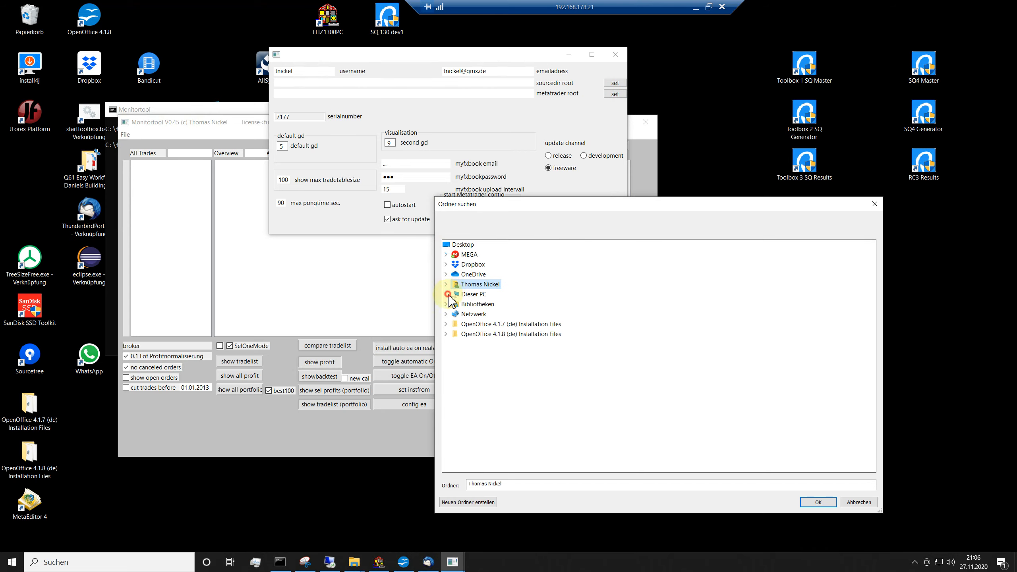
left_click(445, 294)
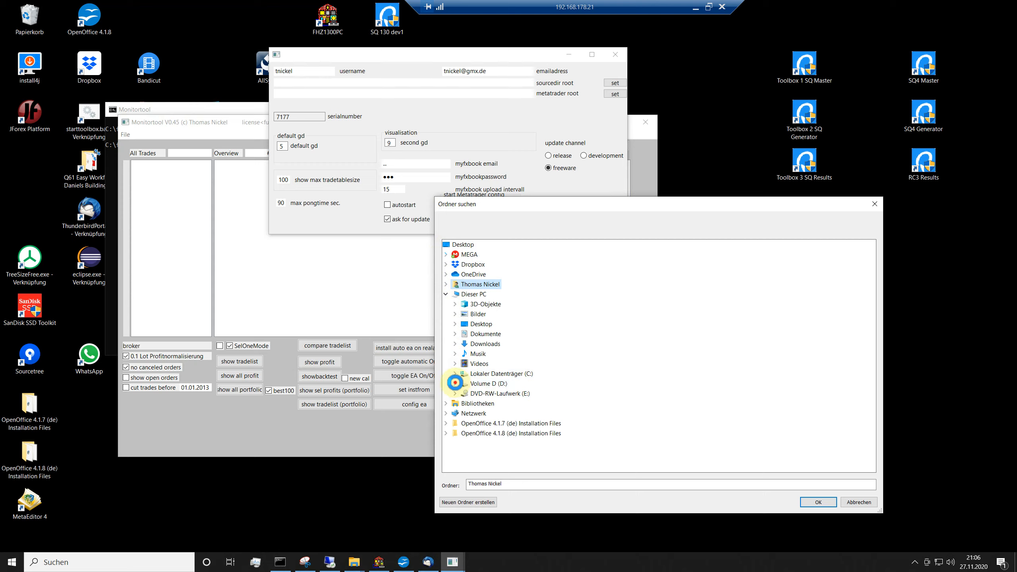
left_click(454, 383)
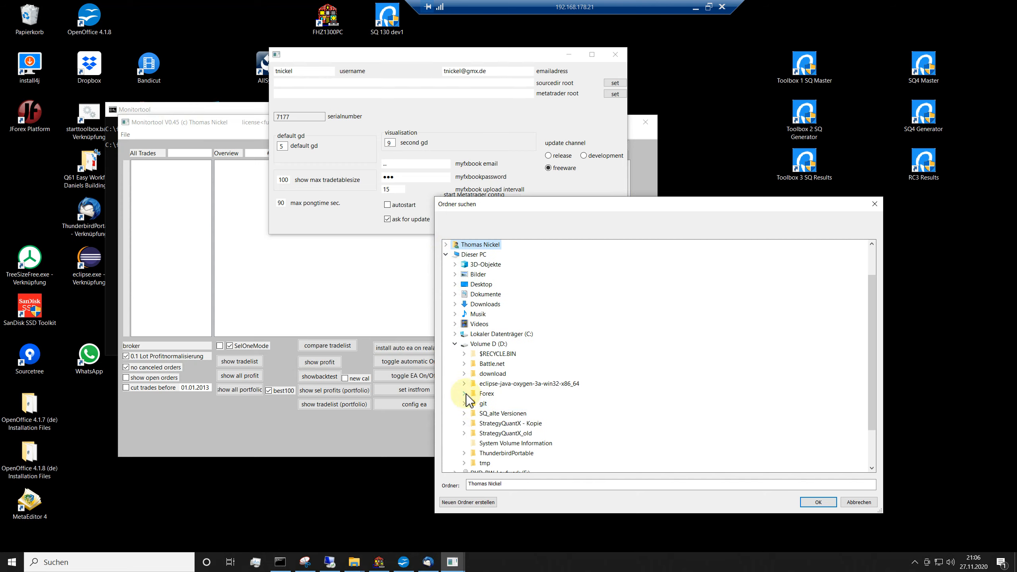
left_click(456, 394)
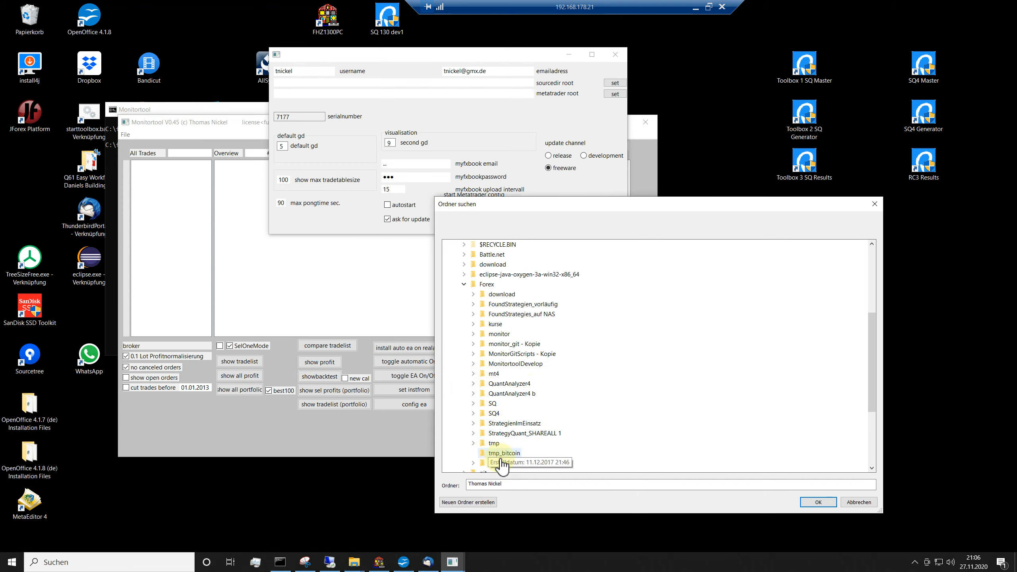
mouse_move(528, 423)
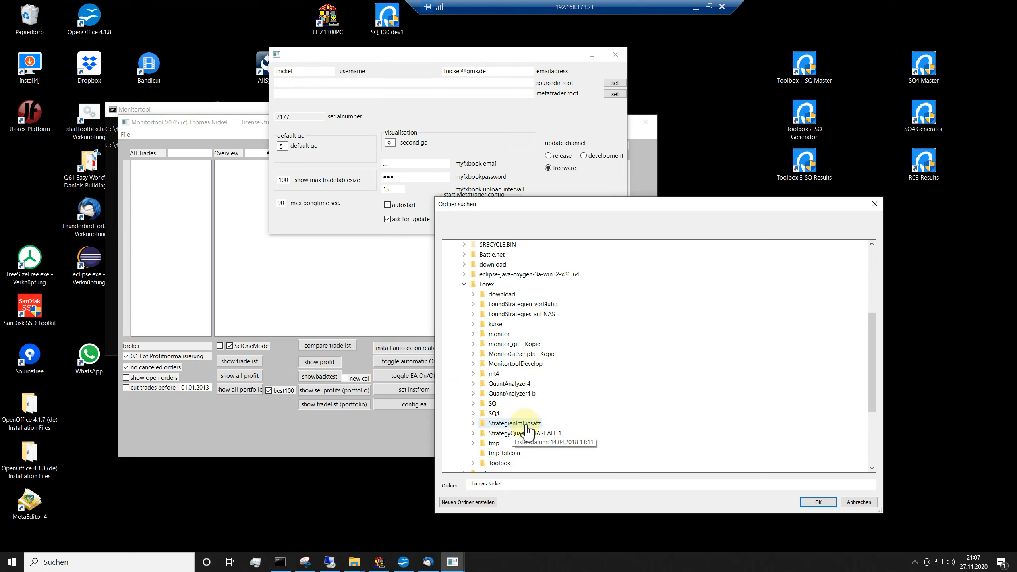
left_click(473, 363)
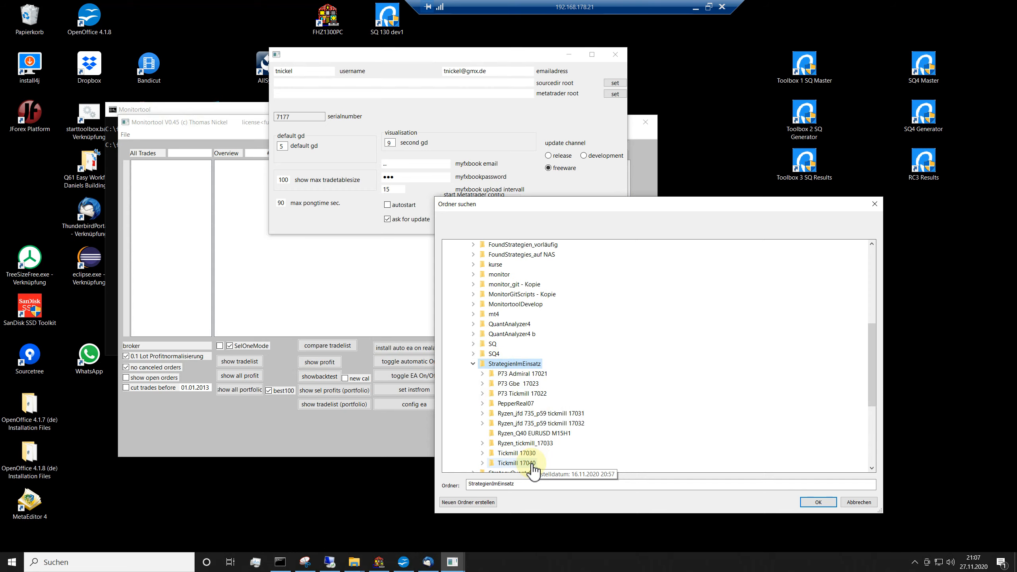
left_click(522, 462)
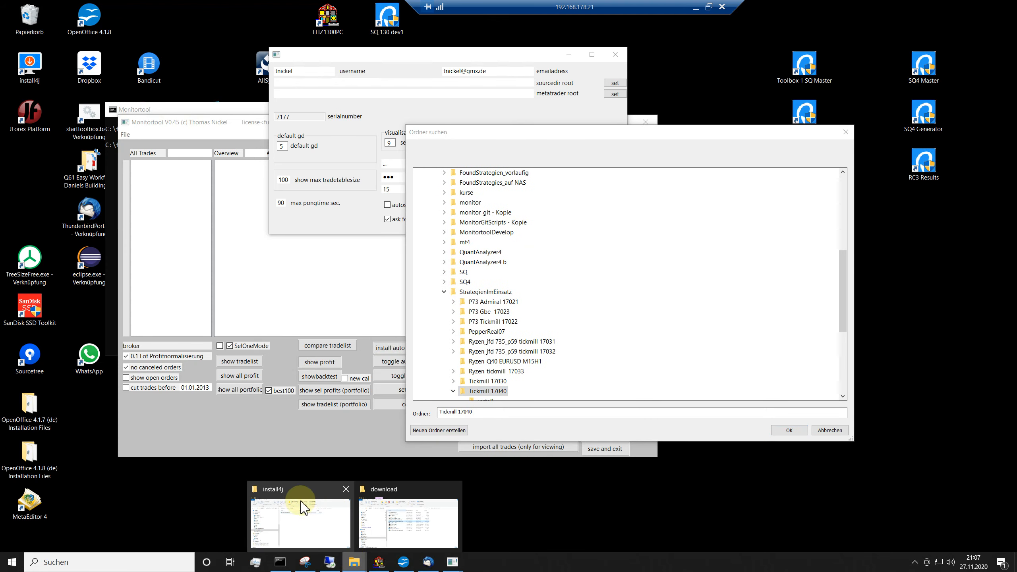
left_click(299, 522)
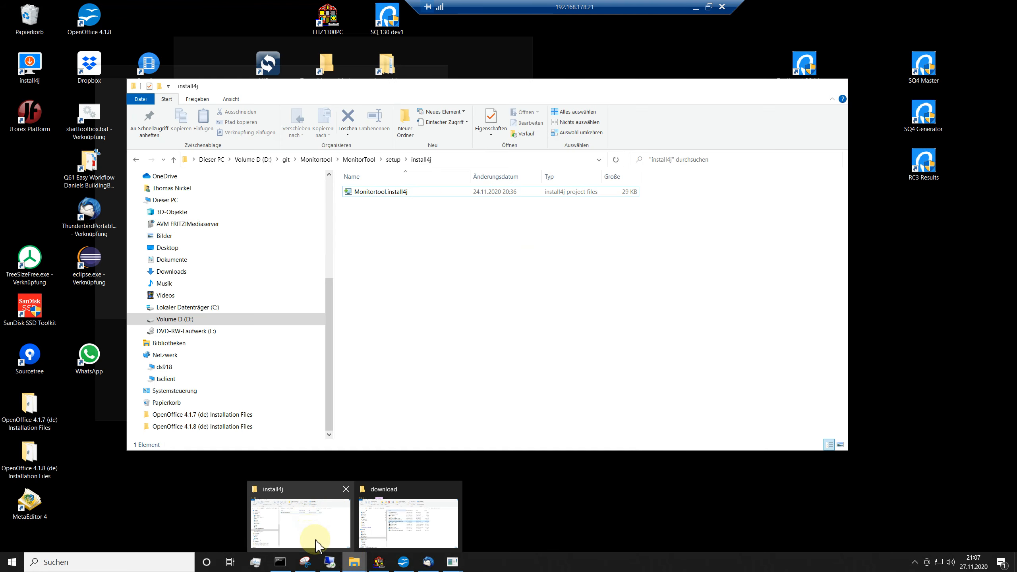
left_click(299, 518)
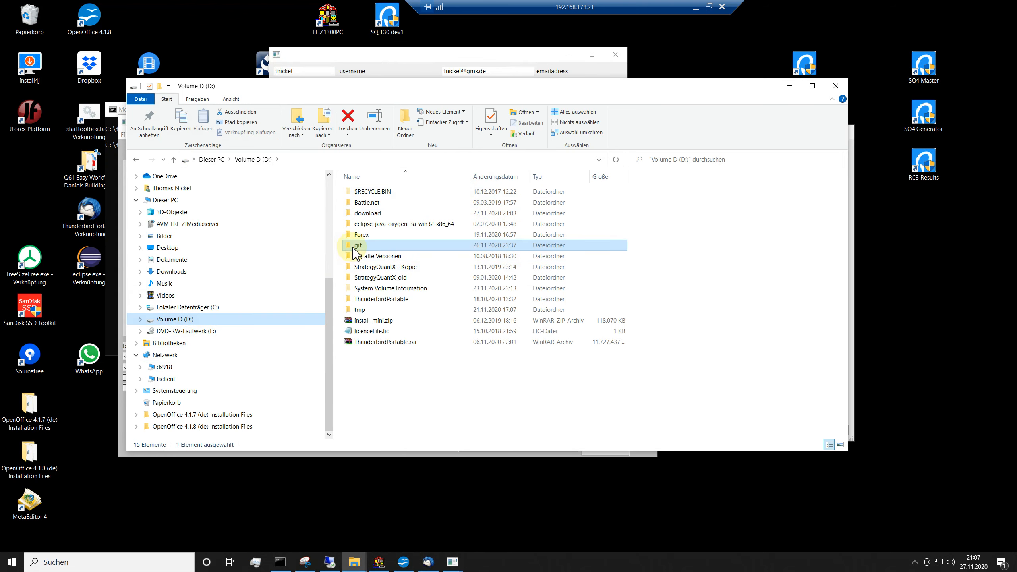
double_click(362, 234)
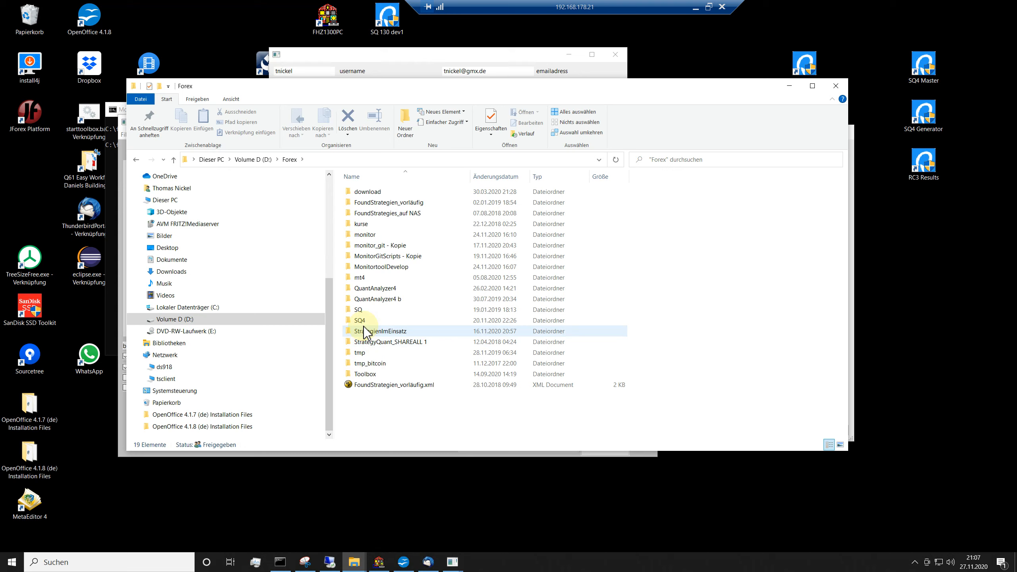
left_click(360, 320)
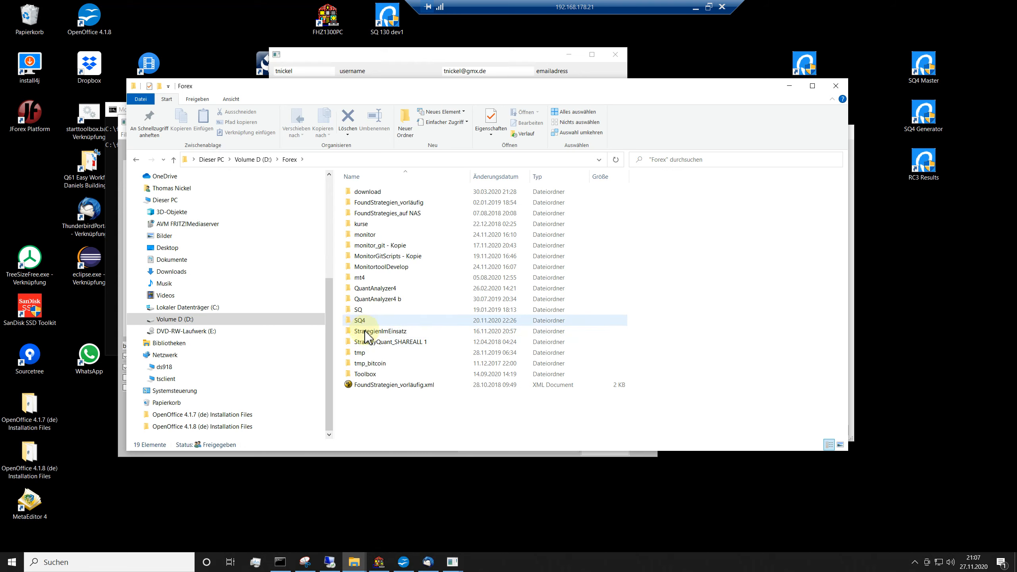
double_click(381, 331)
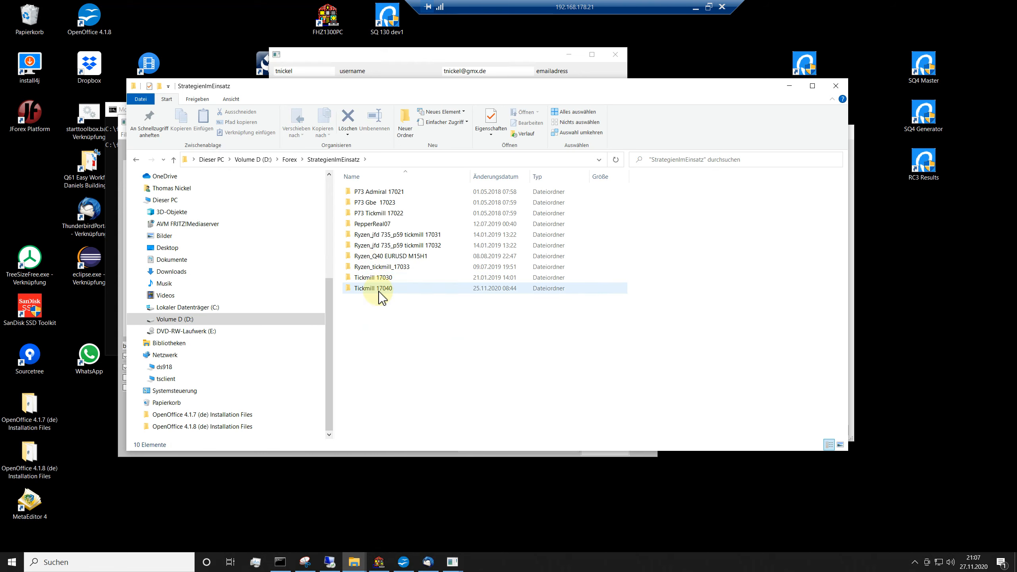
double_click(373, 288)
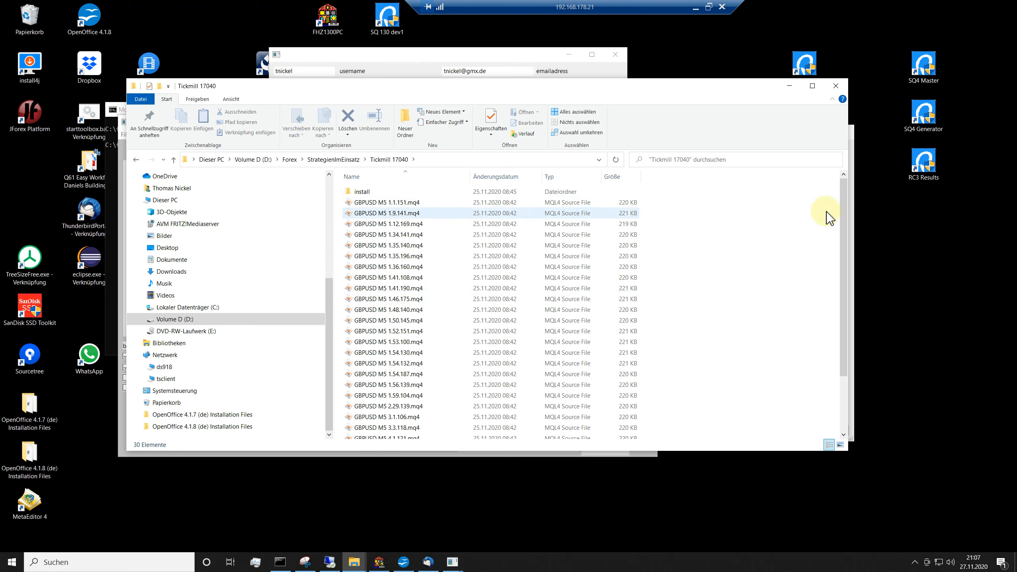
left_click(361, 191)
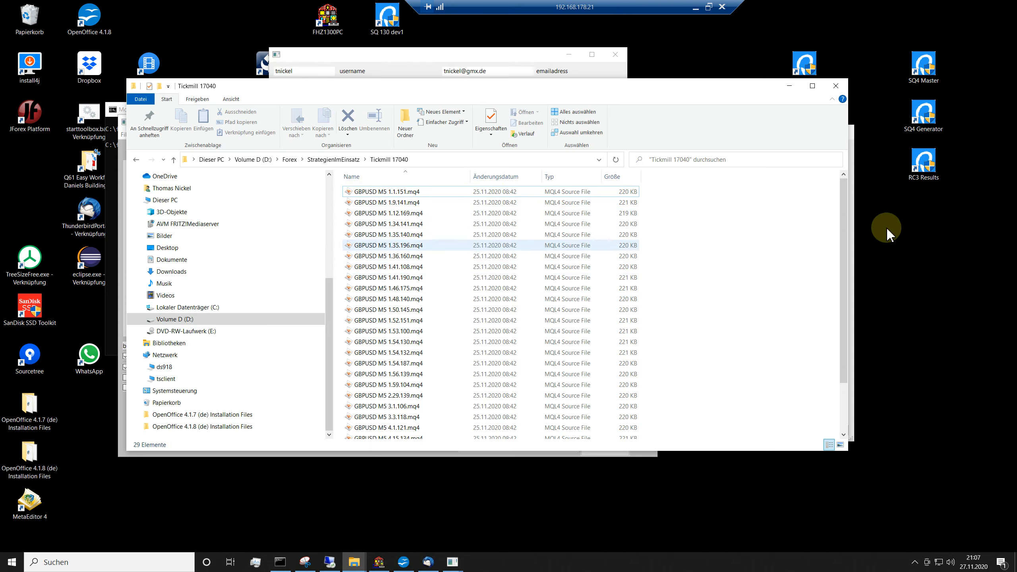
scroll("down", 3)
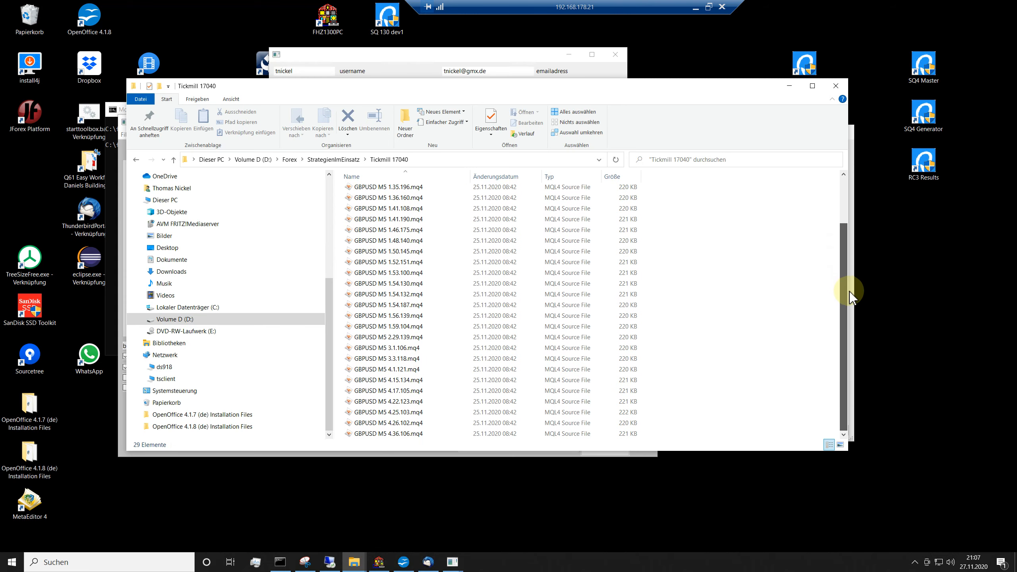
scroll("up", 3)
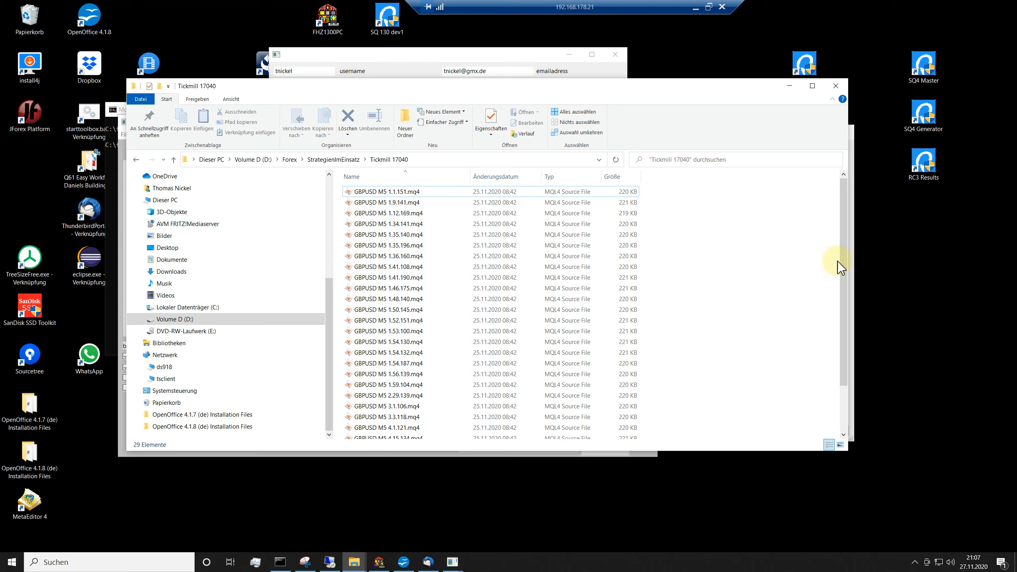
scroll("down", 3)
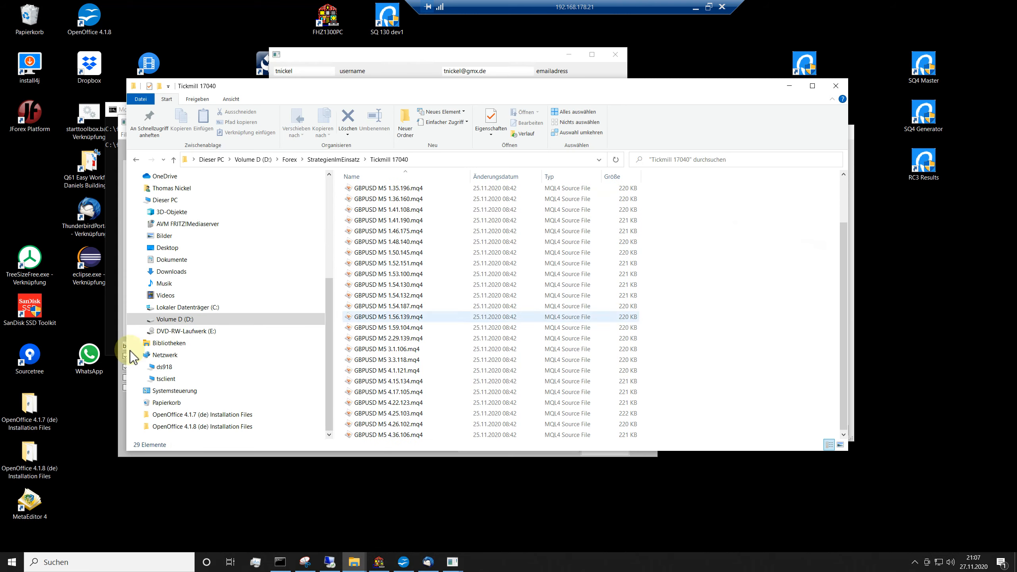
left_click(386, 188)
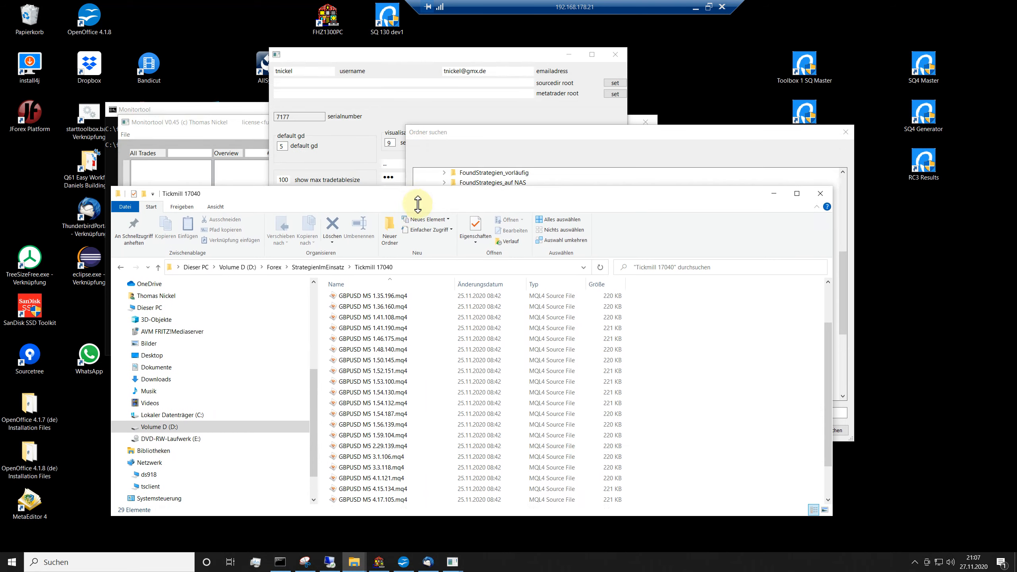
left_click_drag(416, 193, 415, 175)
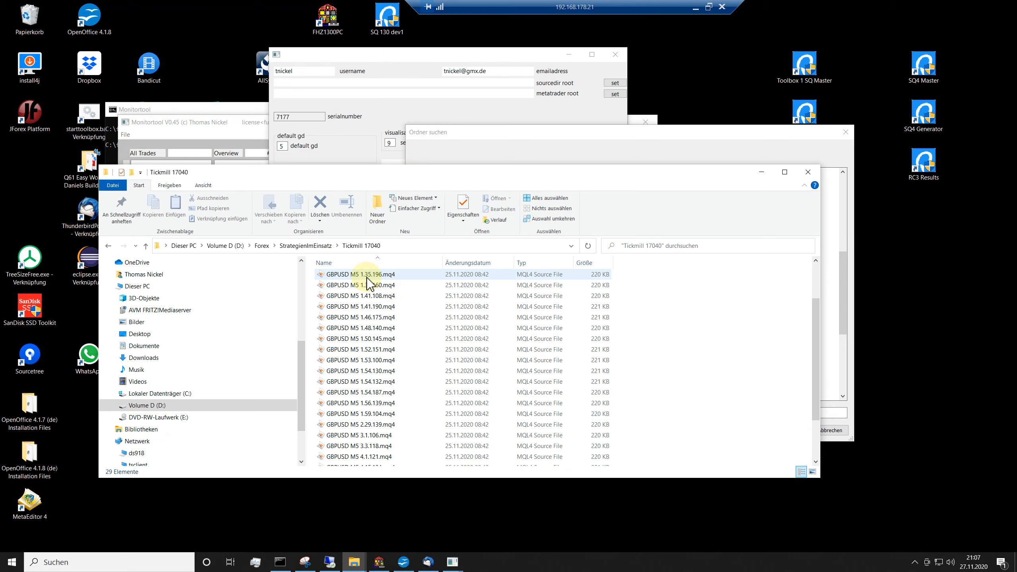
left_click(360, 285)
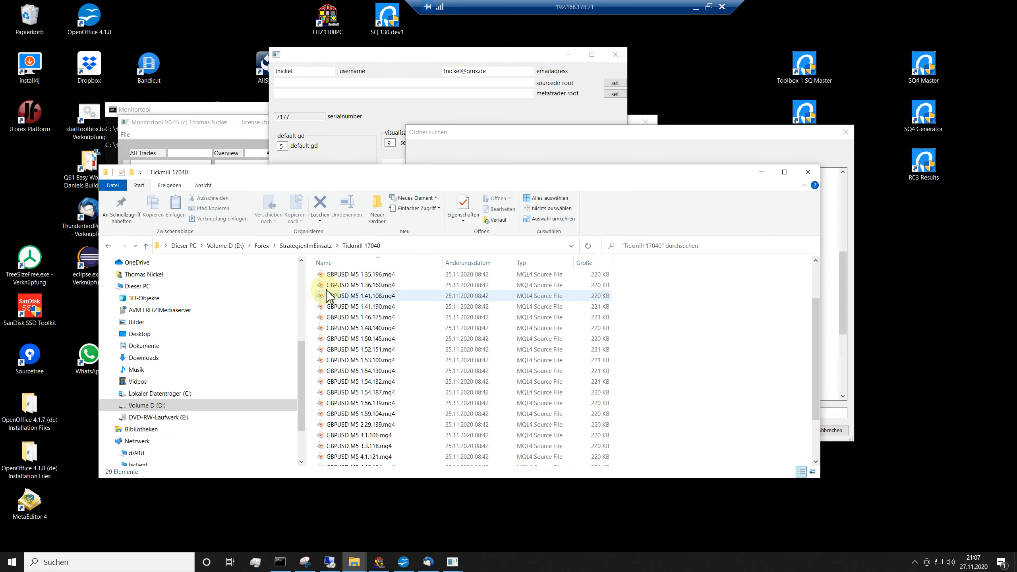
mouse_move(341, 285)
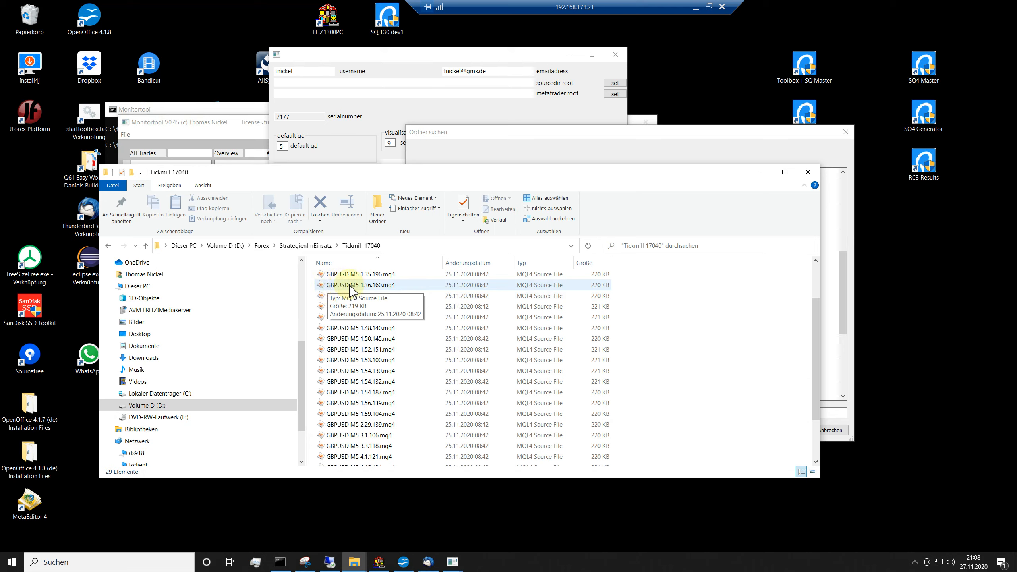
mouse_move(330, 292)
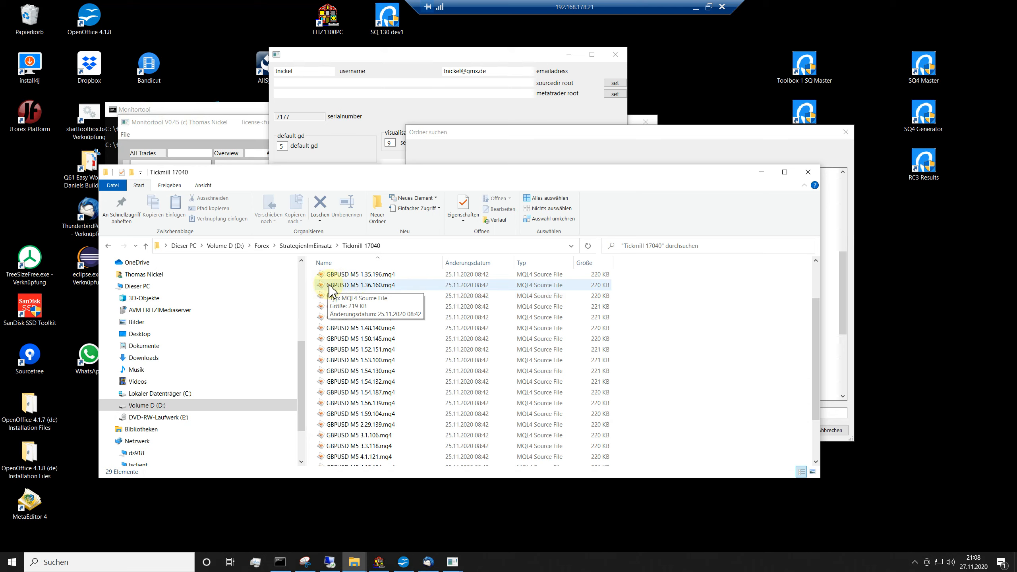
mouse_move(349, 290)
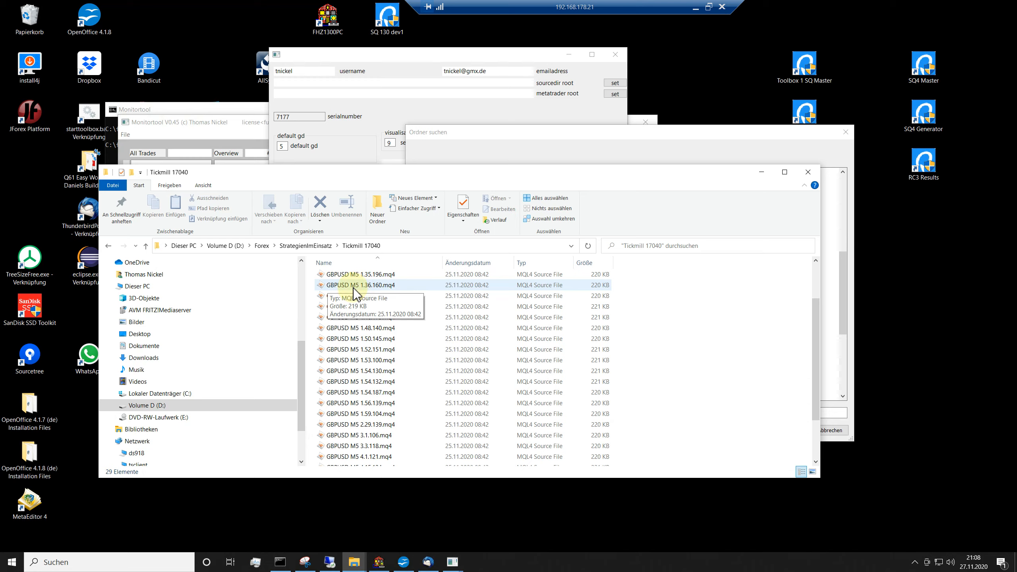
mouse_move(361, 293)
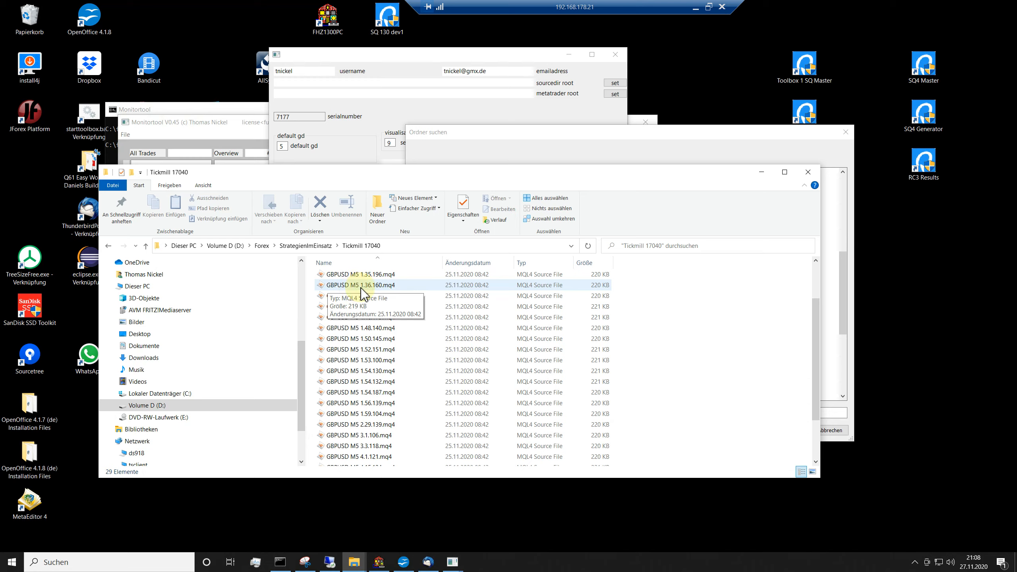
mouse_move(383, 291)
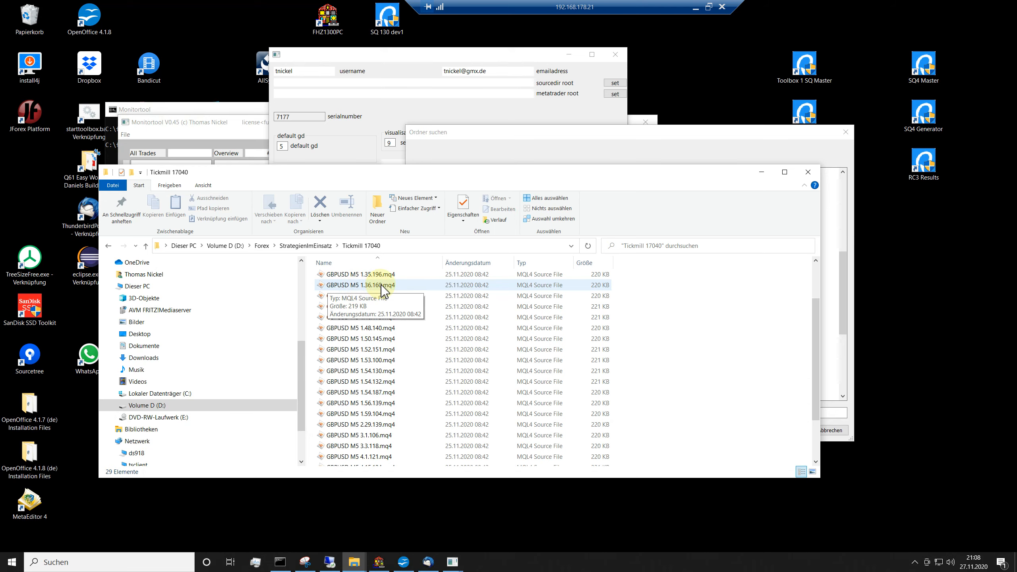
mouse_move(385, 217)
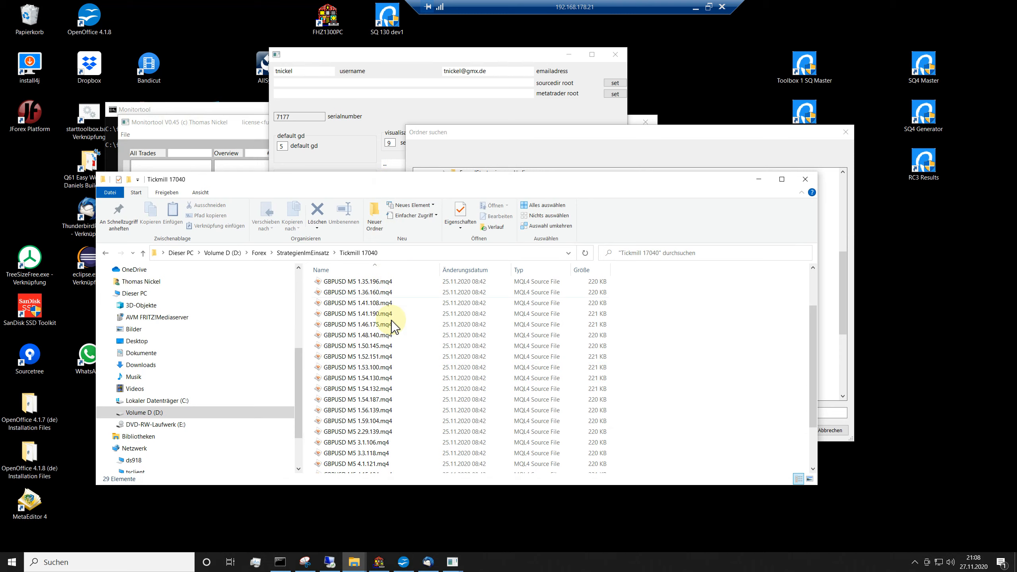
left_click(369, 313)
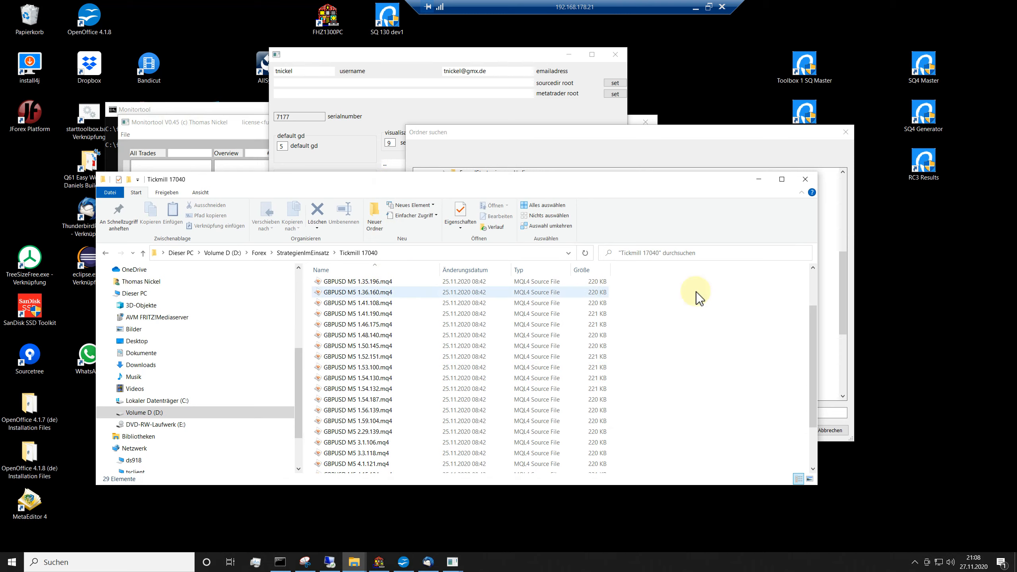
scroll("down", 3)
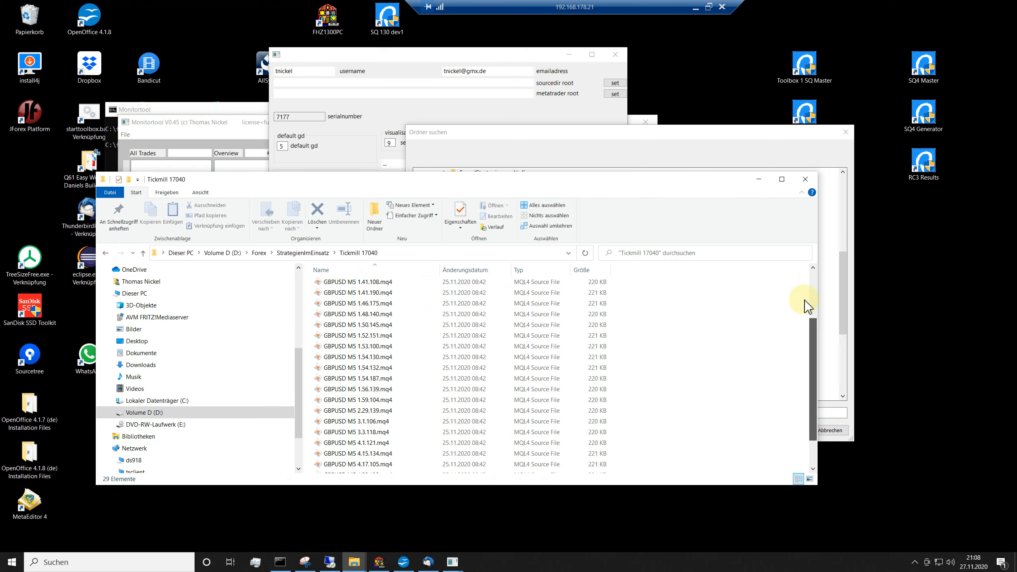
scroll("down", 3)
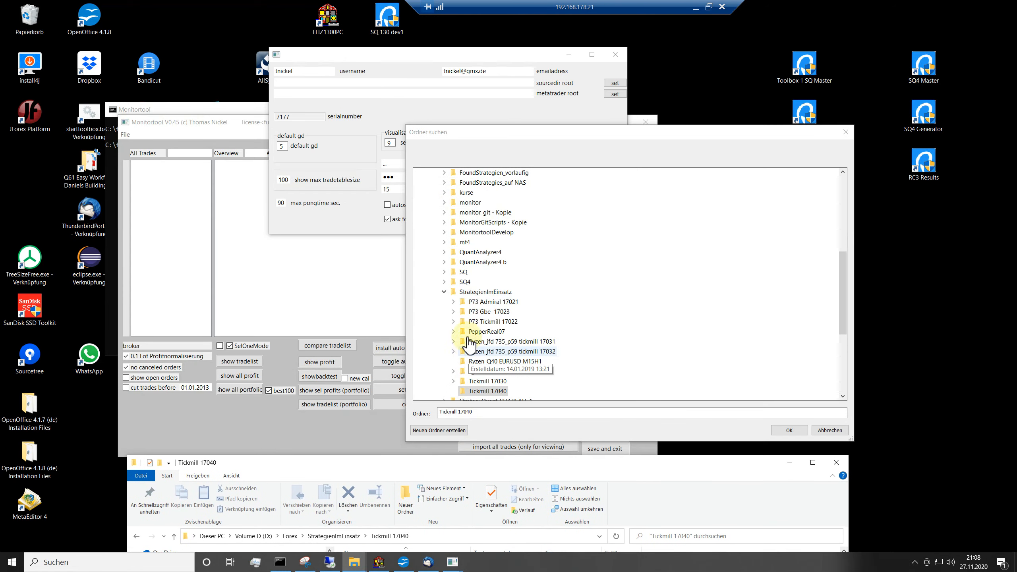
Step: Select the StrategienImEinsatz folder and confirm it as the source directory root
left_click(485, 292)
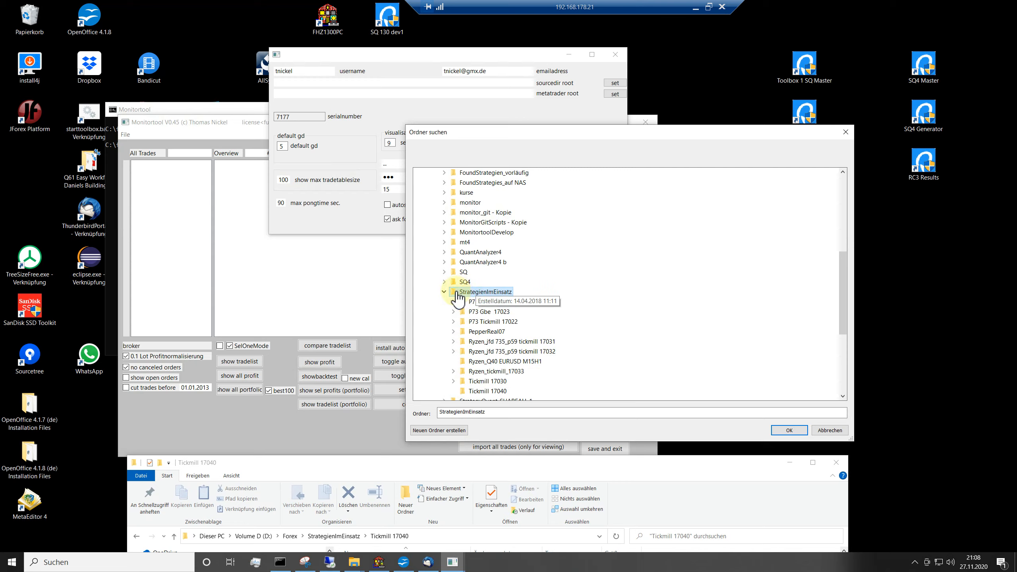
mouse_move(510, 144)
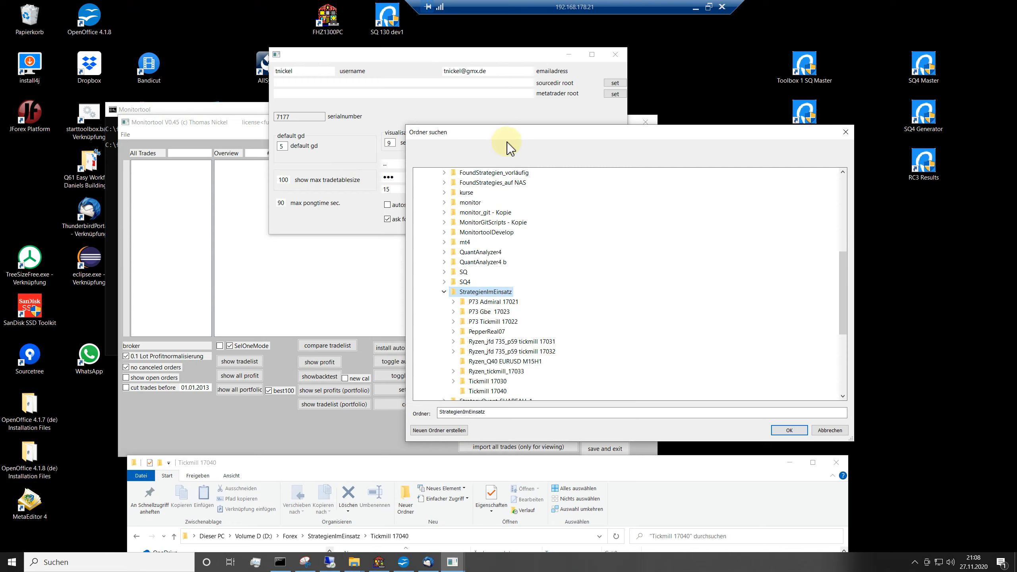
mouse_move(483, 315)
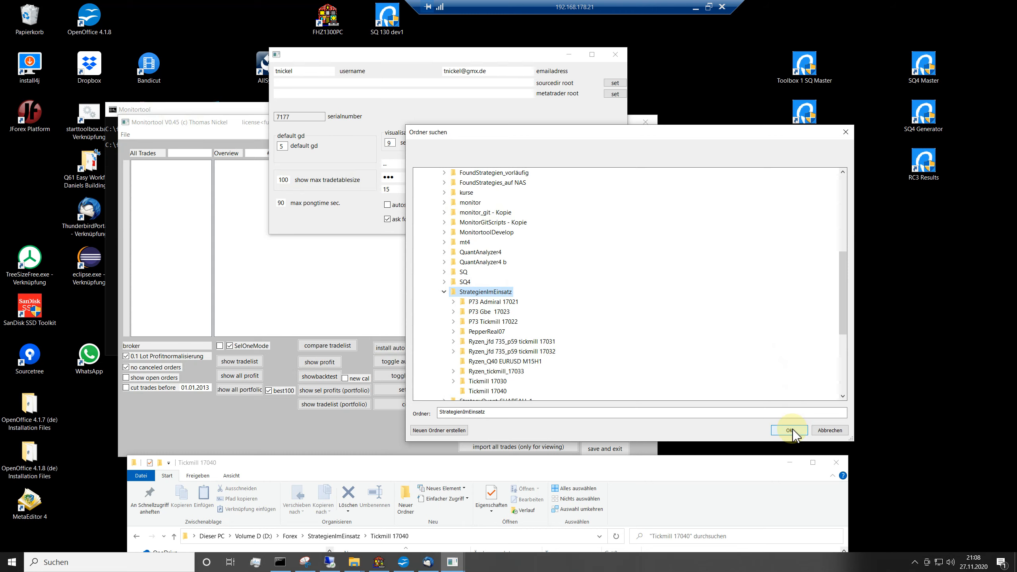
left_click(788, 429)
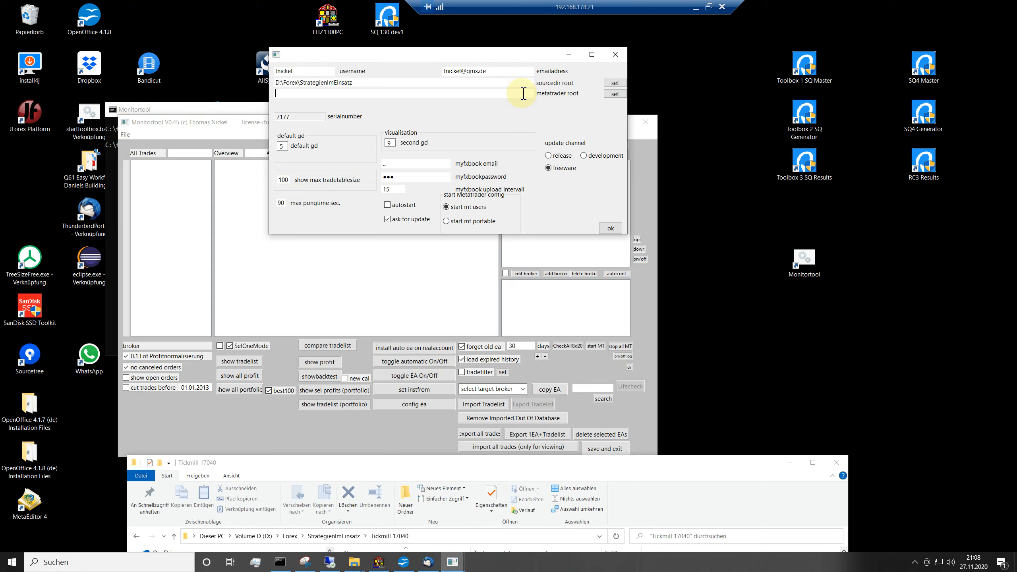
mouse_move(558, 102)
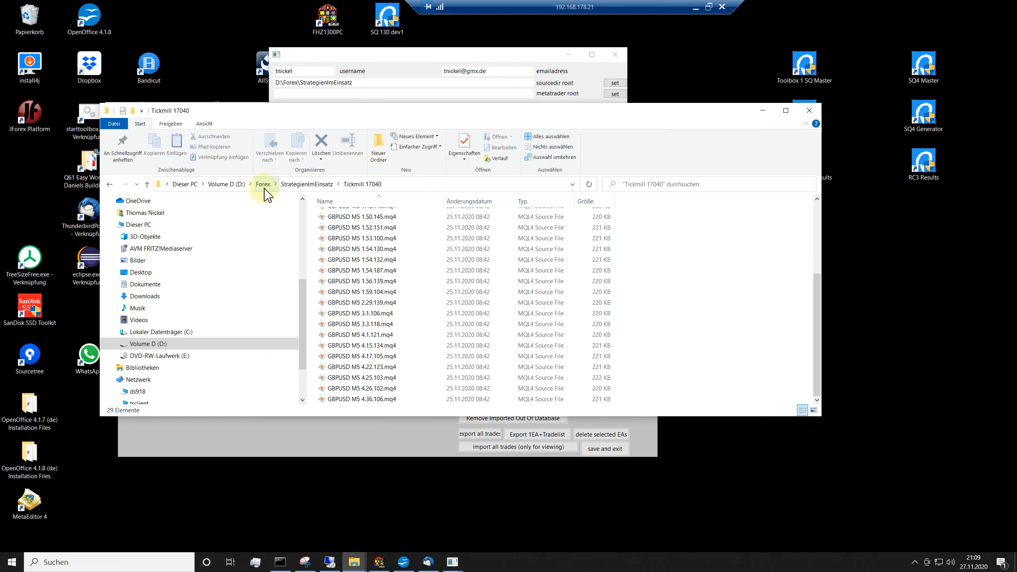
Step: Go up to D:\Forex via the breadcrumb and open the mt4 folder
left_click(262, 183)
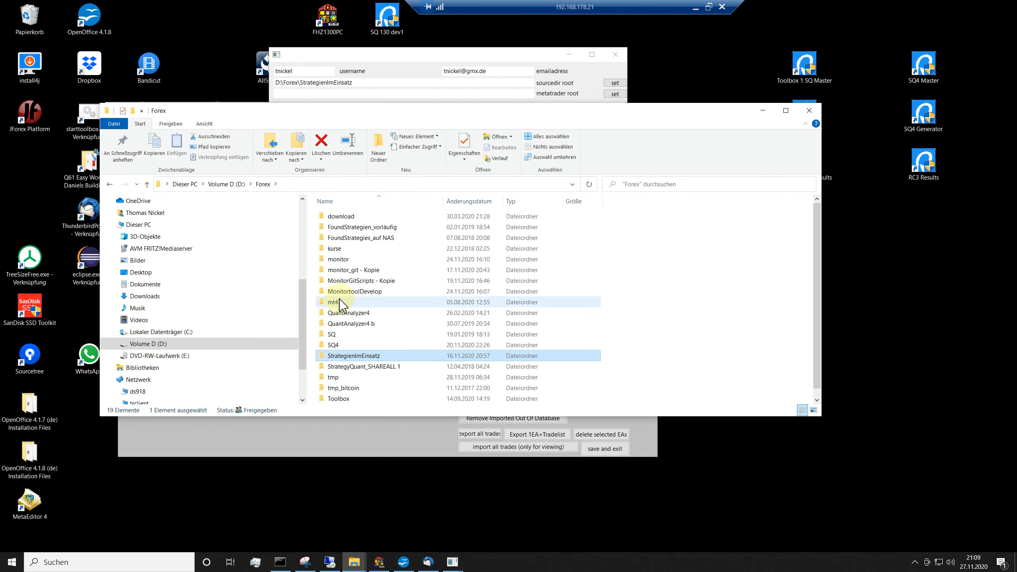
mouse_move(338, 302)
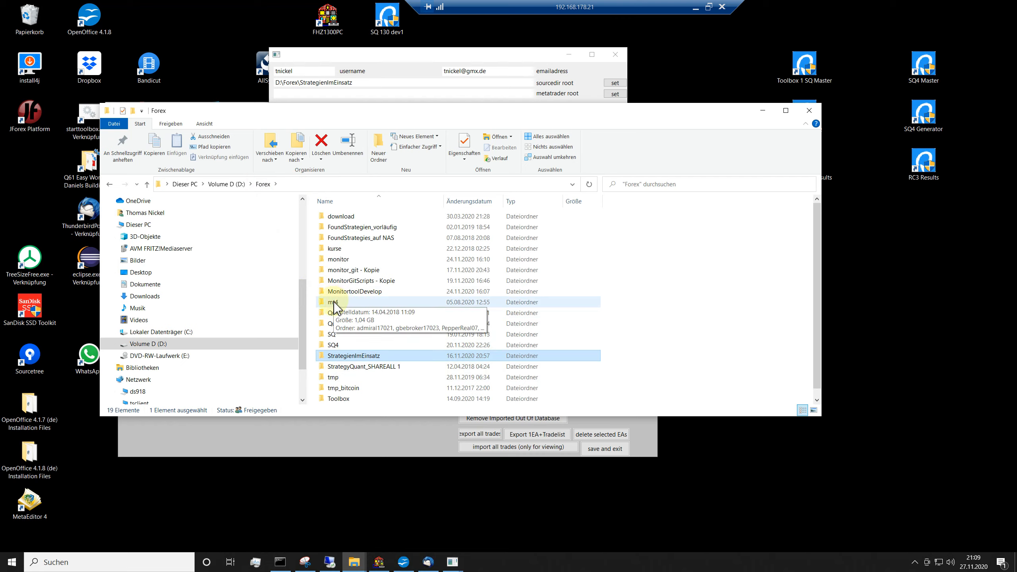
double_click(335, 302)
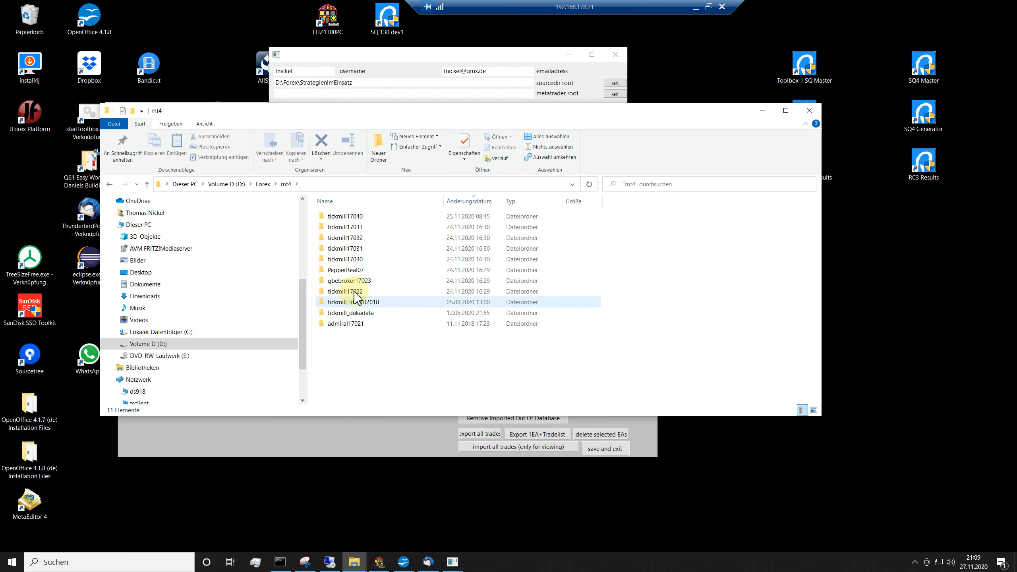
mouse_move(345, 270)
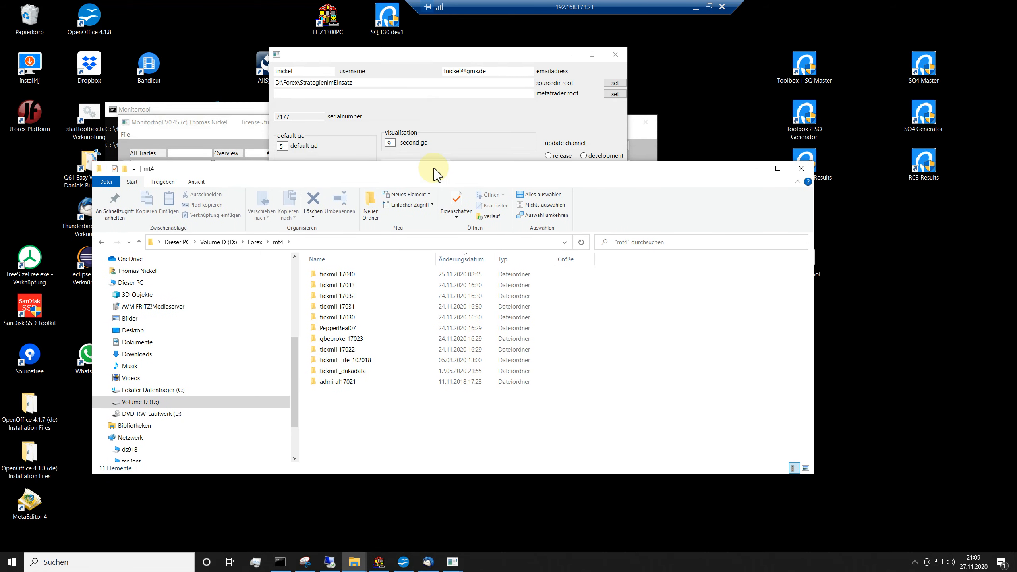
mouse_move(404, 49)
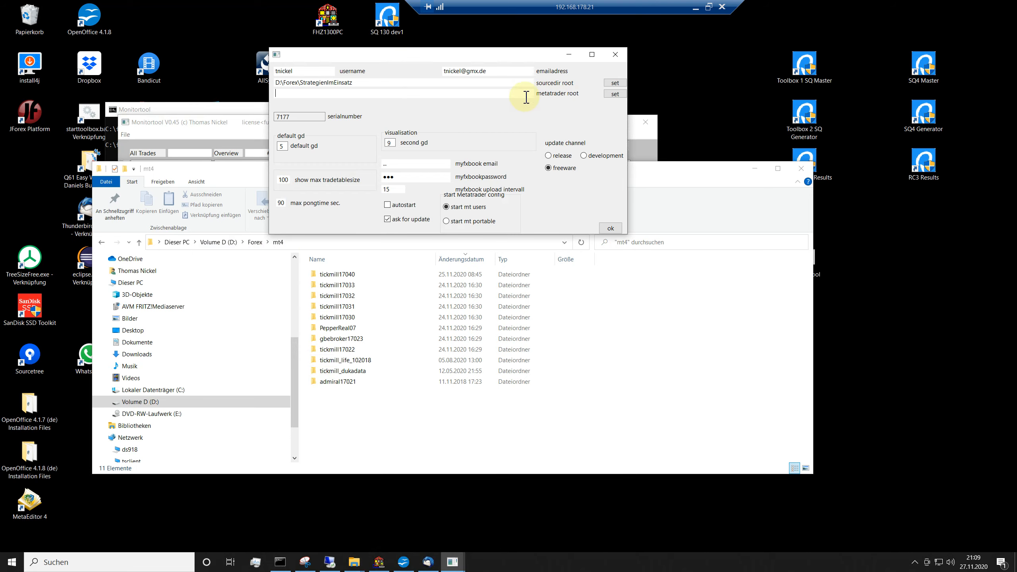
mouse_move(519, 97)
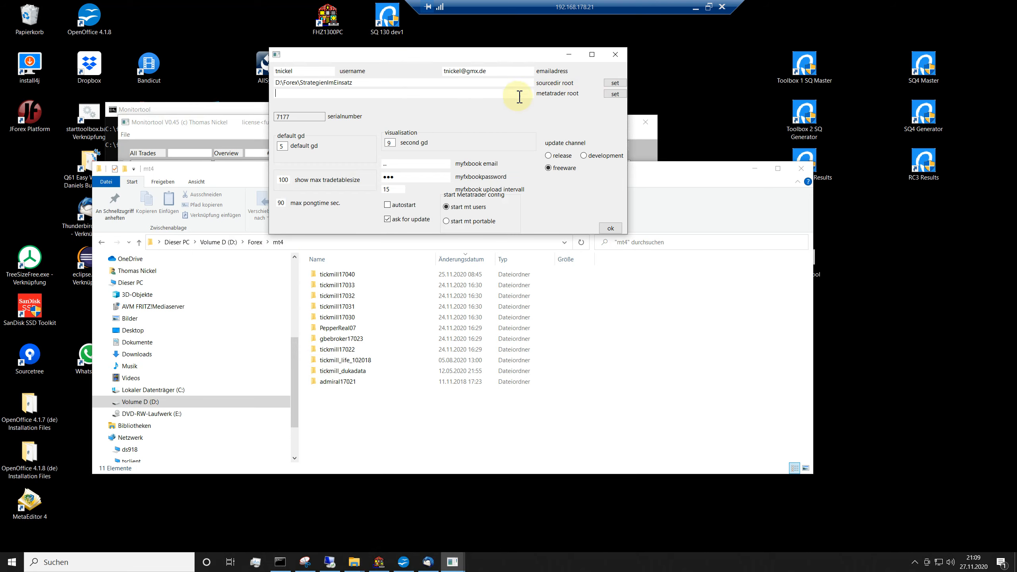
Step: Browse Dieser PC > Volume D > Forex and confirm mt4 as the MetaTrader root
left_click(613, 93)
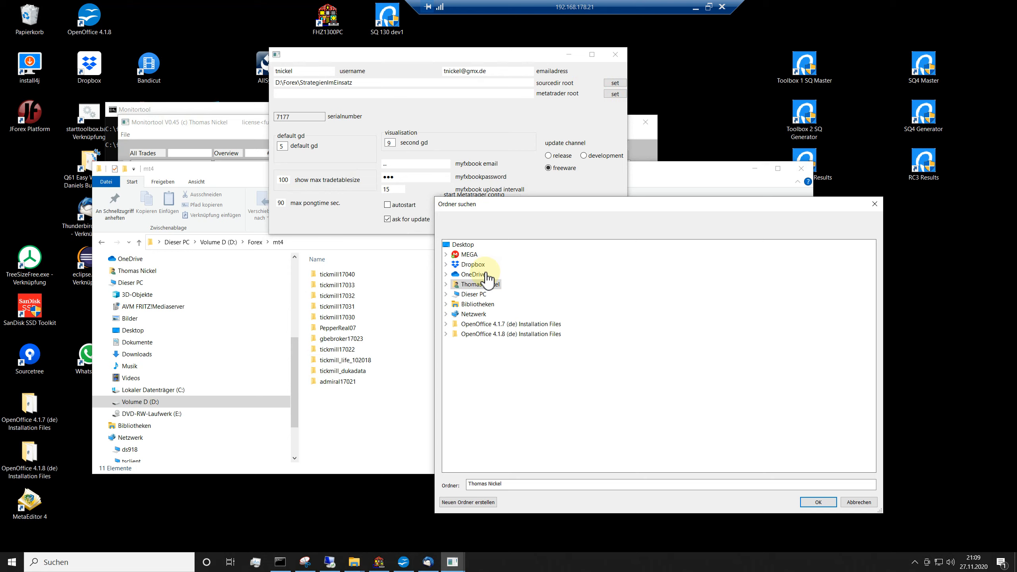
left_click(446, 294)
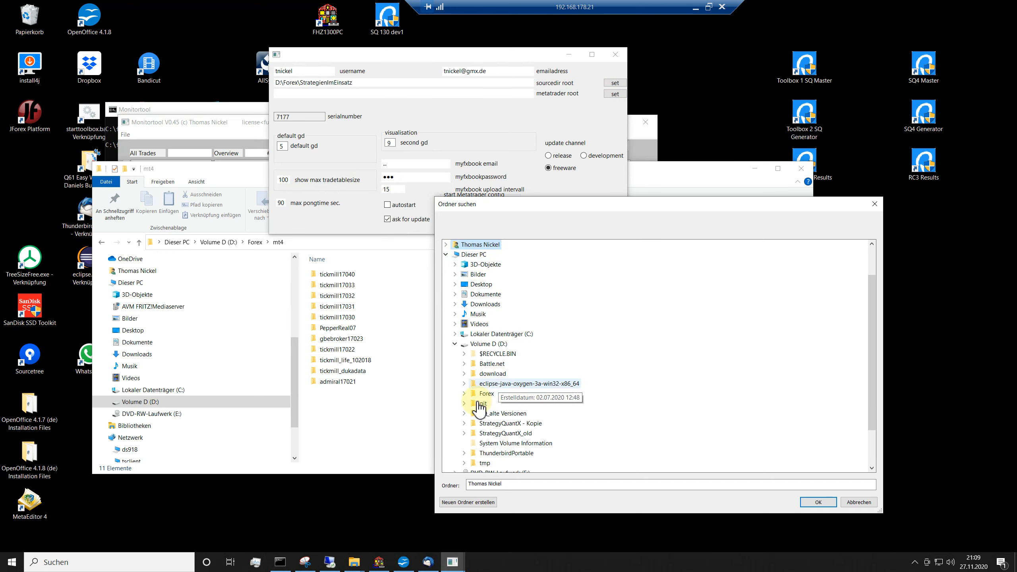
left_click(463, 393)
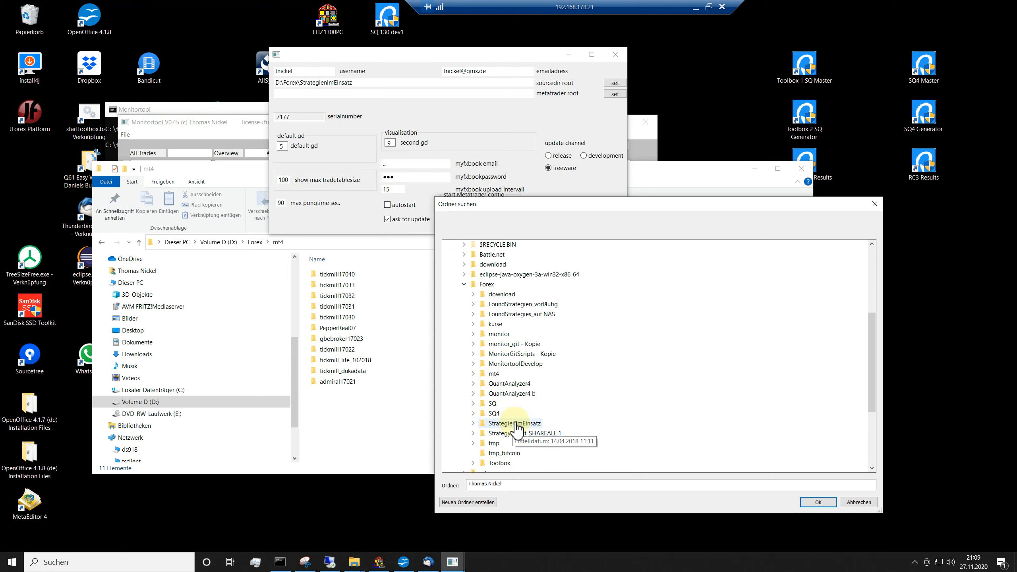
mouse_move(477, 378)
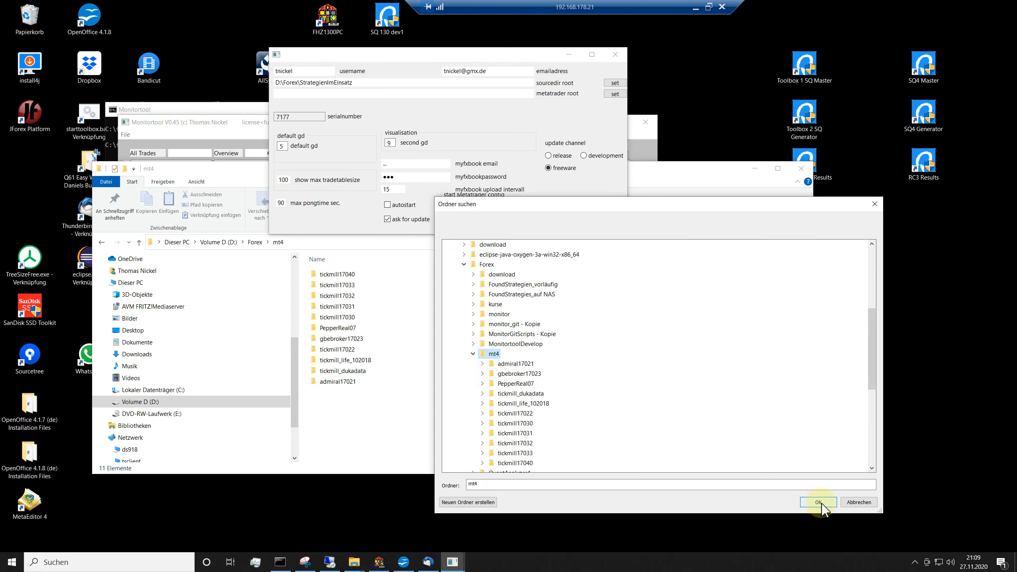
left_click(817, 502)
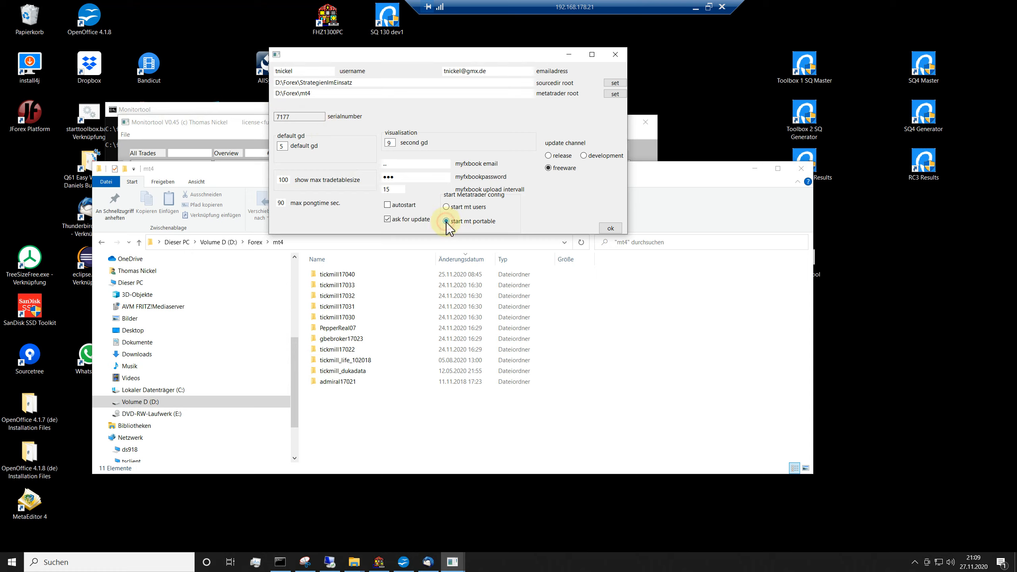
Step: Switch the MetaTrader start option to 'start mt portable'
left_click(446, 221)
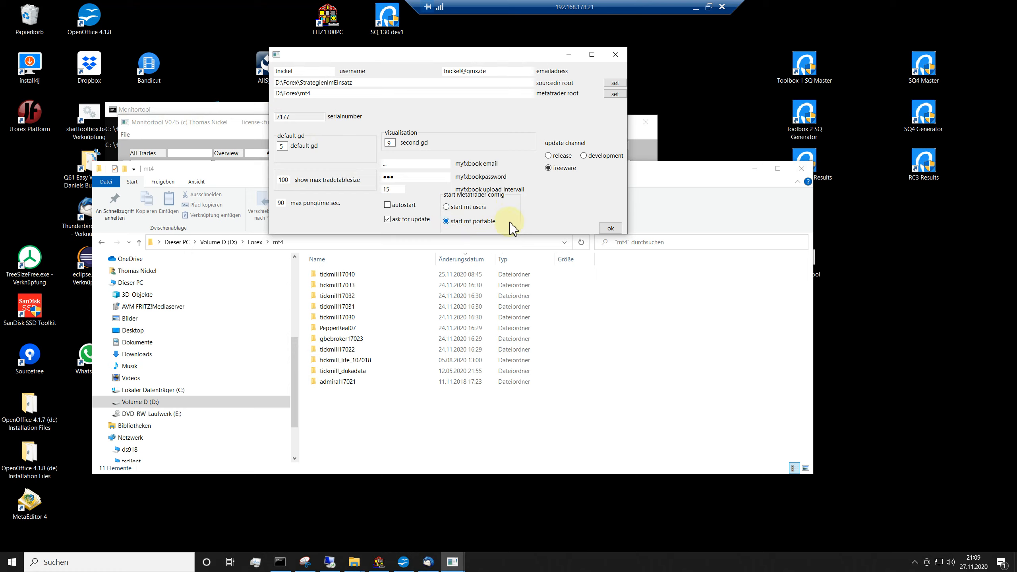
mouse_move(498, 225)
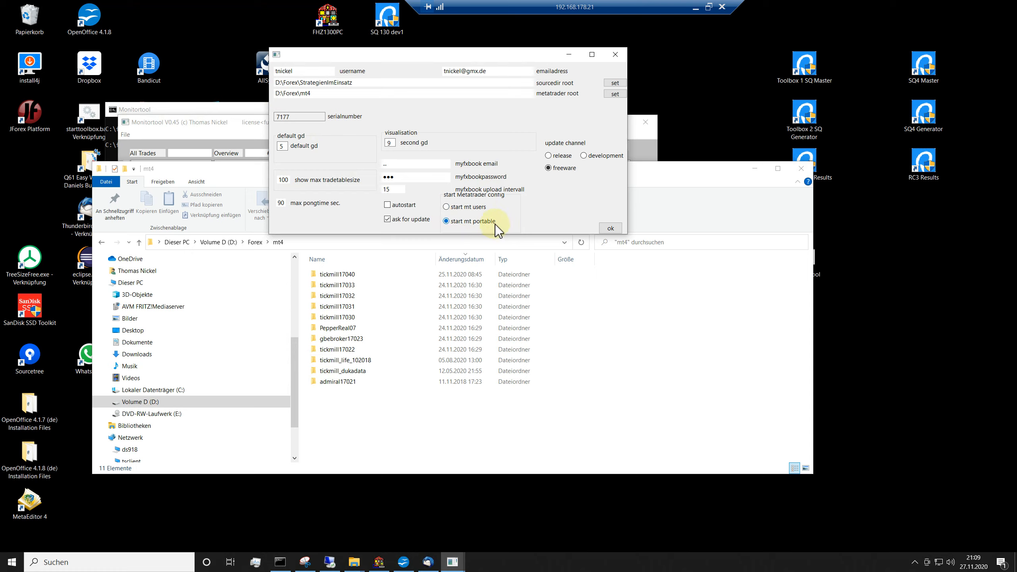
mouse_move(468, 227)
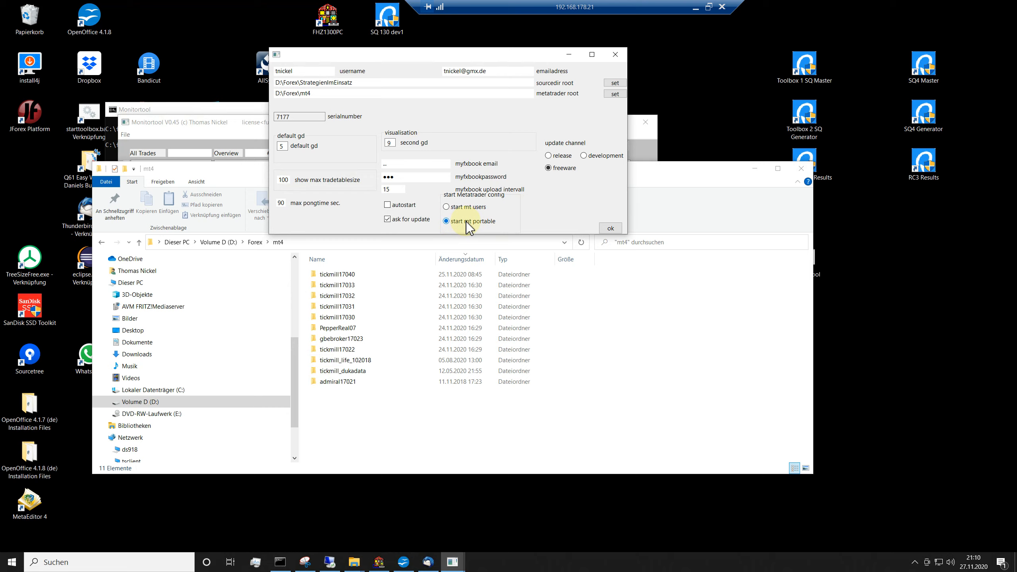
mouse_move(459, 221)
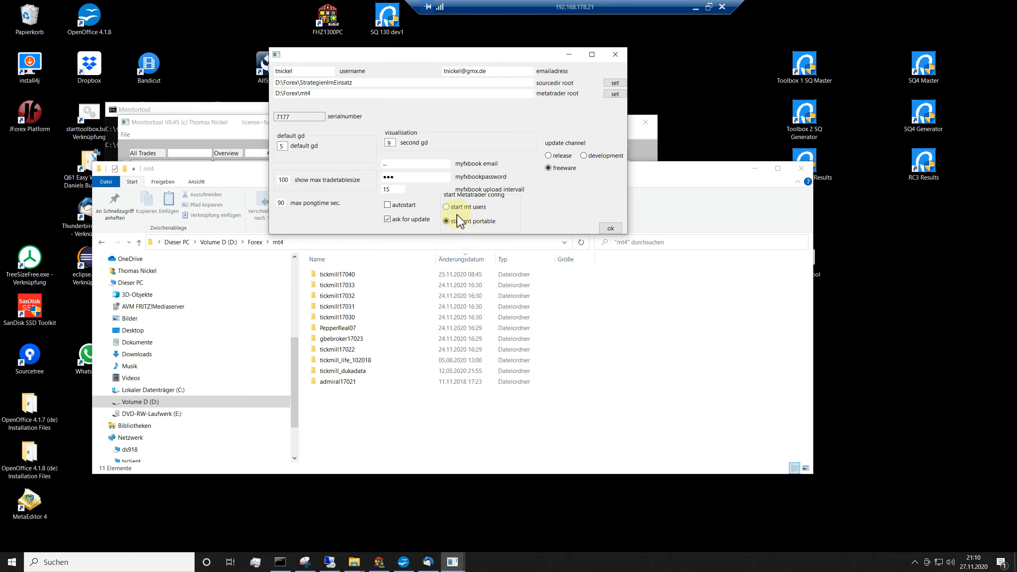
mouse_move(457, 211)
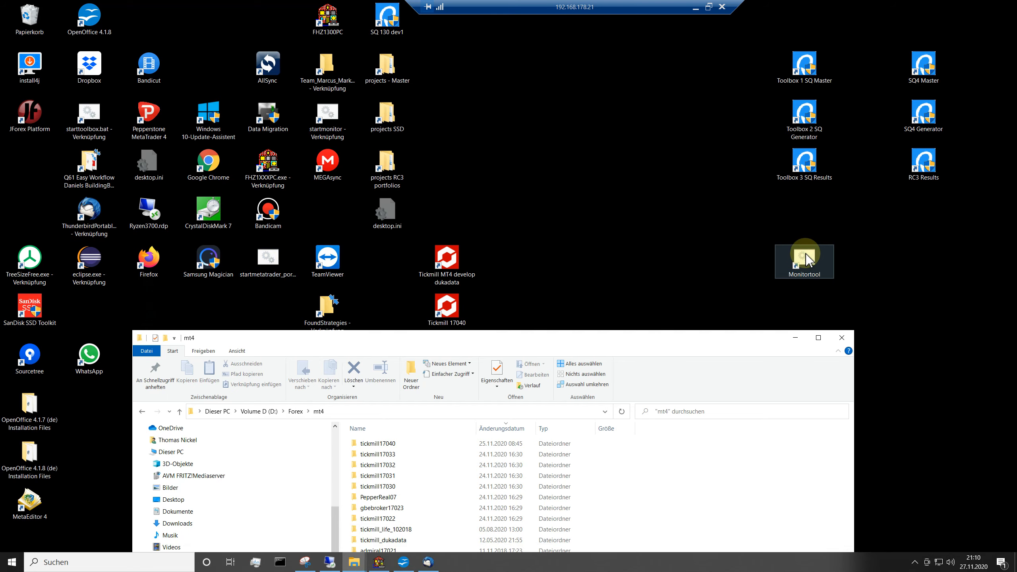
Step: Relaunch Monitortool, pass through its configuration settings, and reload all trade data from the database
double_click(804, 262)
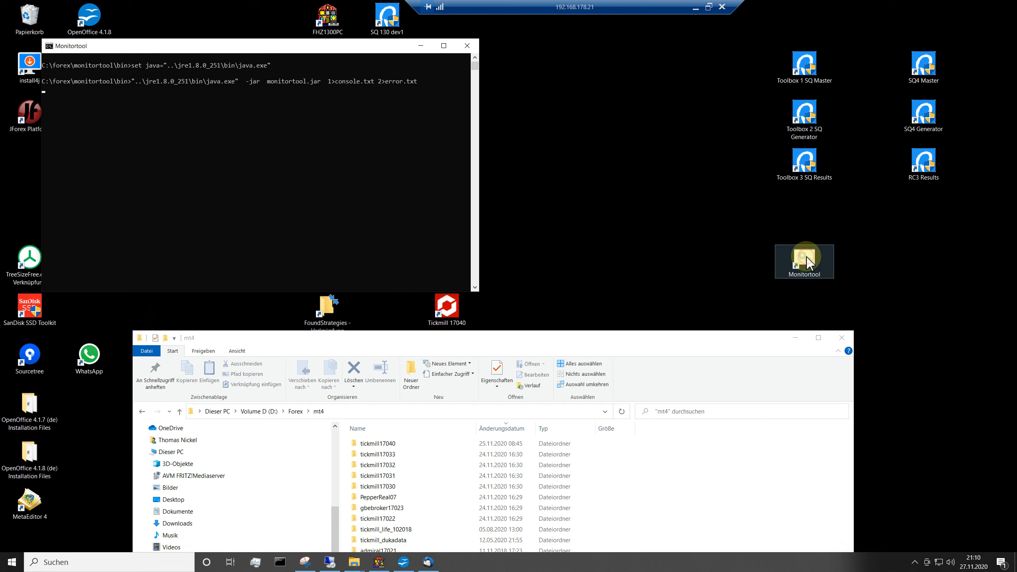
double_click(804, 261)
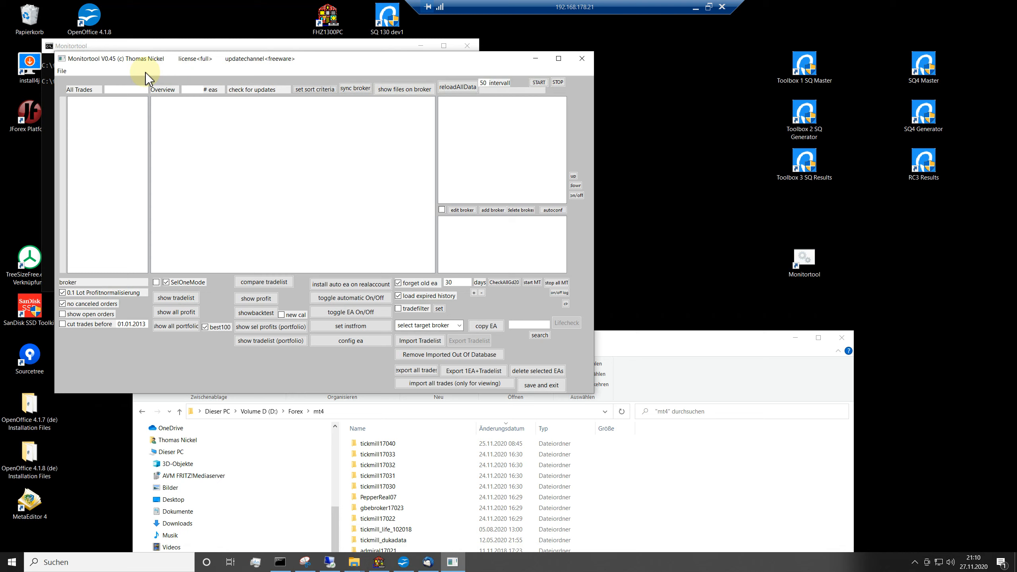
left_click(61, 70)
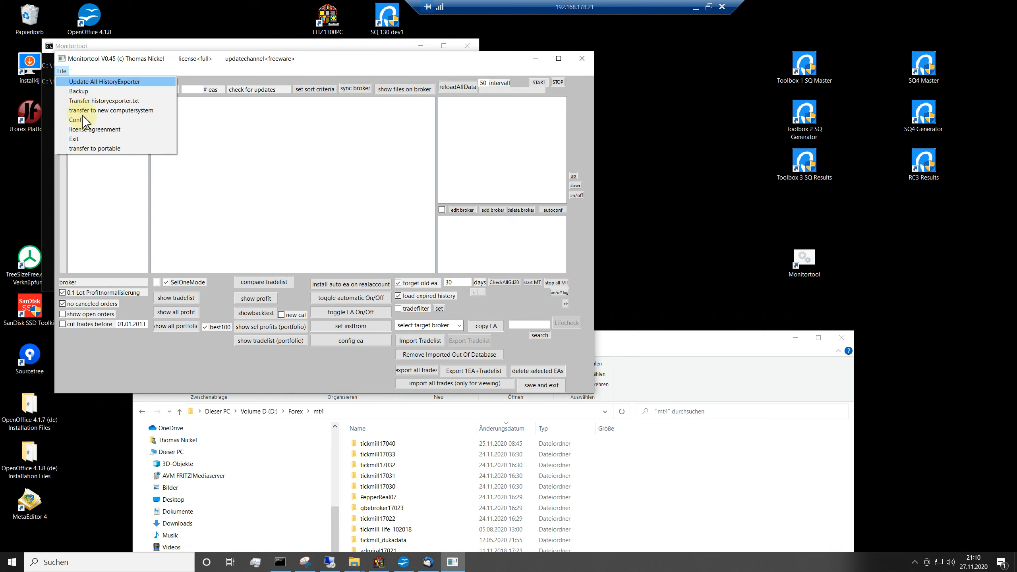
left_click(76, 119)
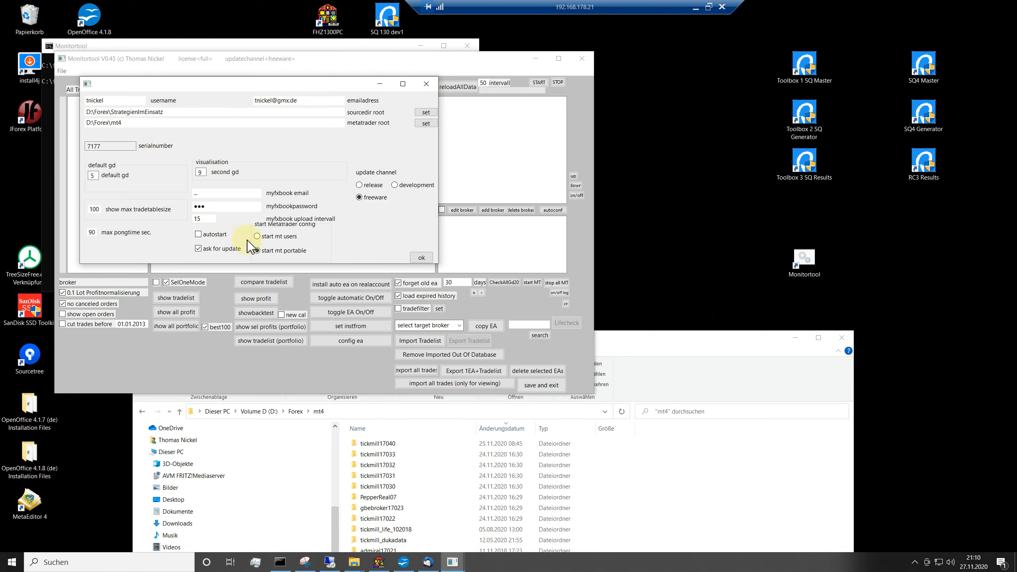
left_click(421, 257)
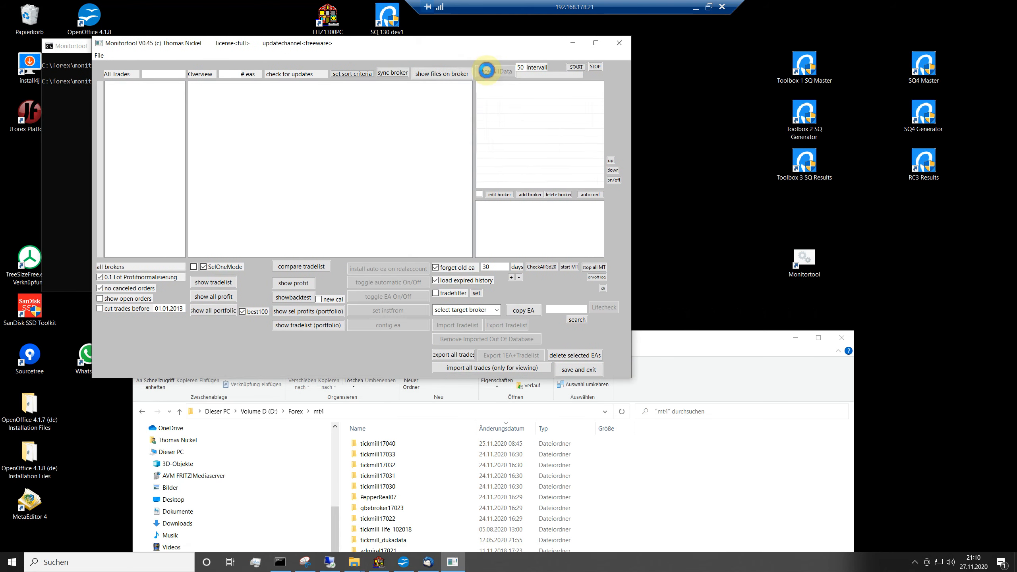
left_click(494, 71)
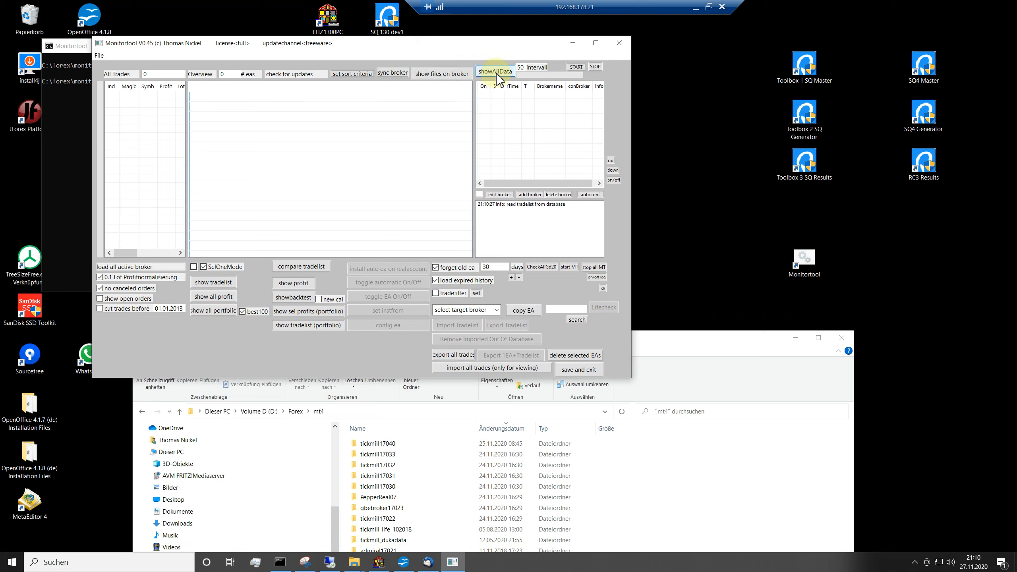
left_click(495, 71)
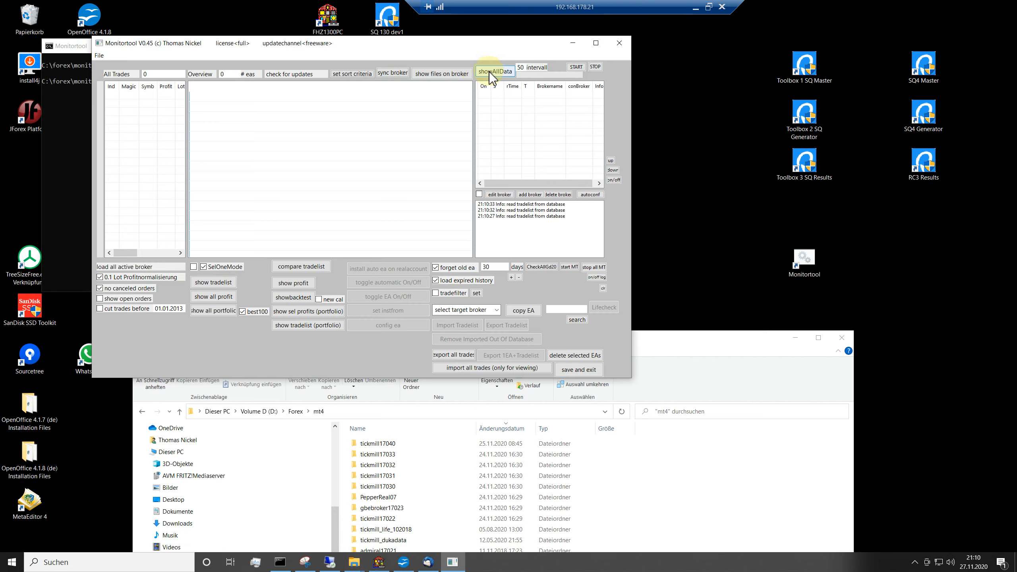
mouse_move(499, 133)
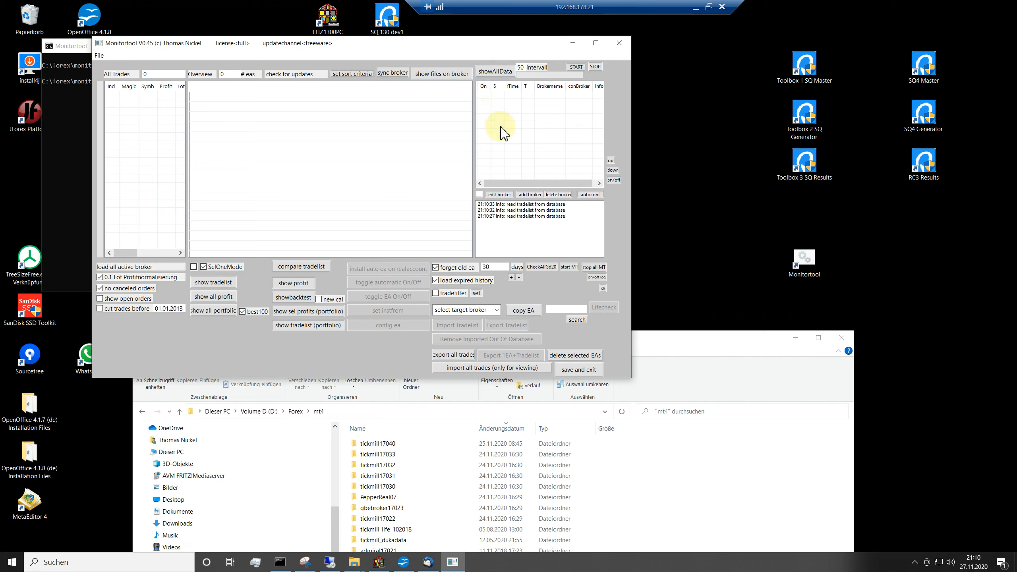
mouse_move(99, 55)
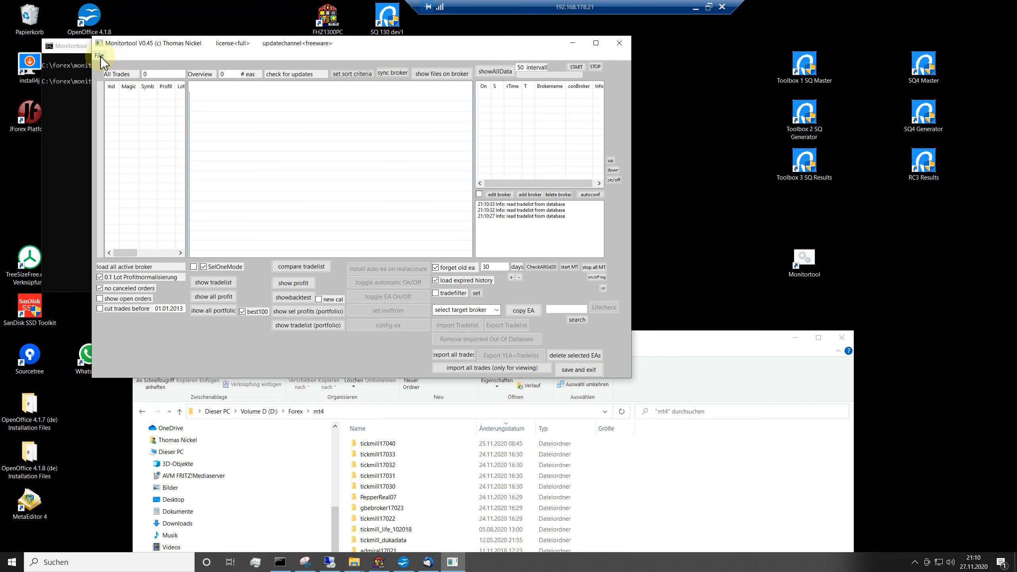
Step: Reopen the settings to review the D:\Forex\mt4 root and portable start option
left_click(99, 55)
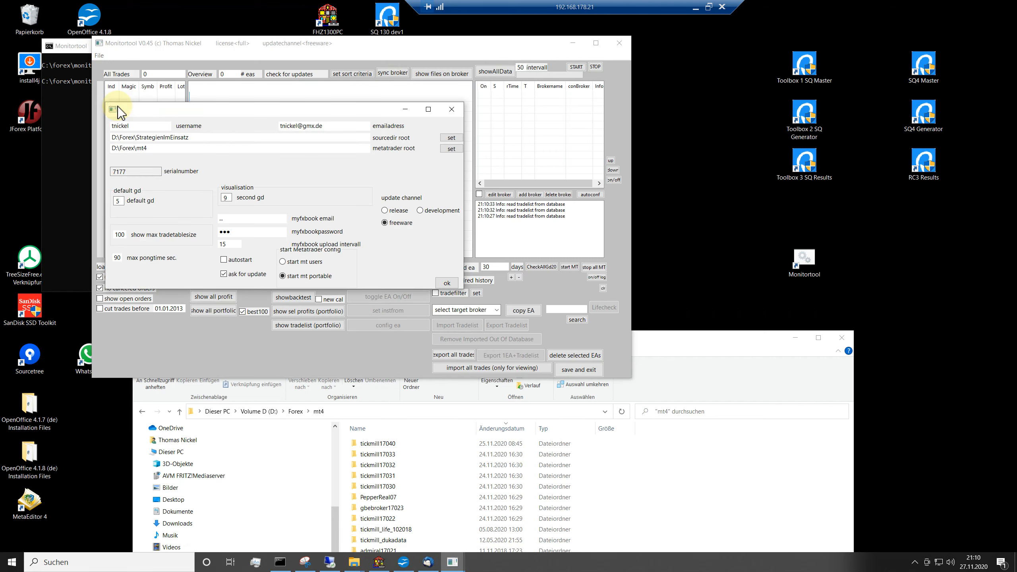
mouse_move(135, 172)
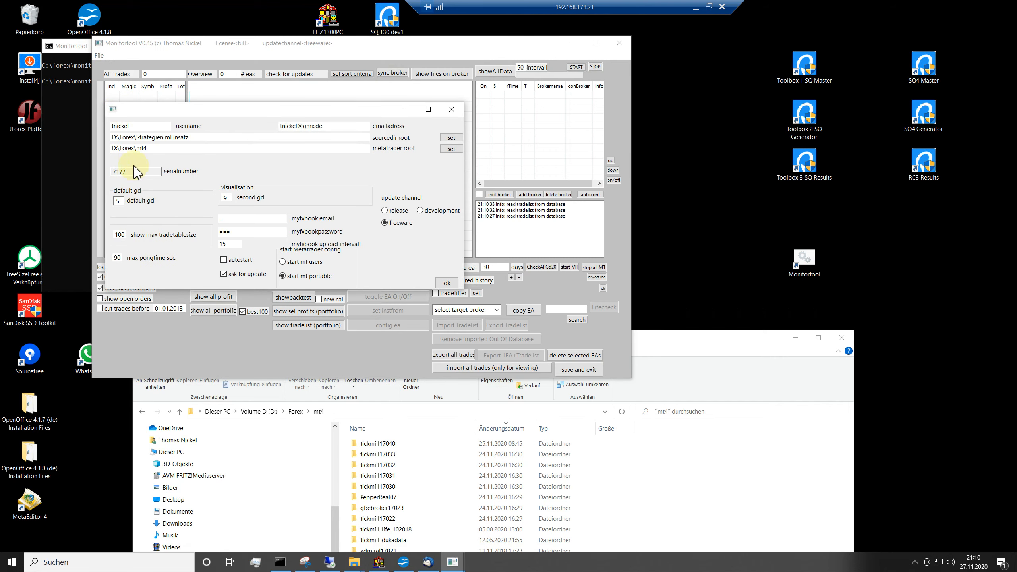
mouse_move(199, 139)
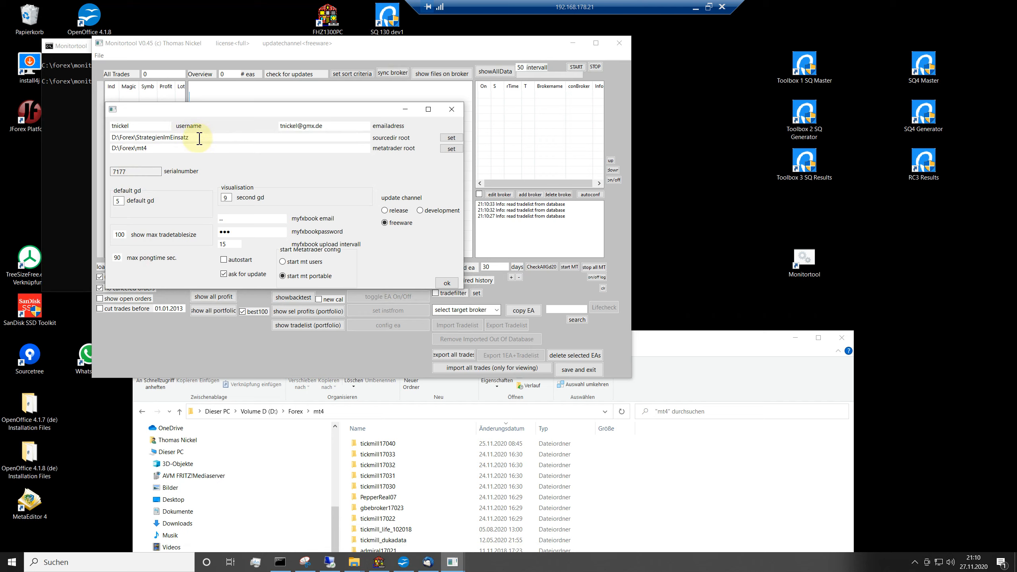
mouse_move(415, 145)
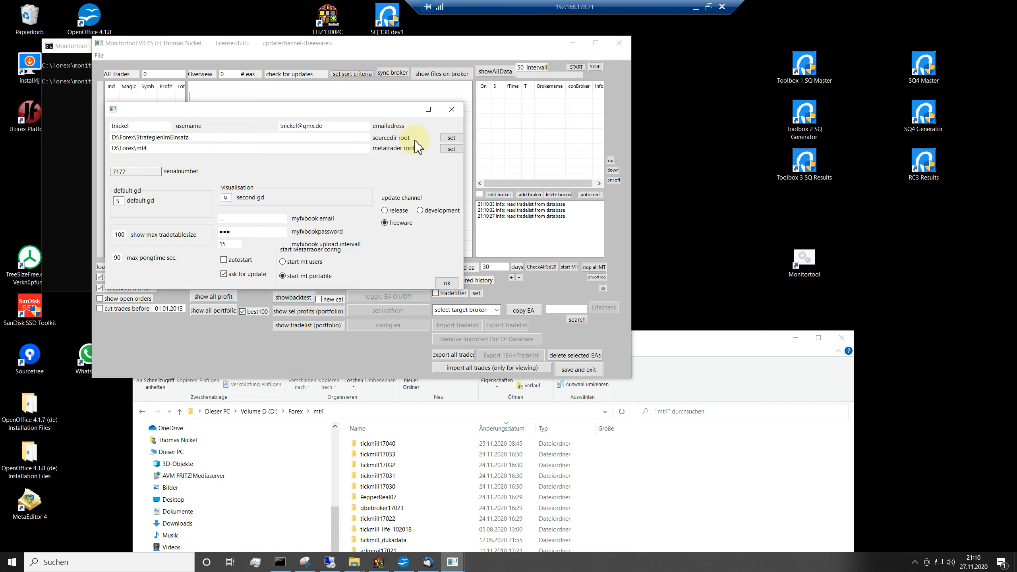
mouse_move(189, 150)
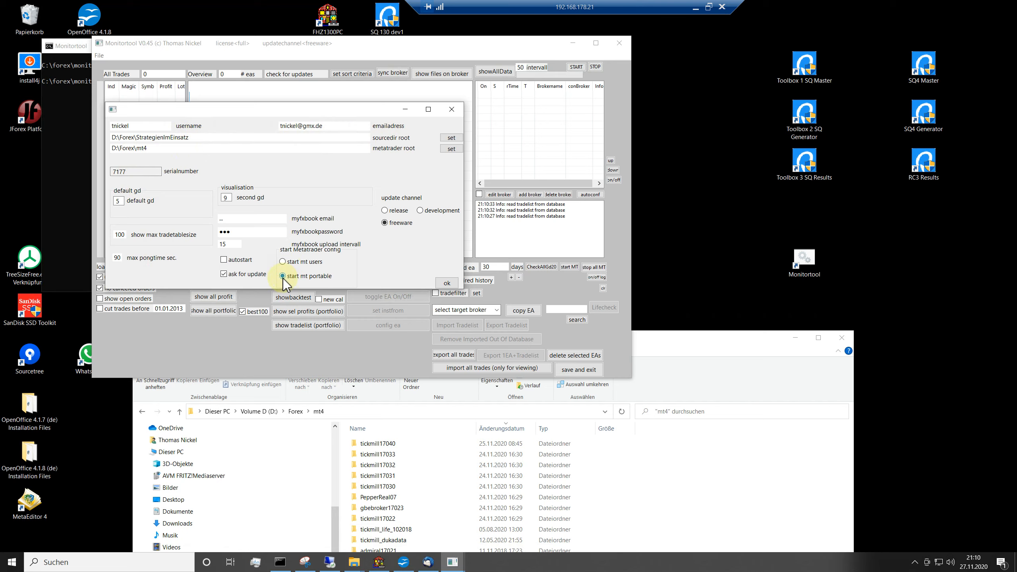
mouse_move(331, 277)
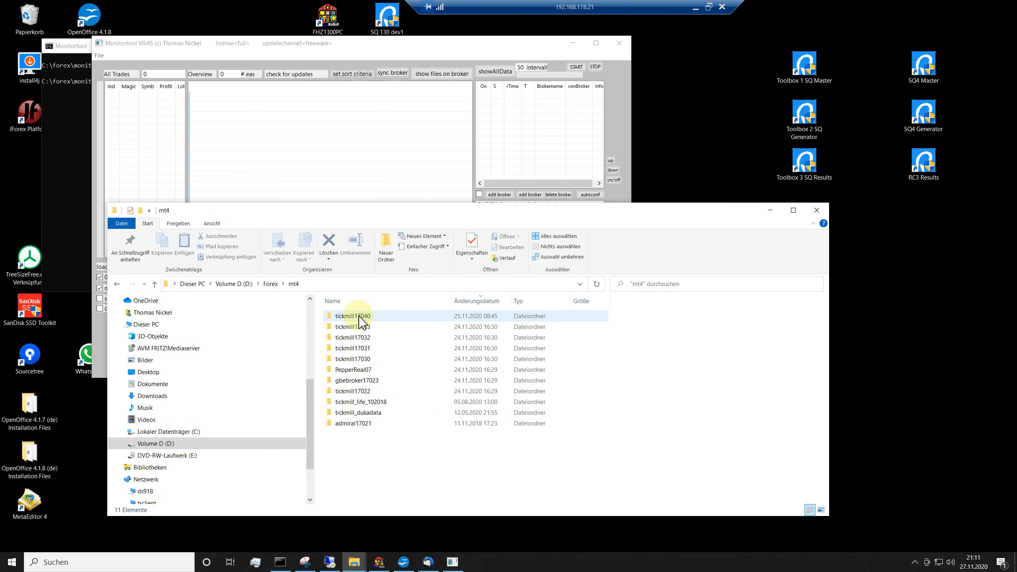
mouse_move(362, 322)
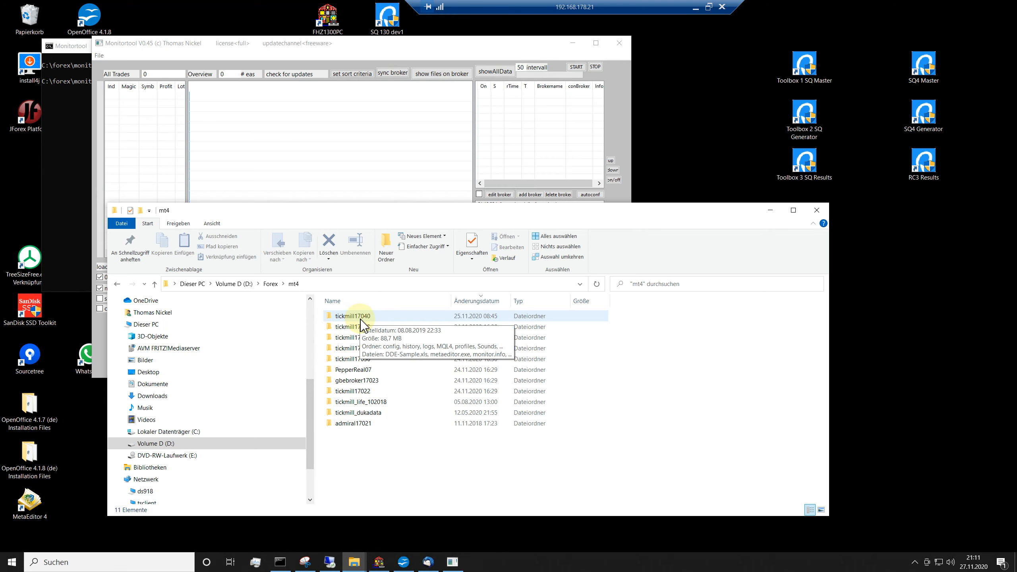
double_click(353, 315)
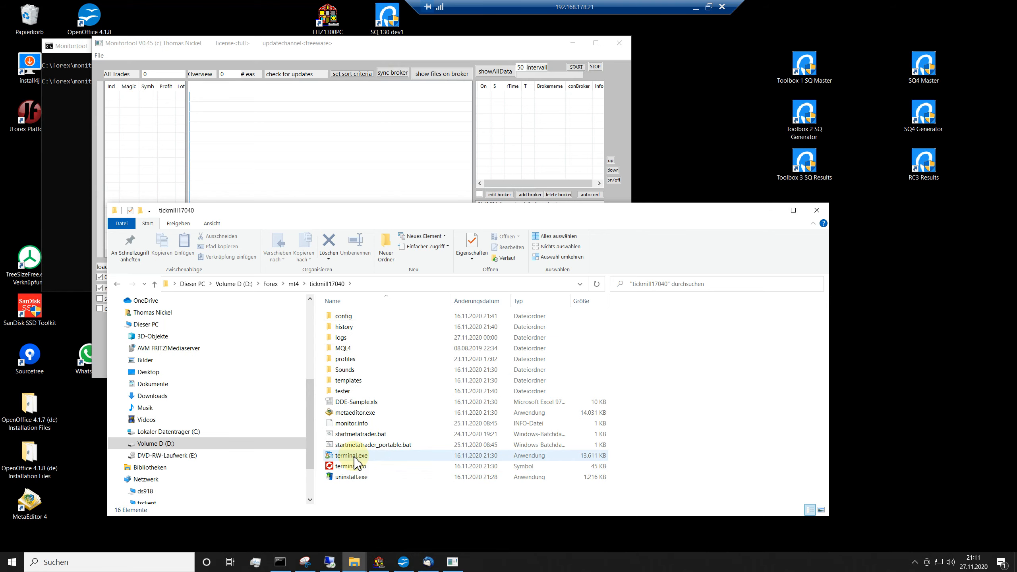
left_click(573, 50)
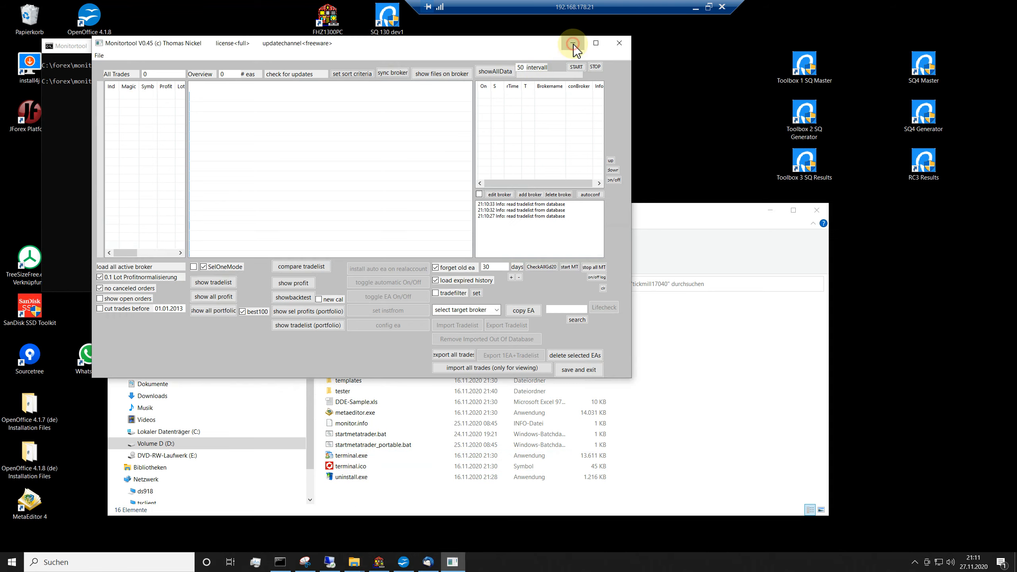
left_click(572, 43)
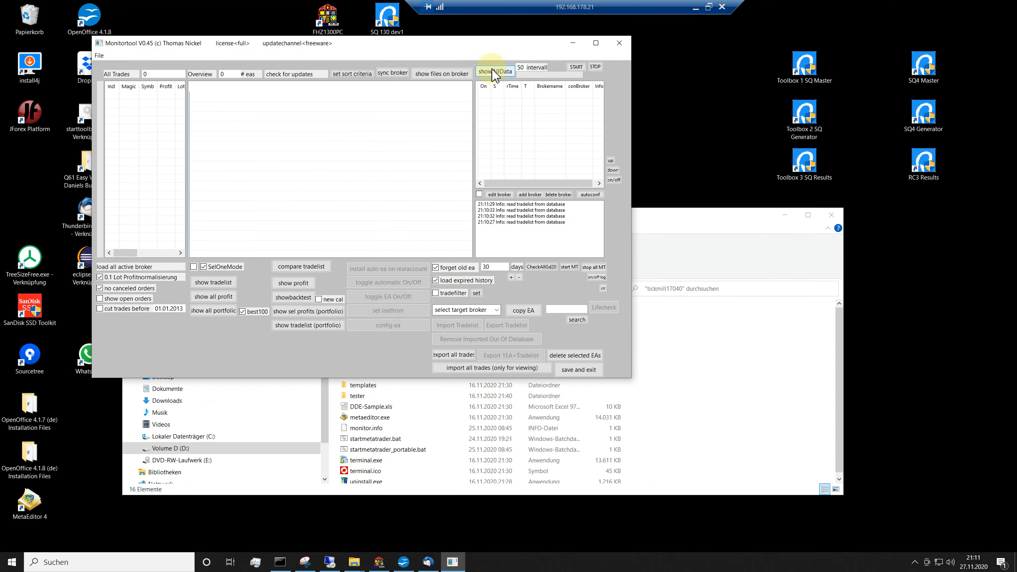
mouse_move(499, 194)
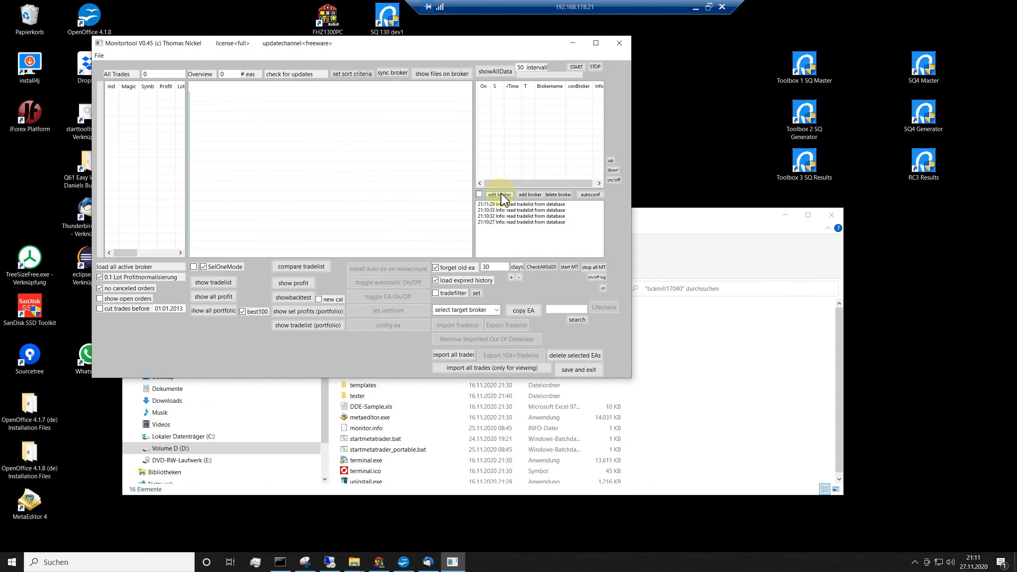
mouse_move(529, 194)
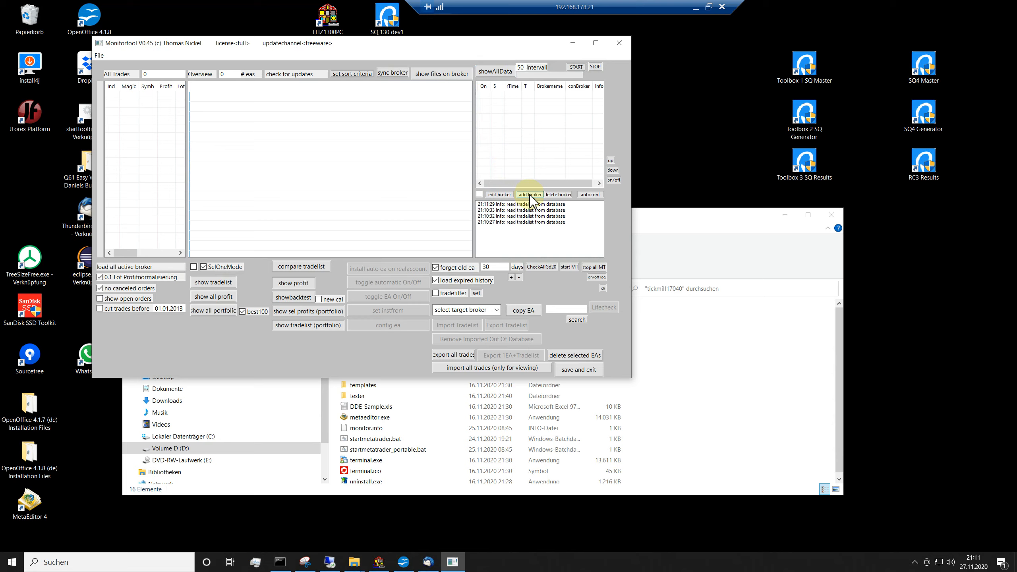
mouse_move(494, 104)
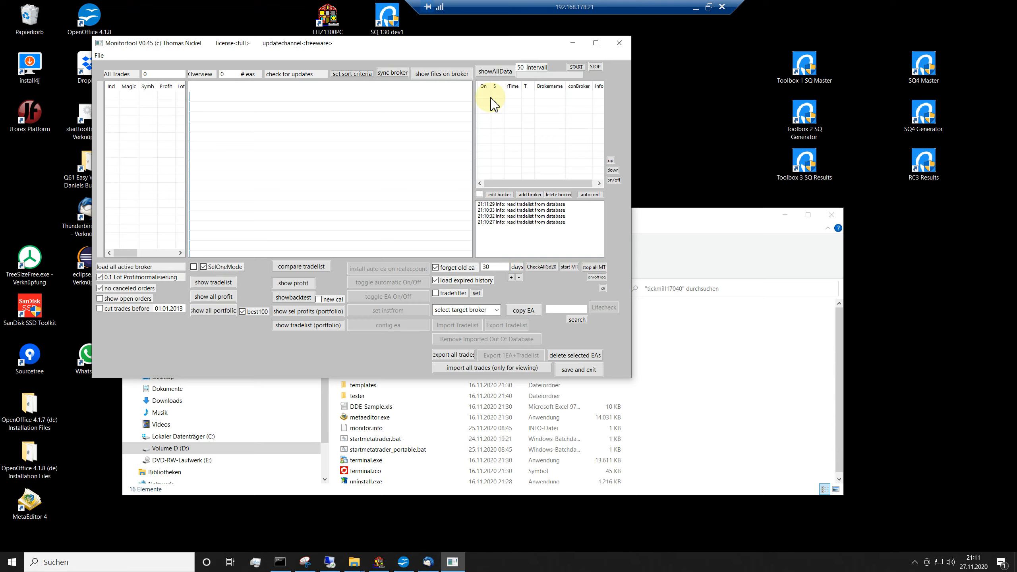
mouse_move(493, 162)
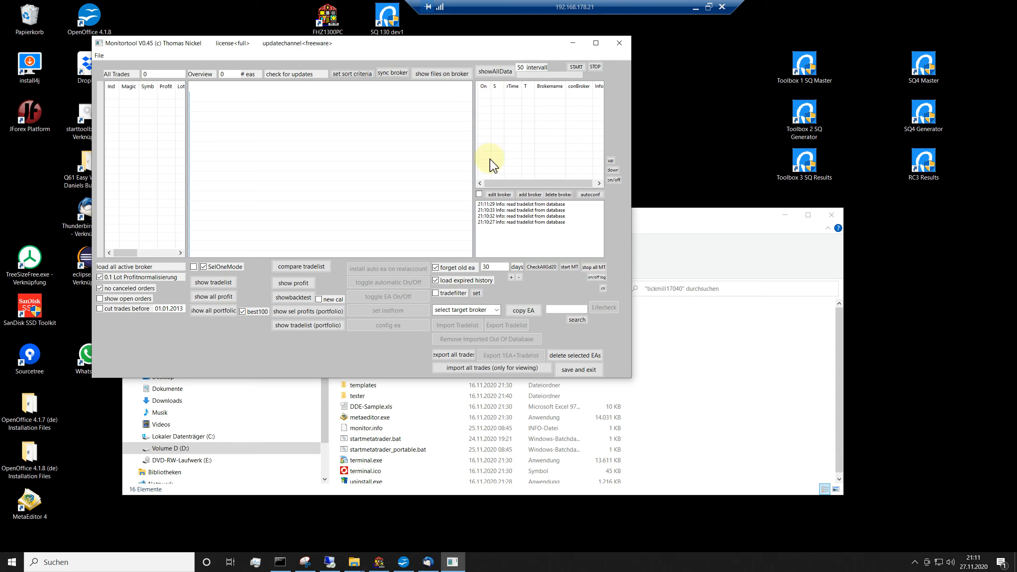
mouse_move(531, 194)
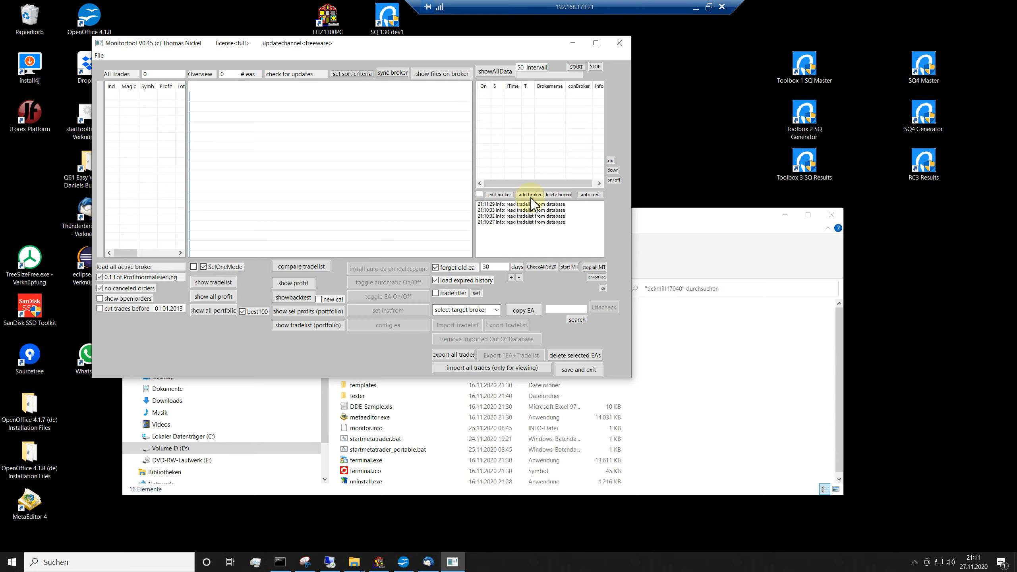
Step: Start adding a new broker account with add broker
left_click(529, 194)
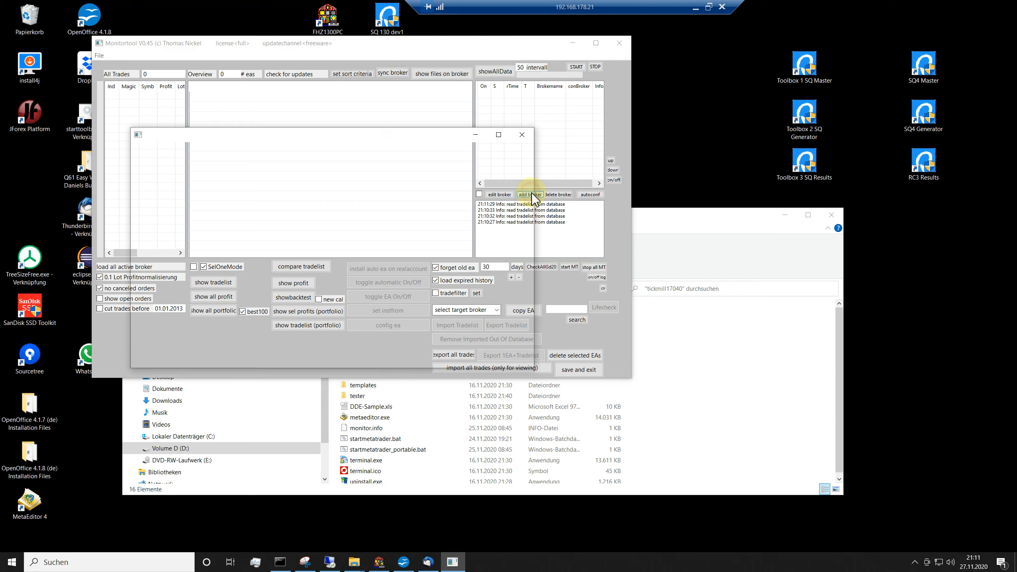
left_click(530, 194)
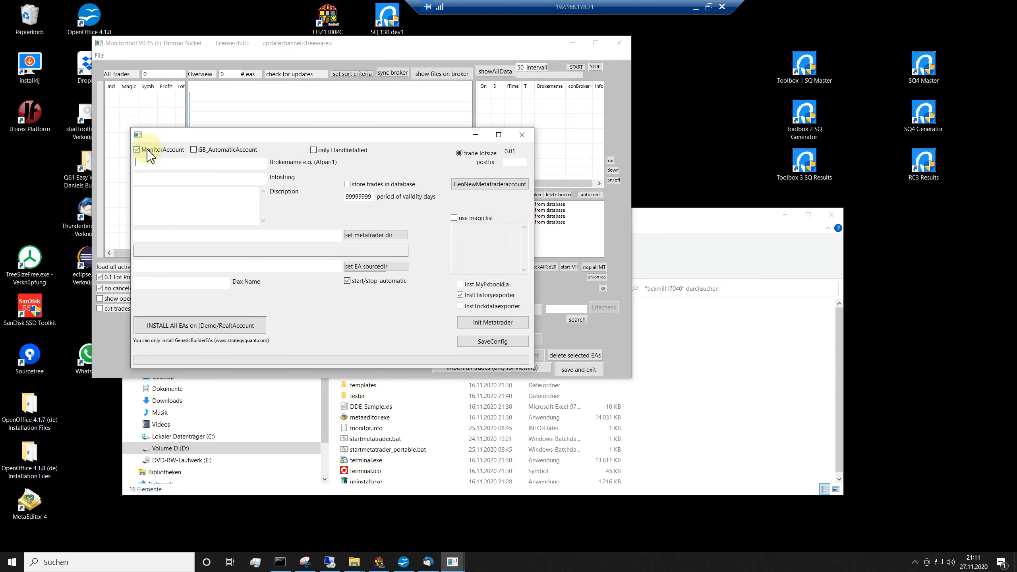
left_click(194, 149)
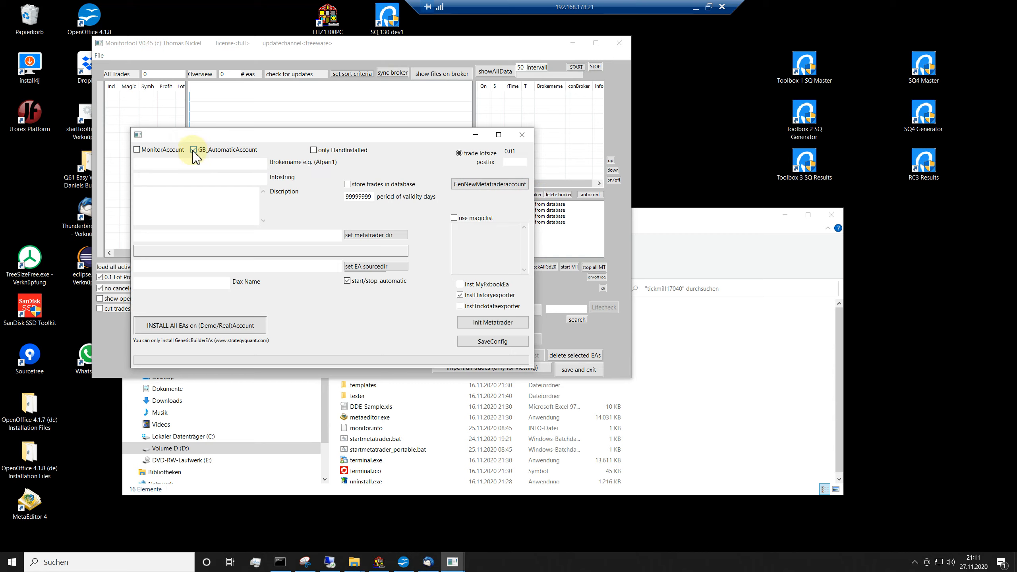
left_click(193, 150)
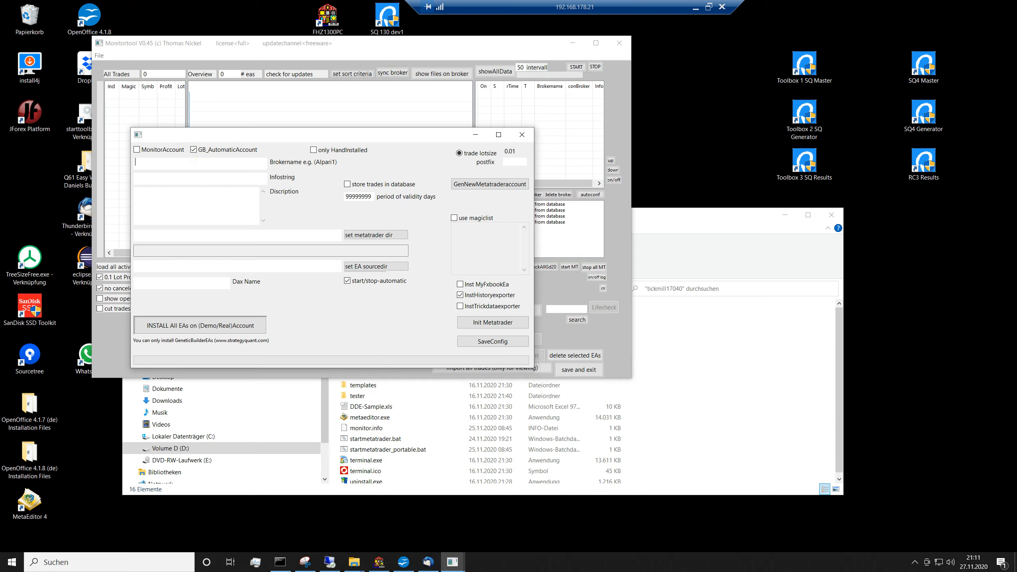
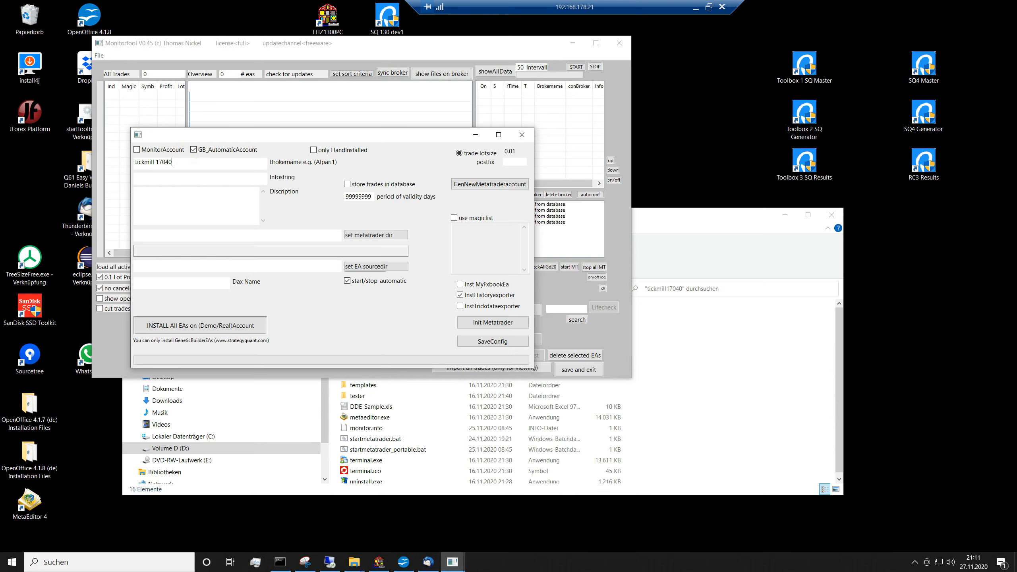
mouse_move(172, 189)
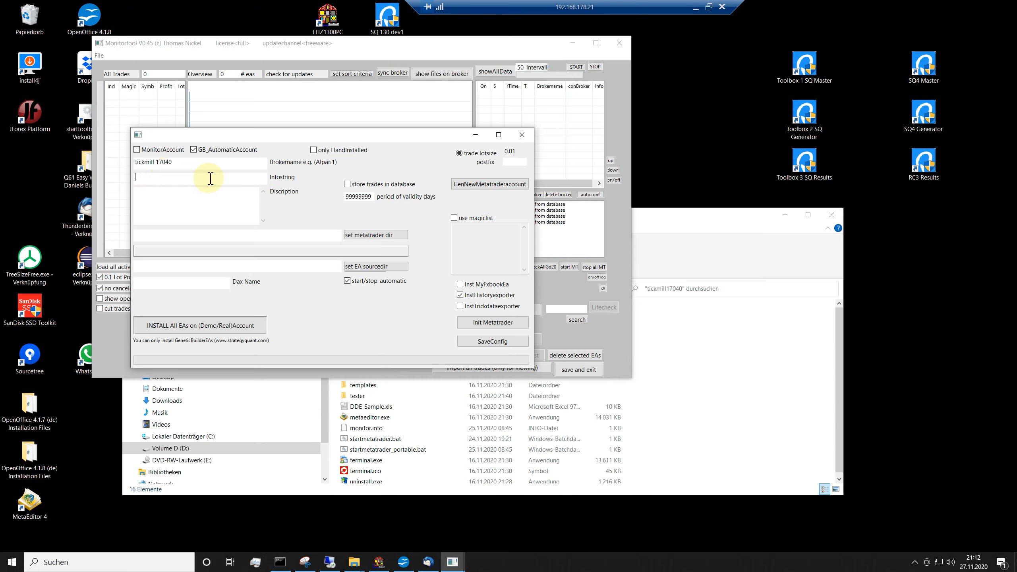
Step: Enter info string 'm5 Eas' and description 'good eas'
type("m5")
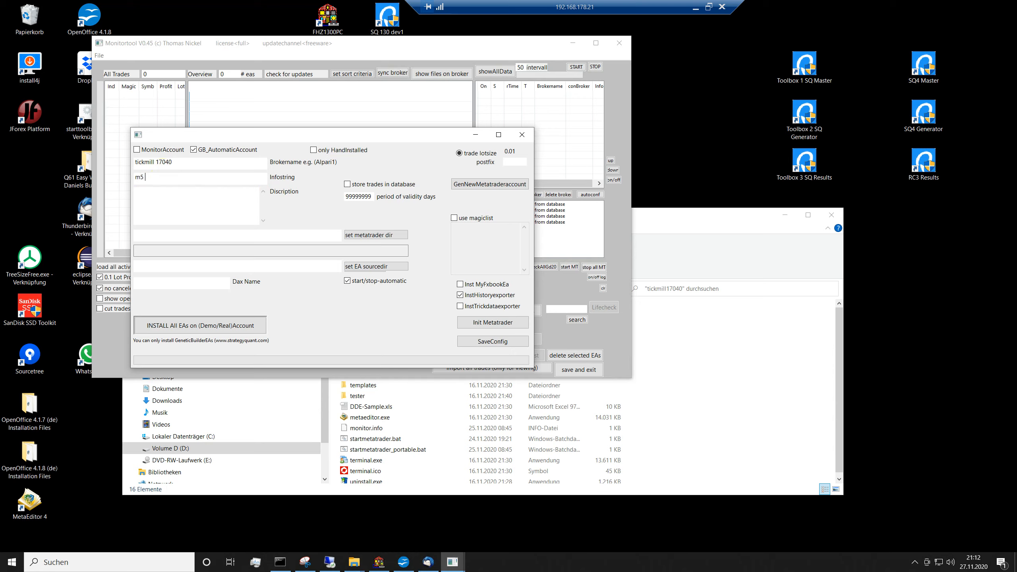
type("Eas")
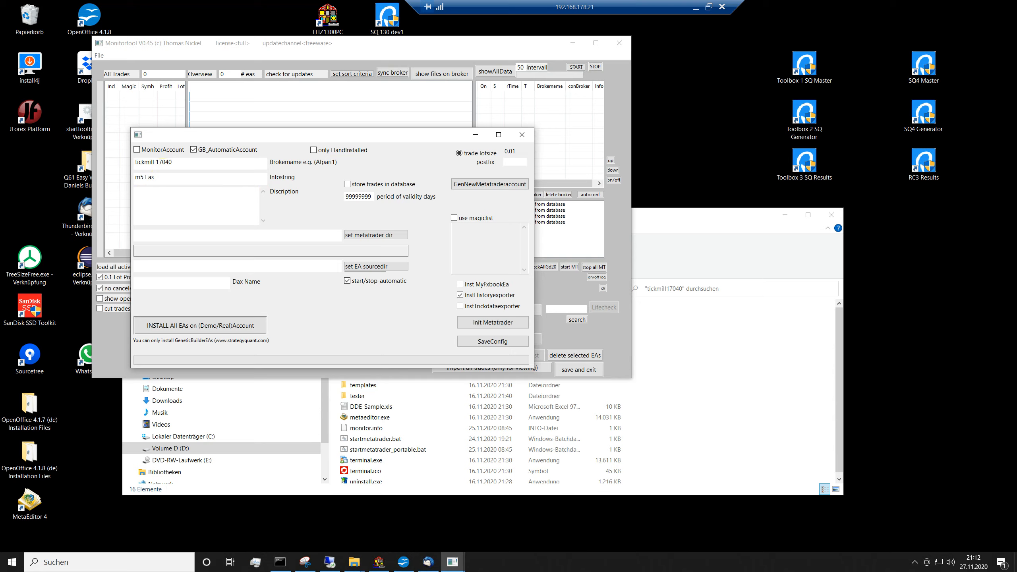
left_click(195, 190)
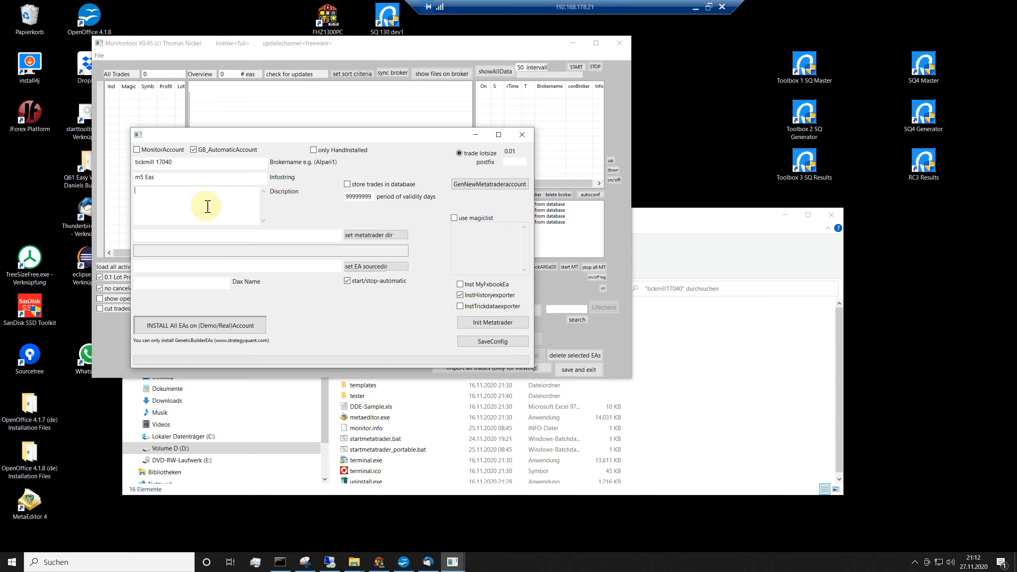
type("good")
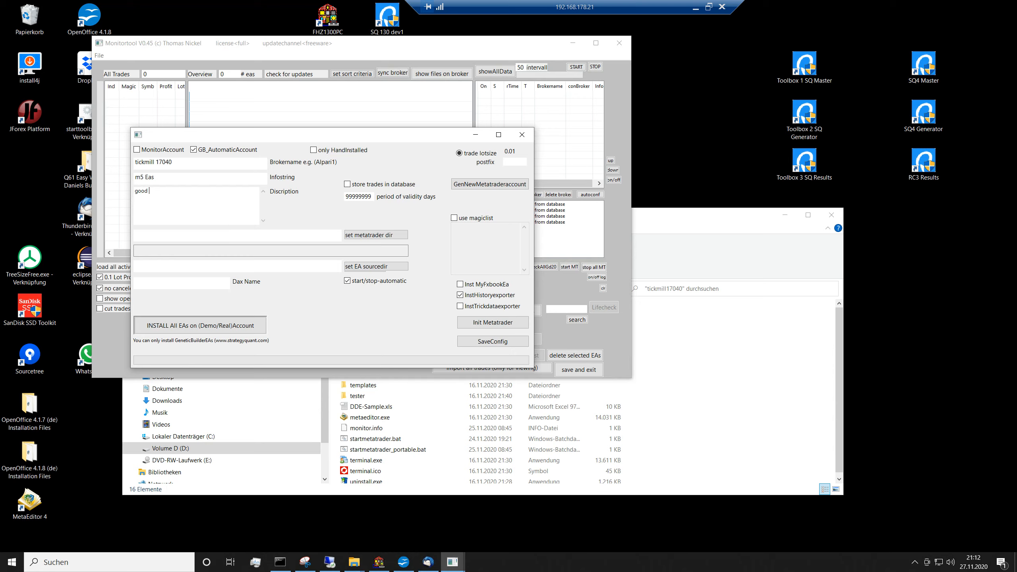
type("eas")
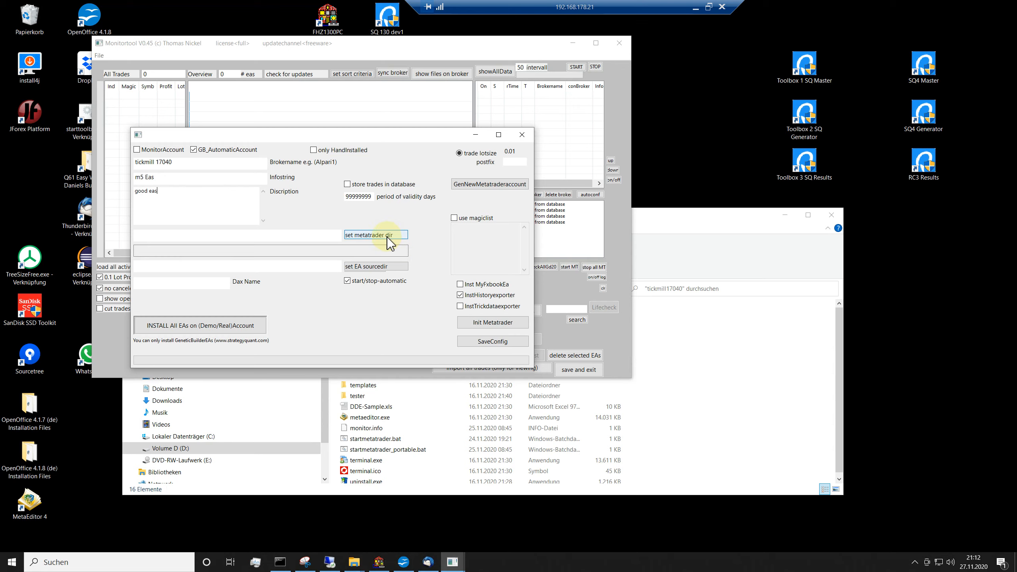
mouse_move(375, 234)
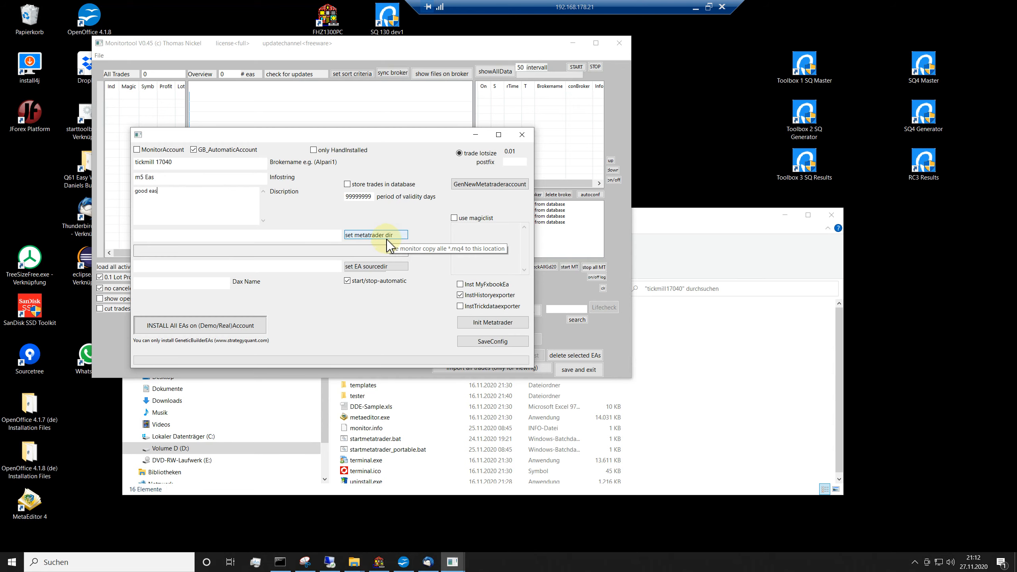
left_click(375, 234)
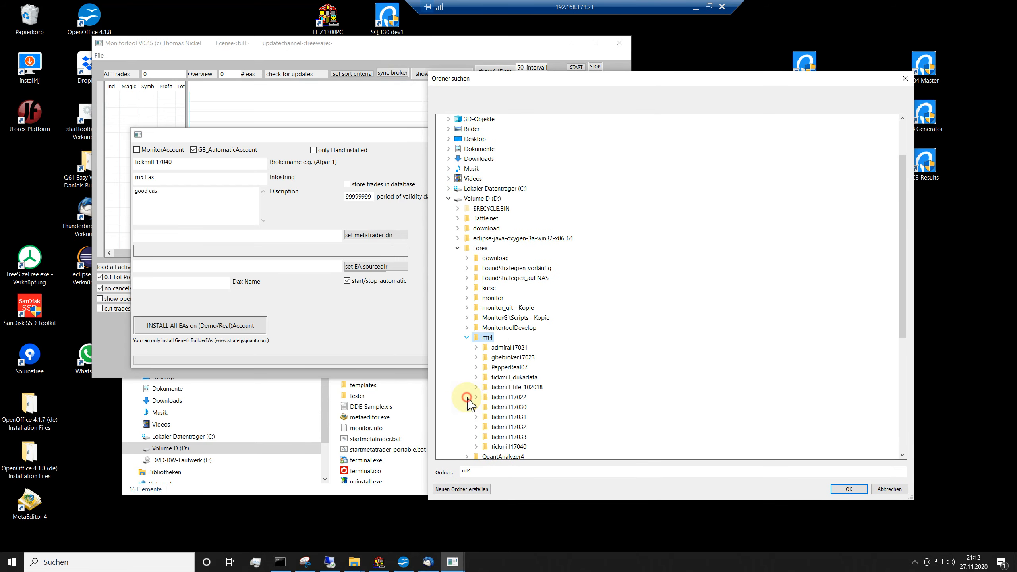
mouse_move(504, 447)
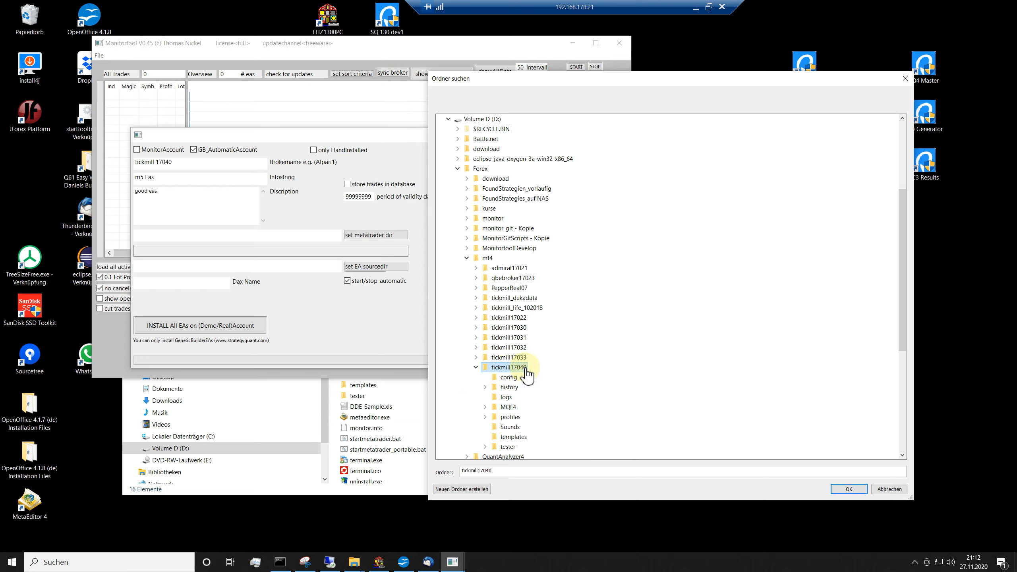
mouse_move(496, 372)
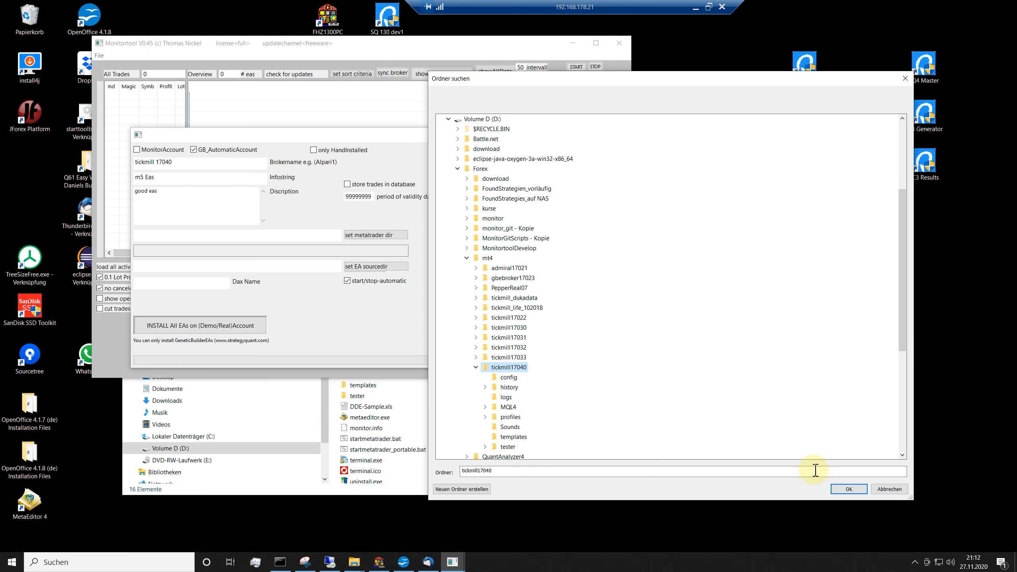
left_click(848, 488)
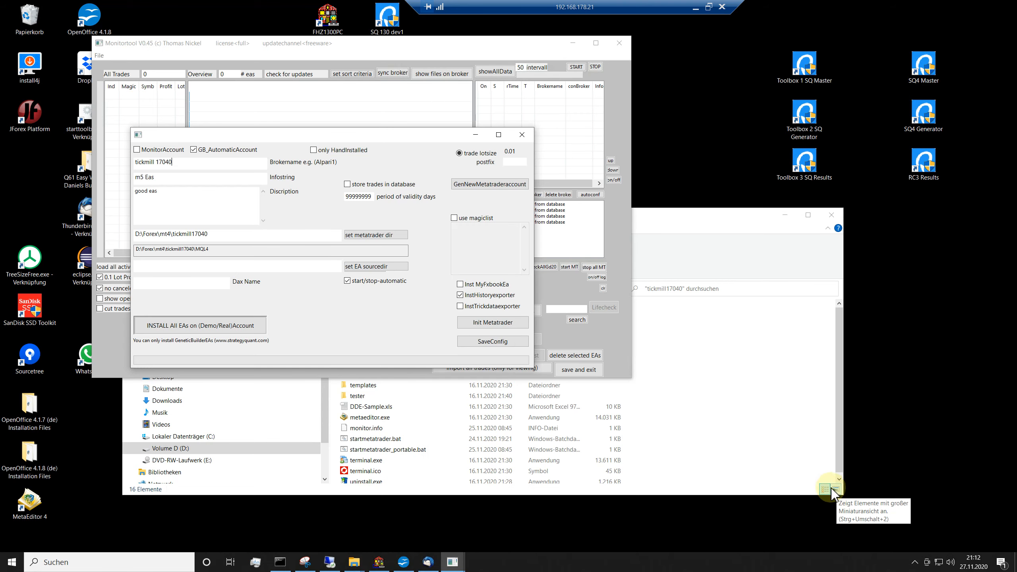
mouse_move(214, 250)
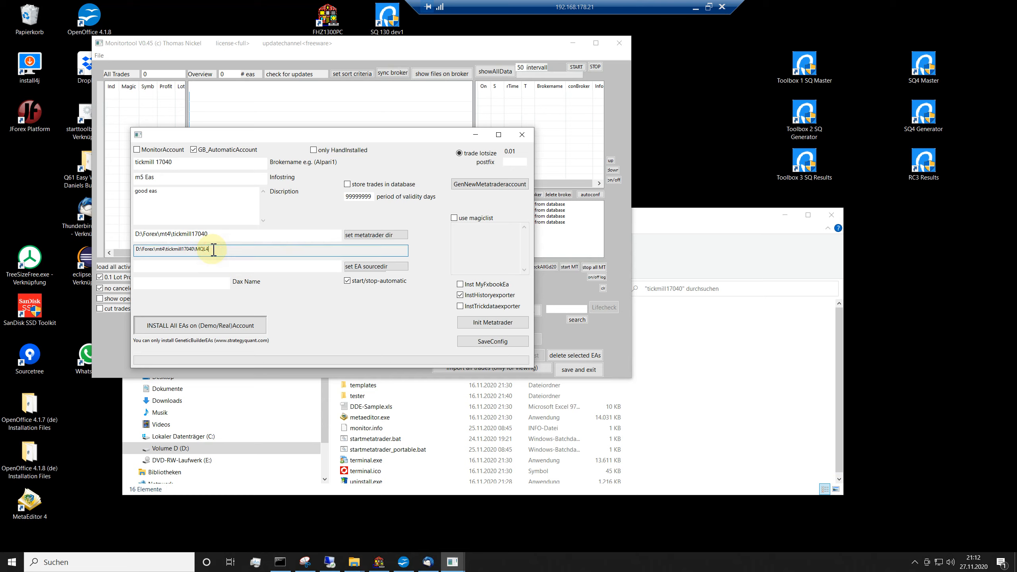
mouse_move(374, 265)
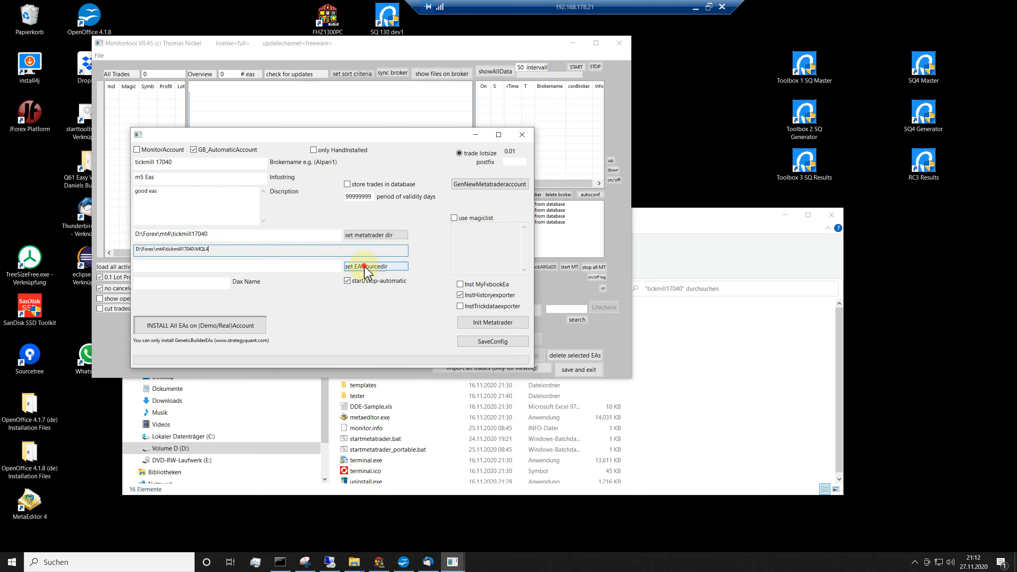
left_click(368, 266)
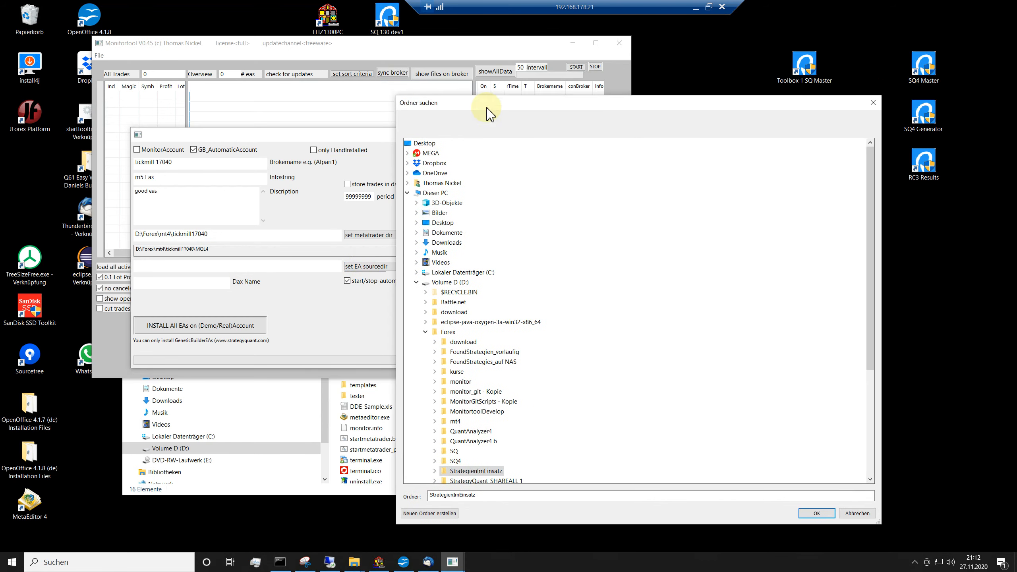
scroll("down", 3)
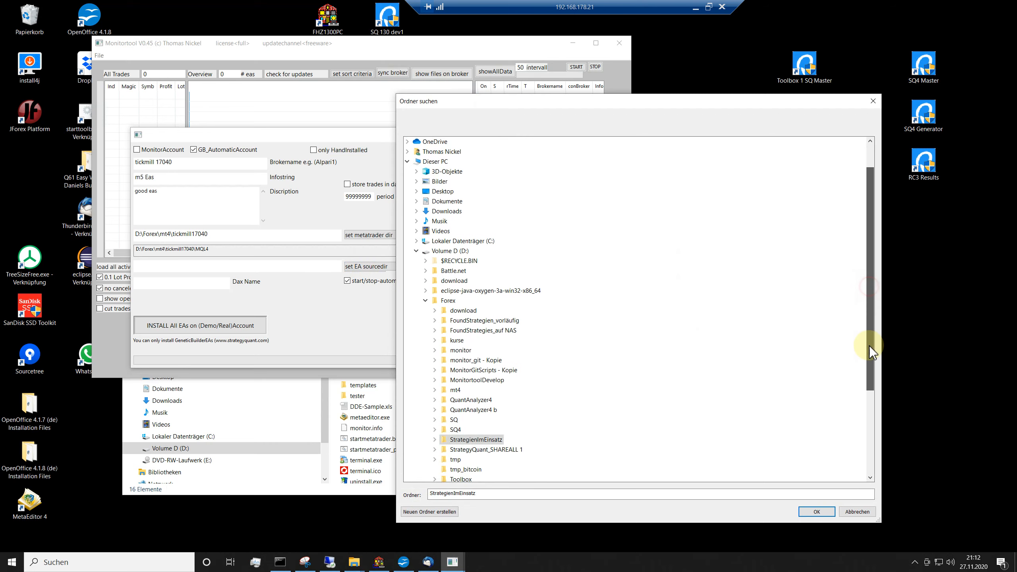
scroll("down", 3)
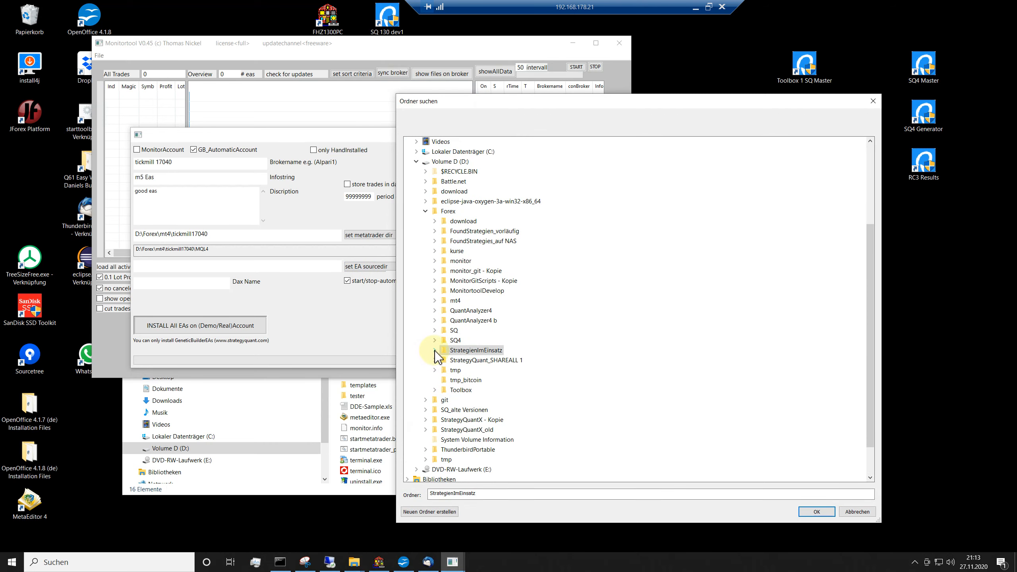
mouse_move(461, 358)
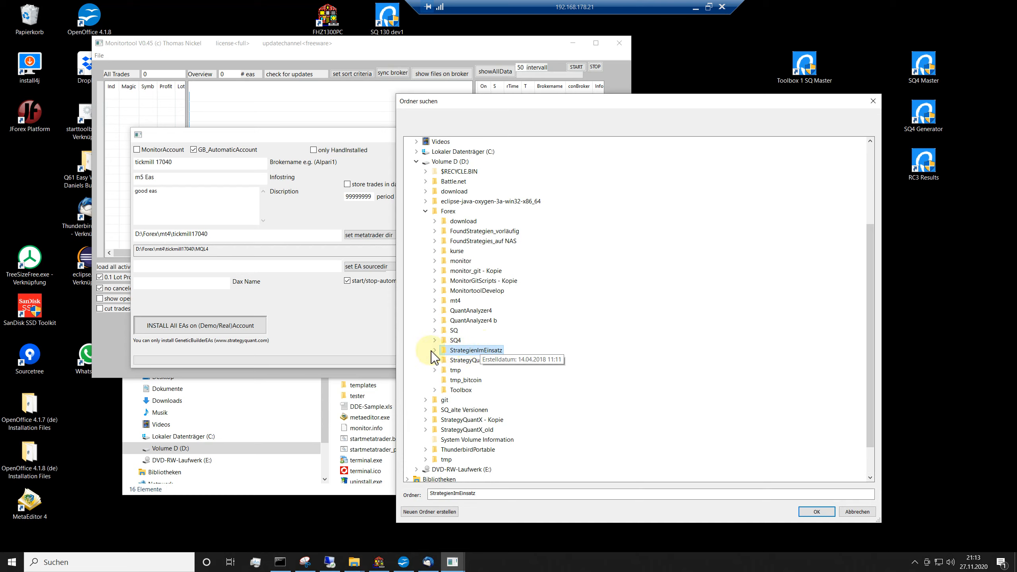
left_click(434, 349)
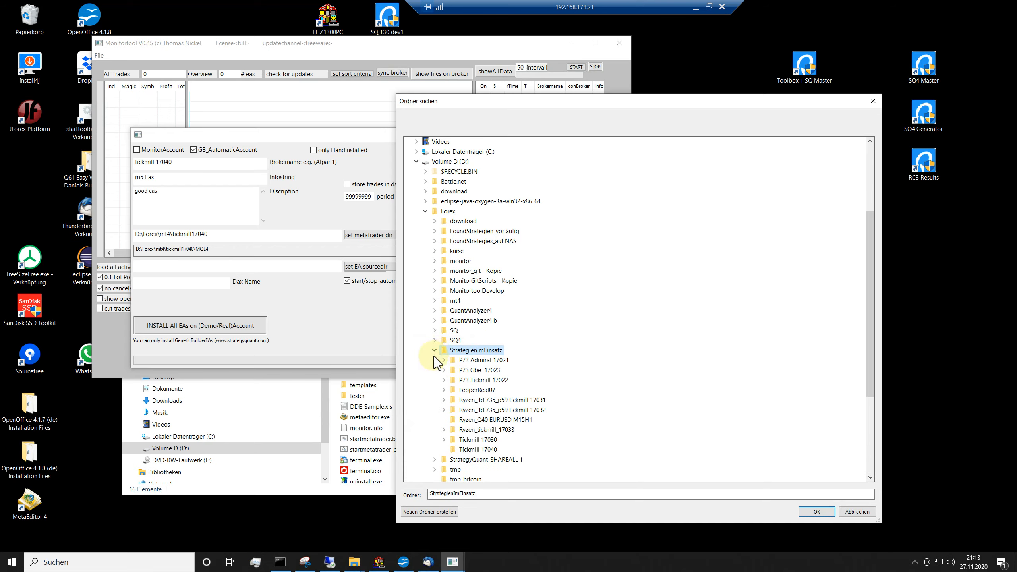
mouse_move(476, 450)
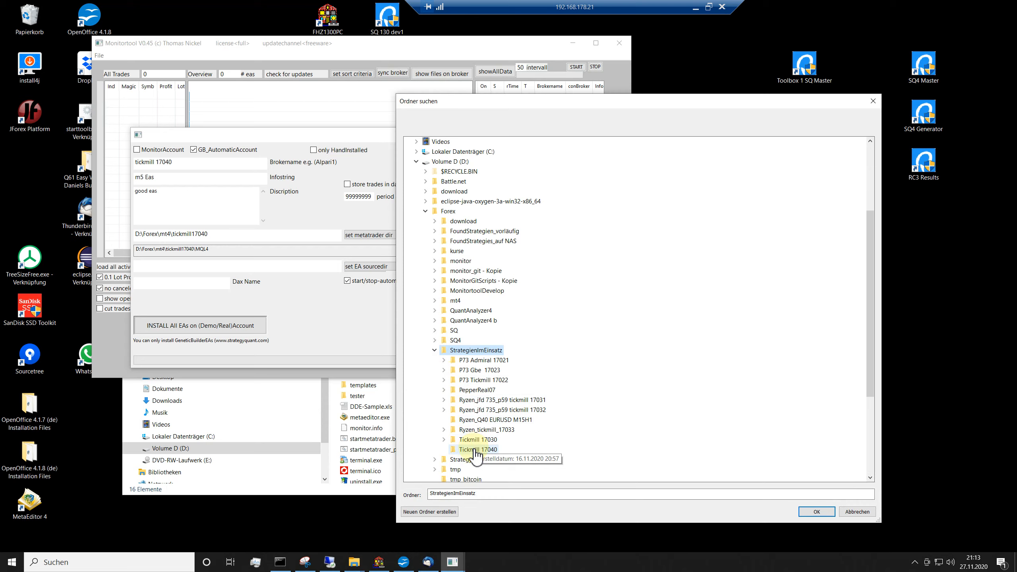
left_click(479, 449)
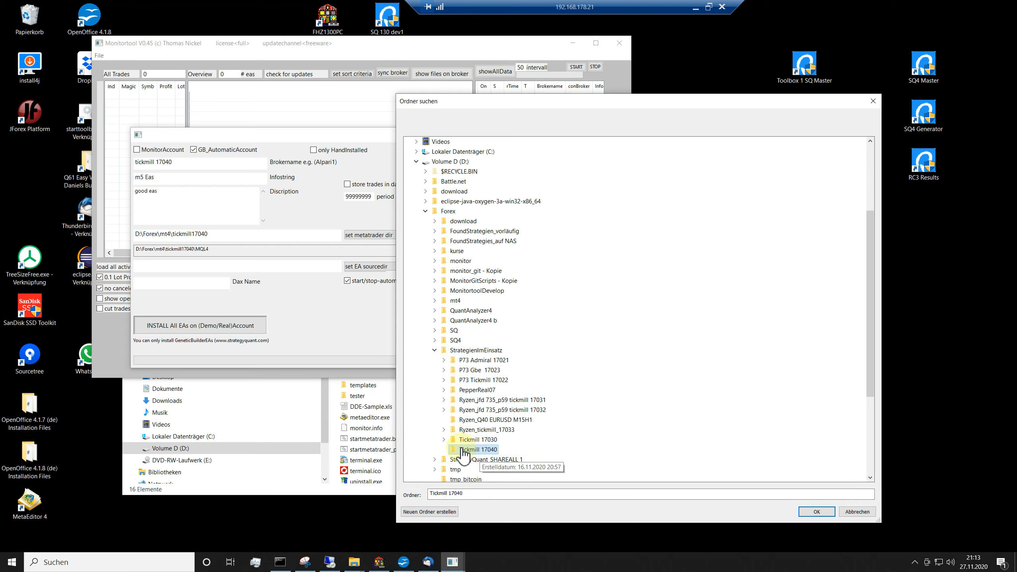
mouse_move(840, 470)
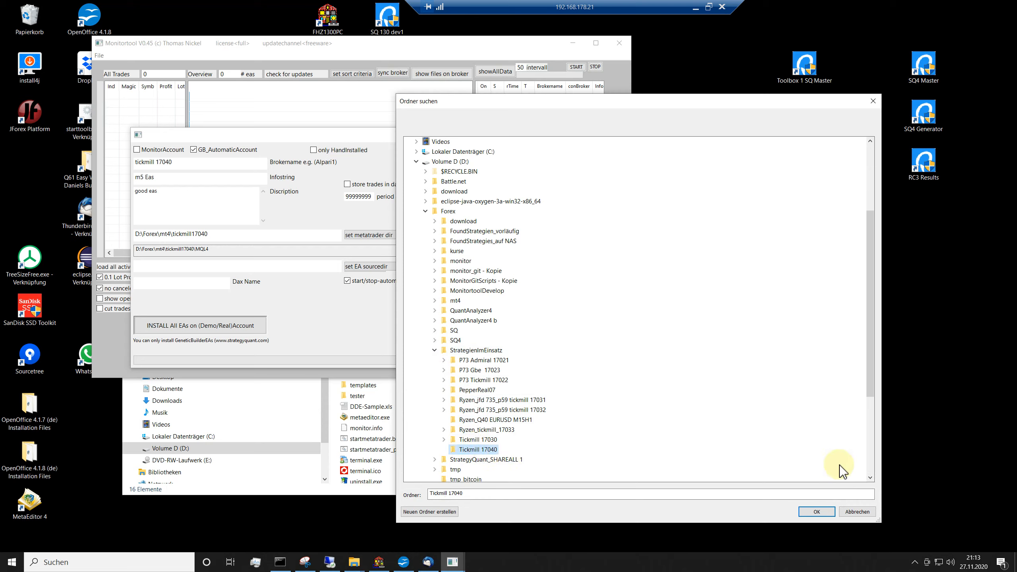
left_click(816, 512)
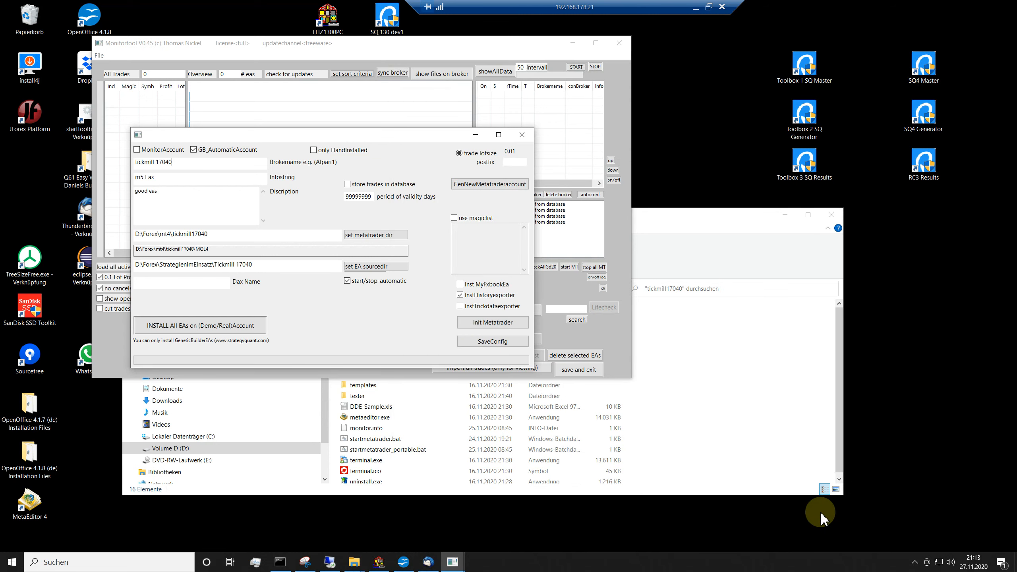
mouse_move(631, 432)
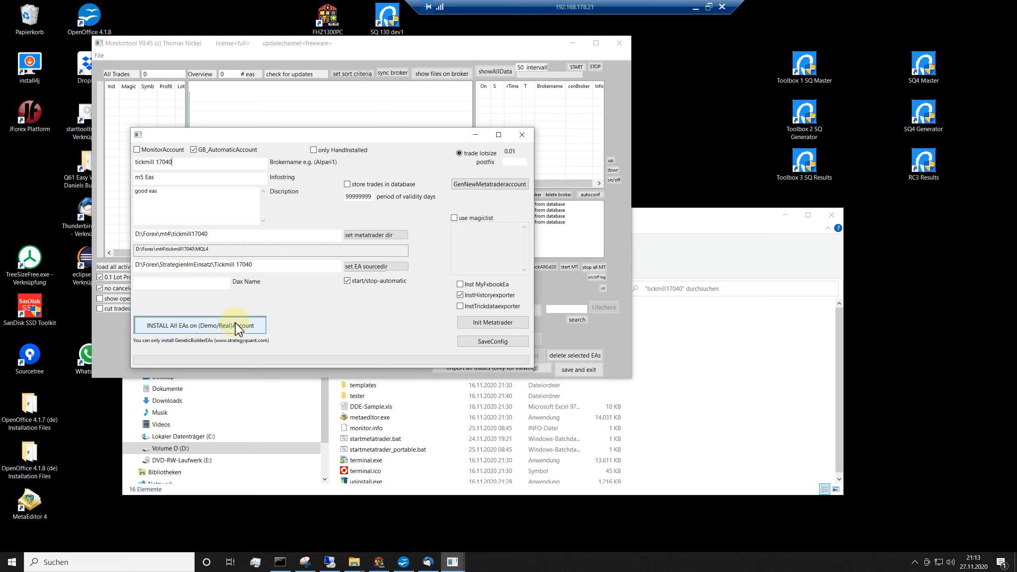
Step: Install all EAs on the account, dismiss the ready notice, and initialise MetaTrader
left_click(199, 325)
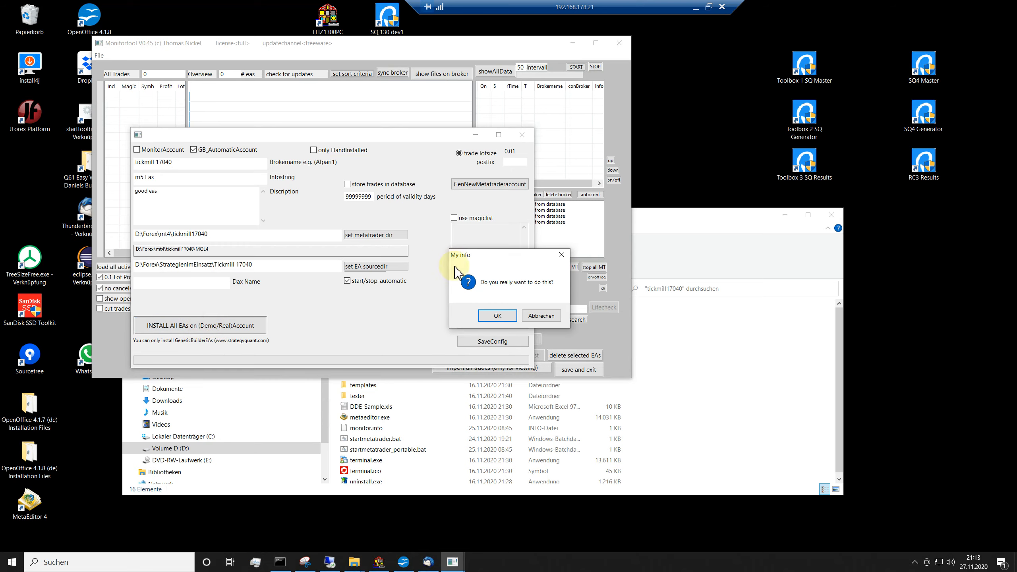
mouse_move(537, 298)
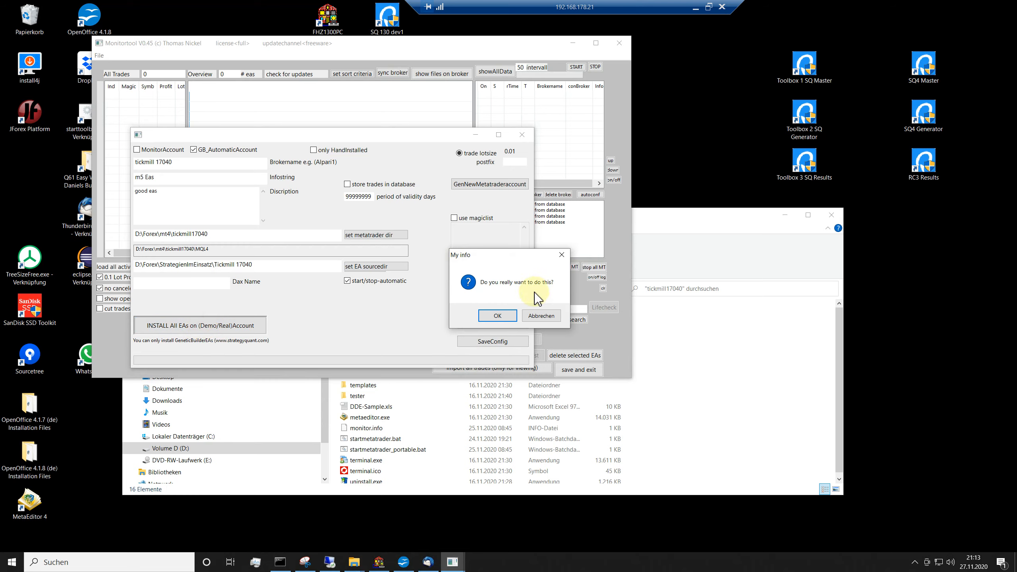
mouse_move(550, 292)
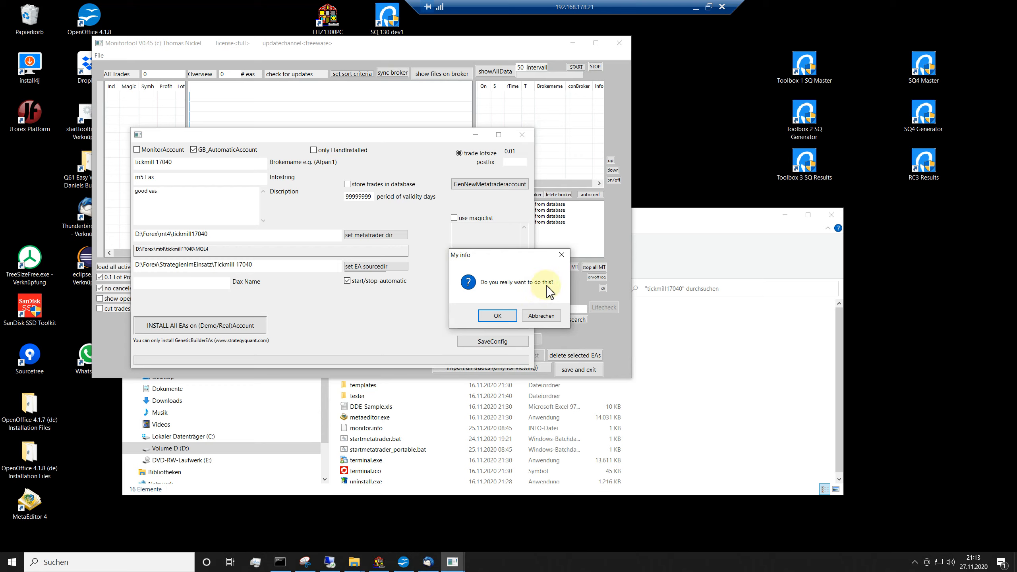
mouse_move(373, 416)
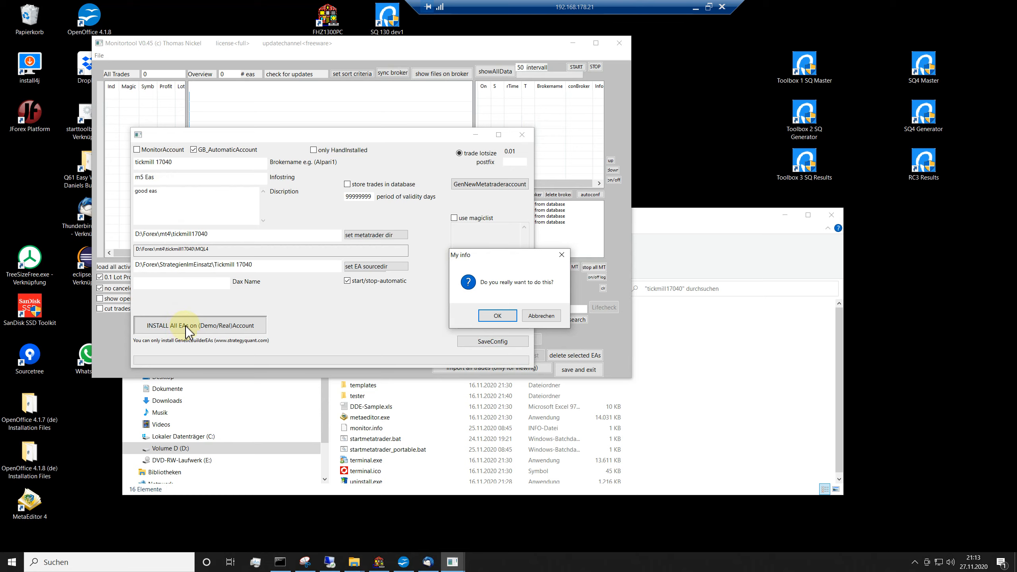
mouse_move(327, 278)
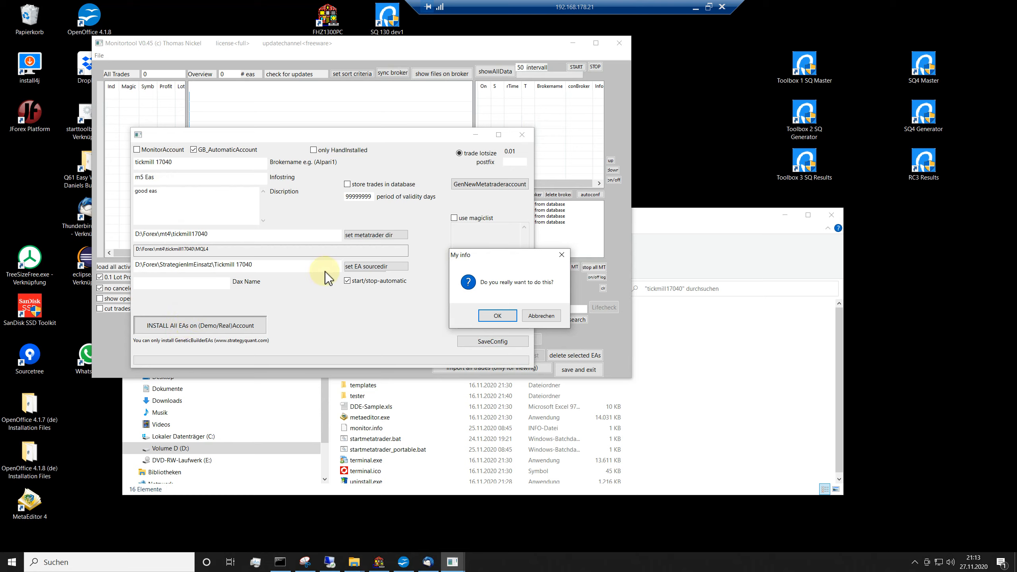
left_click(497, 315)
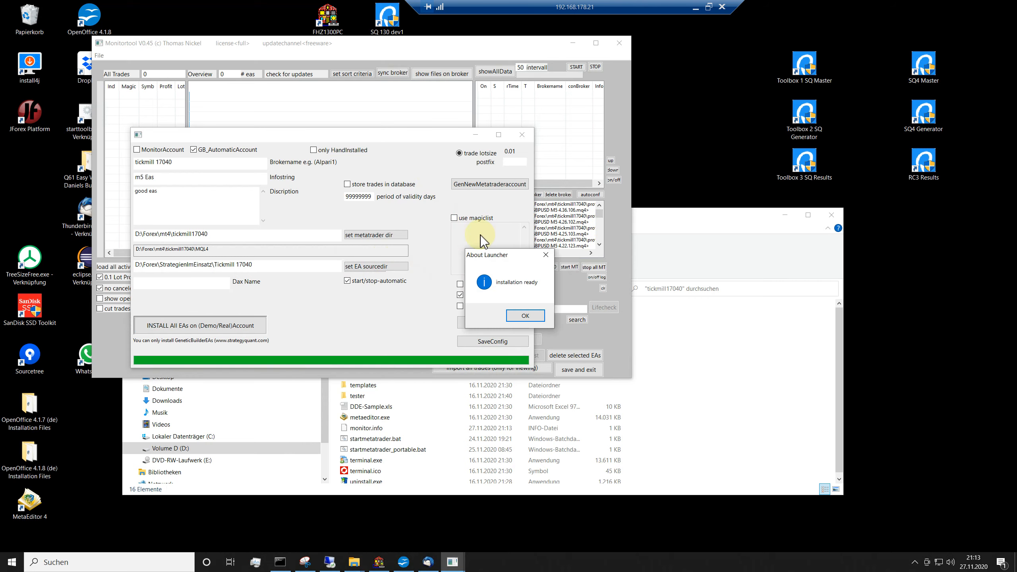
left_click(525, 315)
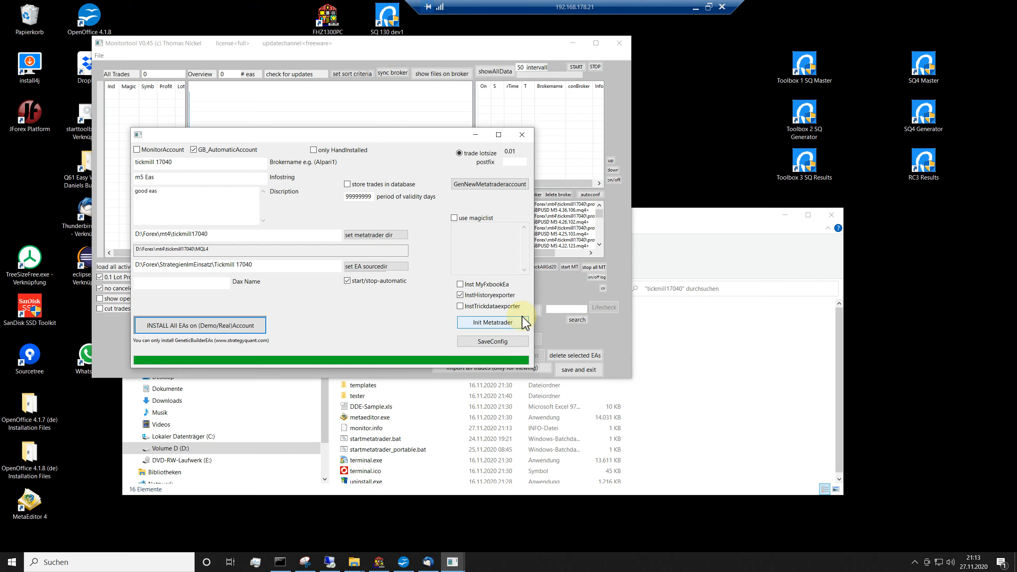
left_click(492, 322)
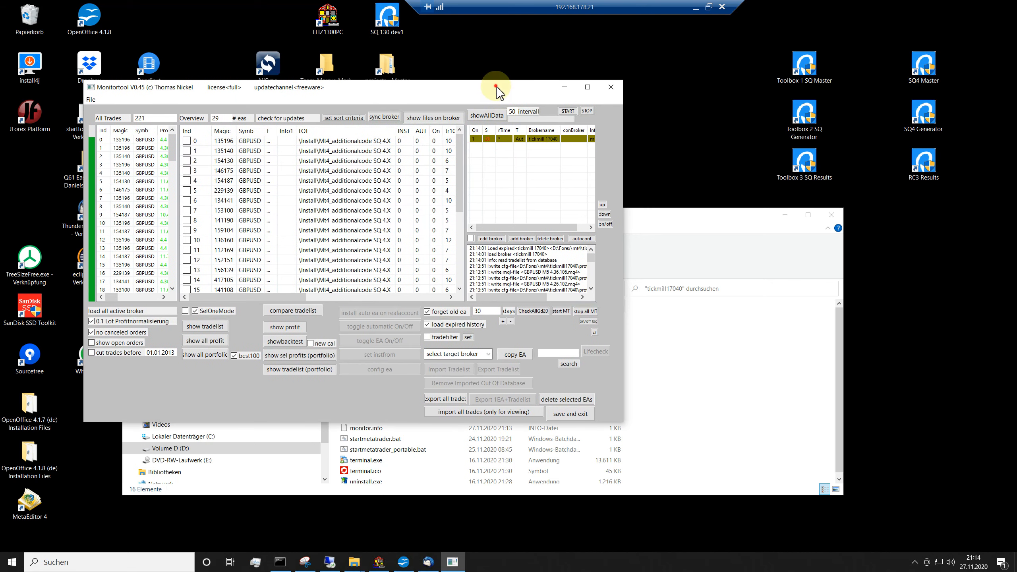
left_click_drag(318, 87, 317, 67)
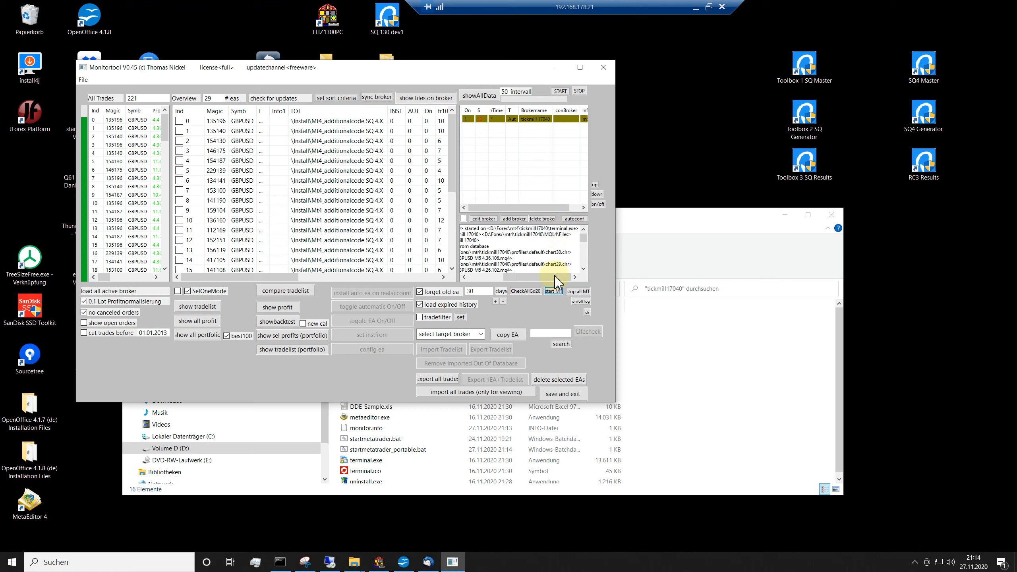
left_click(553, 290)
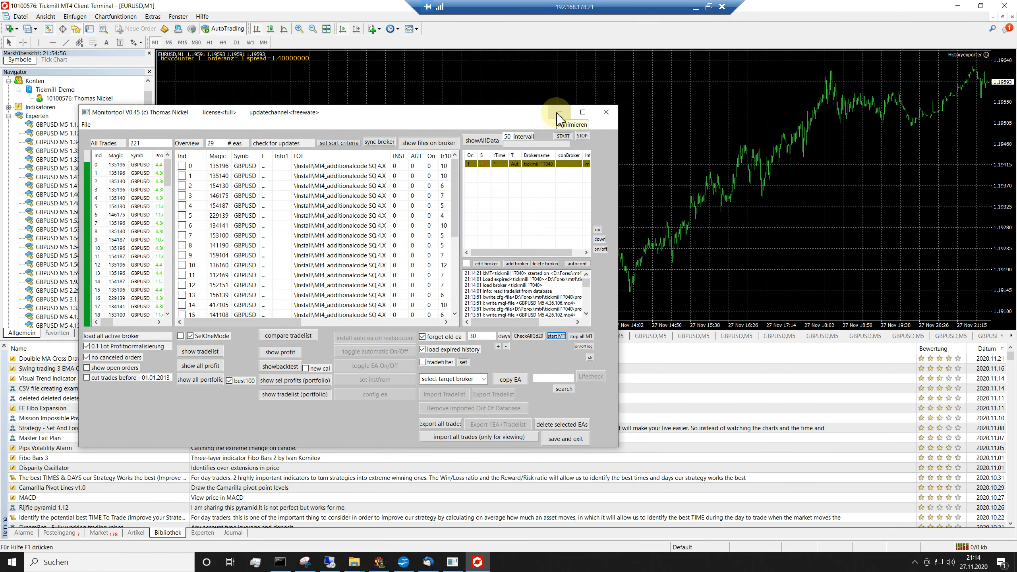
Step: Minimize Monitortool and attach historyexporter from the Navigator to the EURUSD,M1 chart
left_click(605, 112)
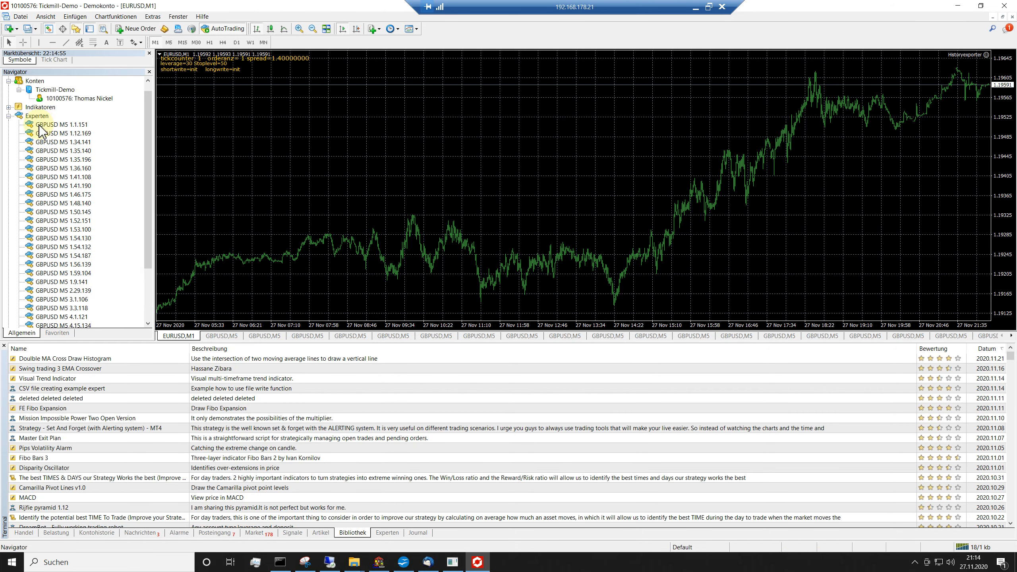
left_click(61, 133)
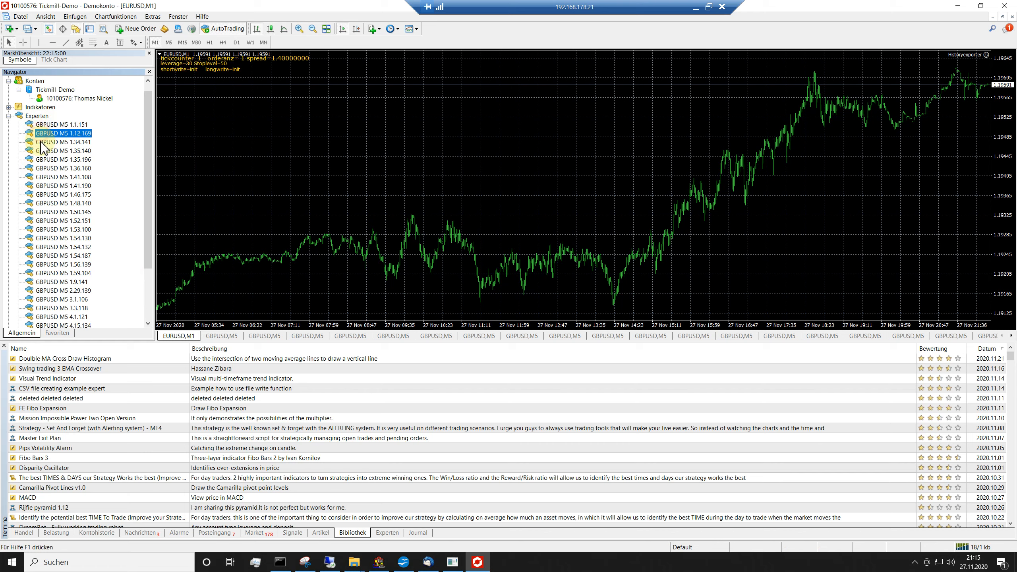
left_click(61, 150)
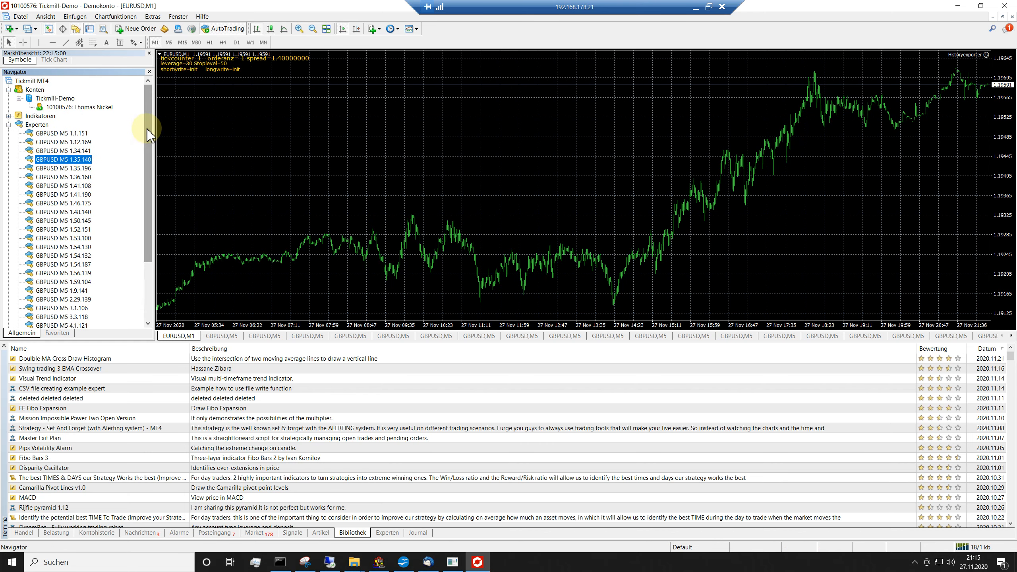
mouse_move(102, 67)
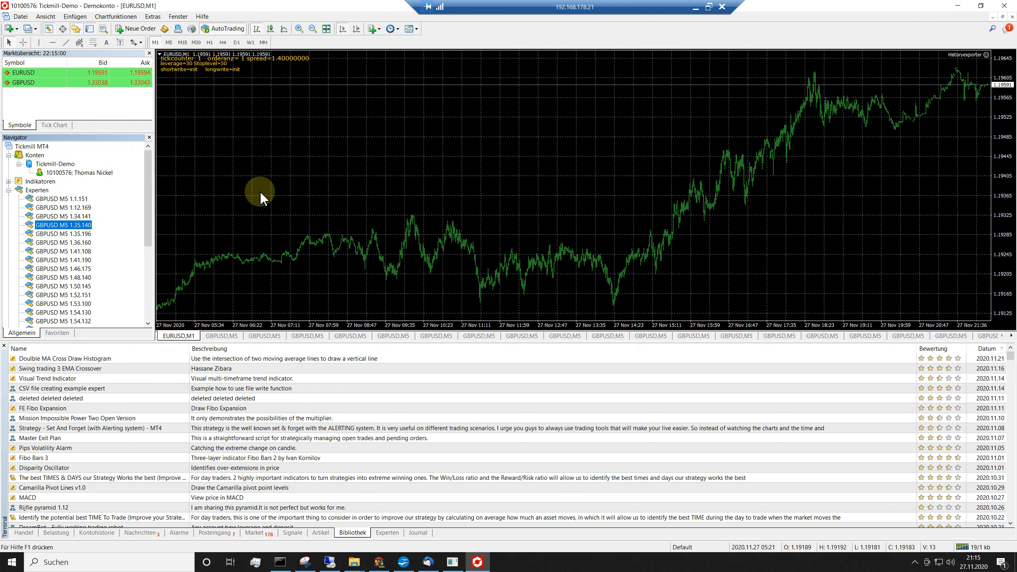
mouse_move(142, 197)
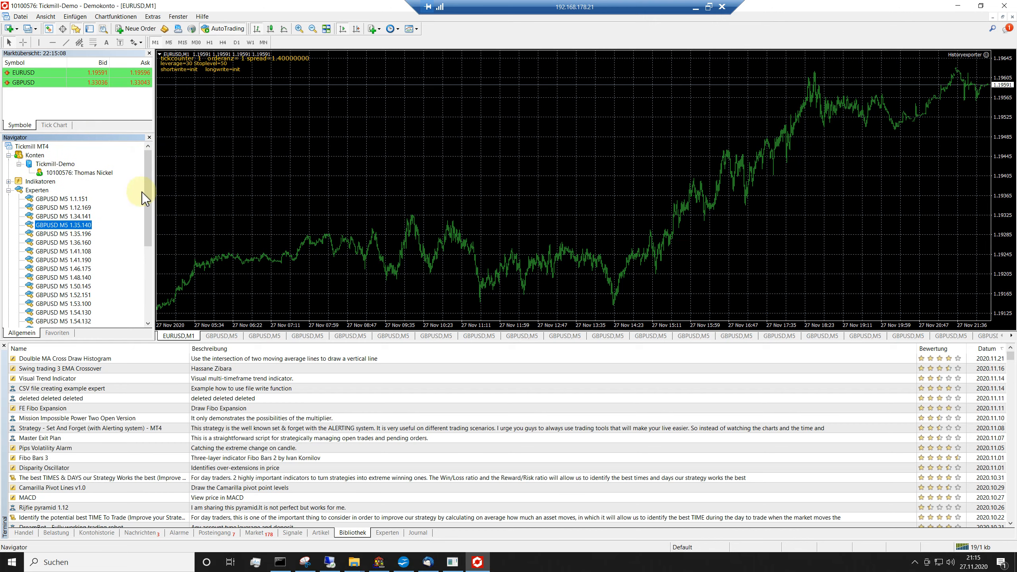
scroll("down", 3)
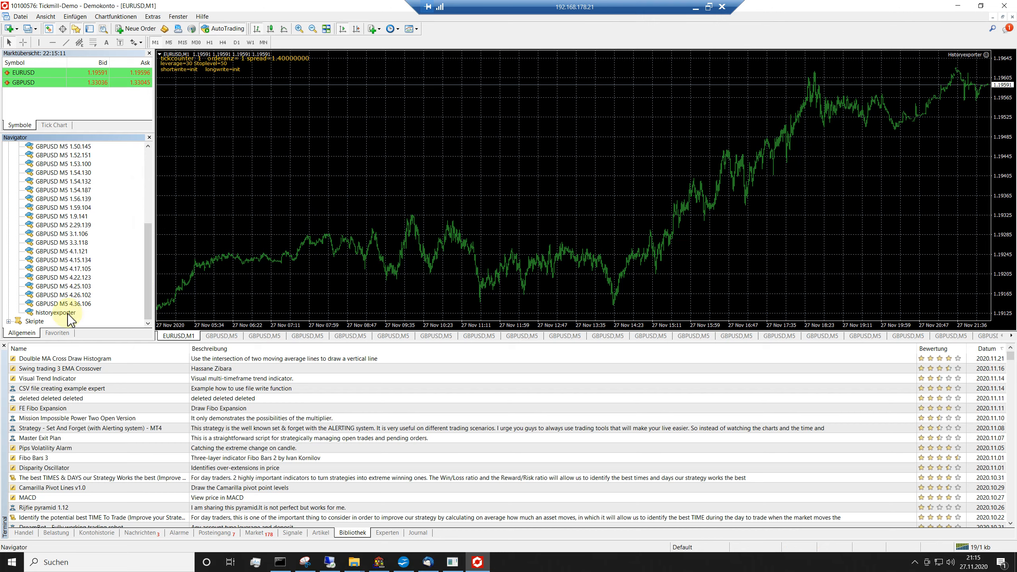
left_click(54, 312)
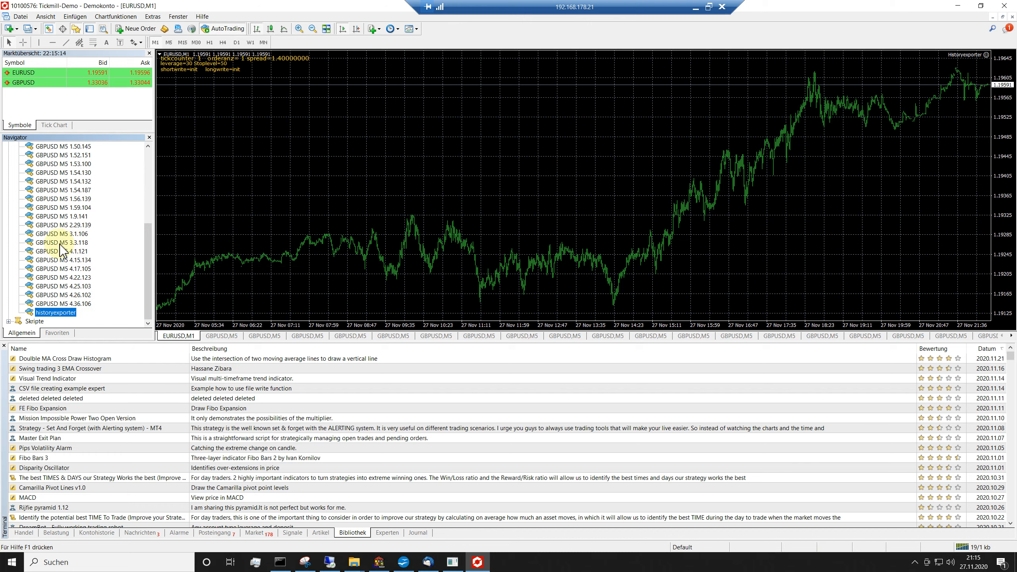
mouse_move(77, 296)
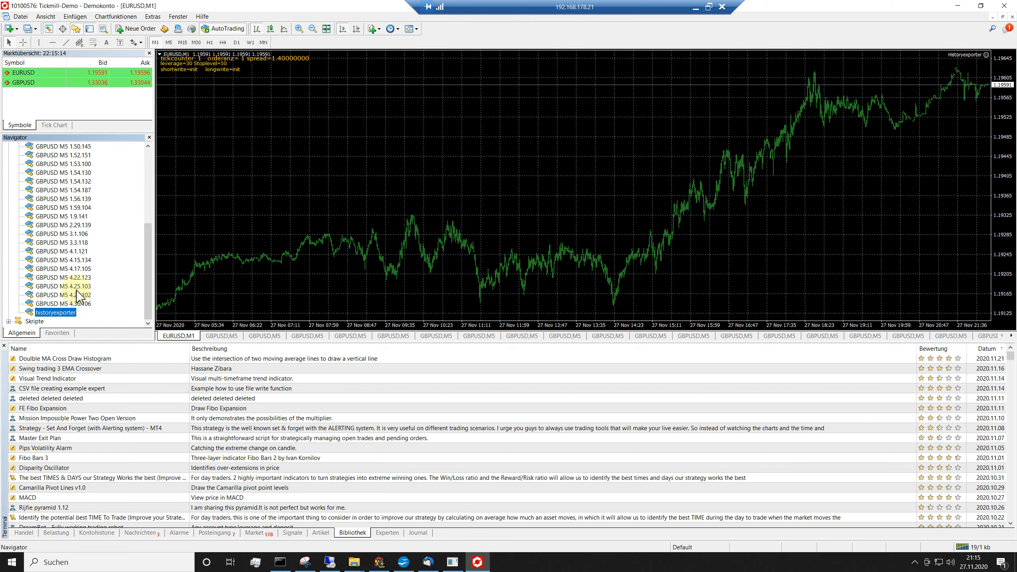
mouse_move(55, 312)
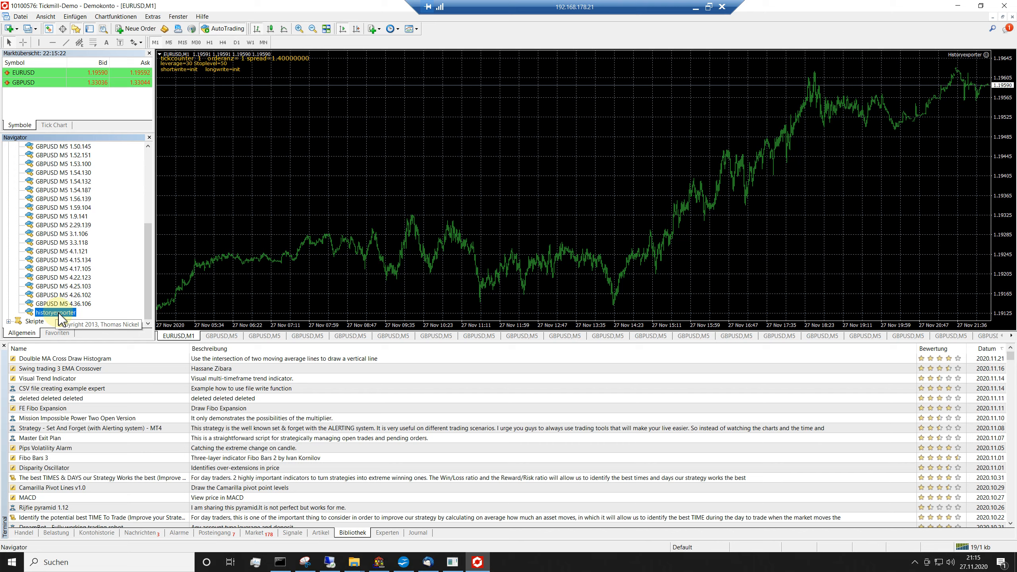
double_click(56, 313)
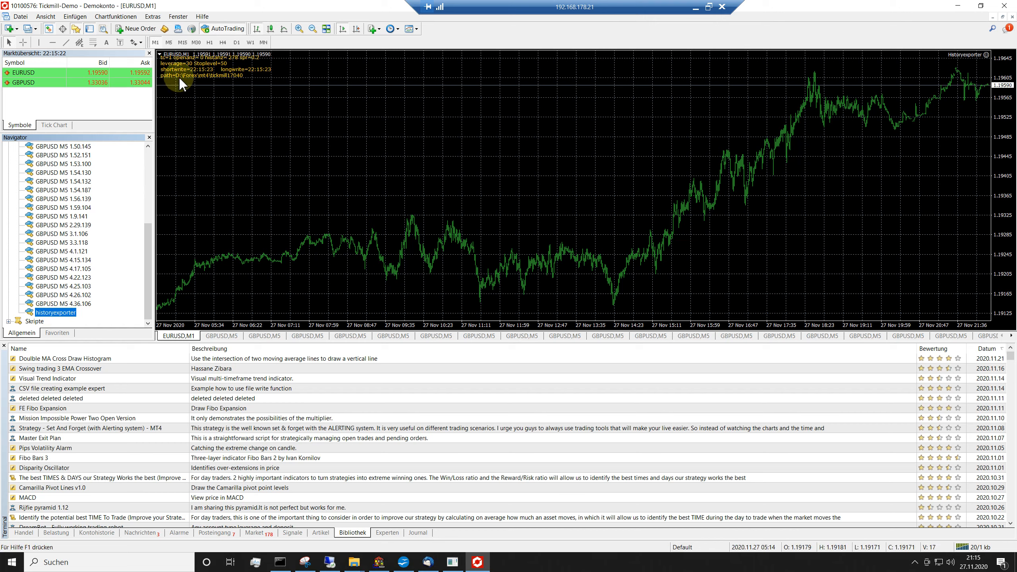
mouse_move(362, 73)
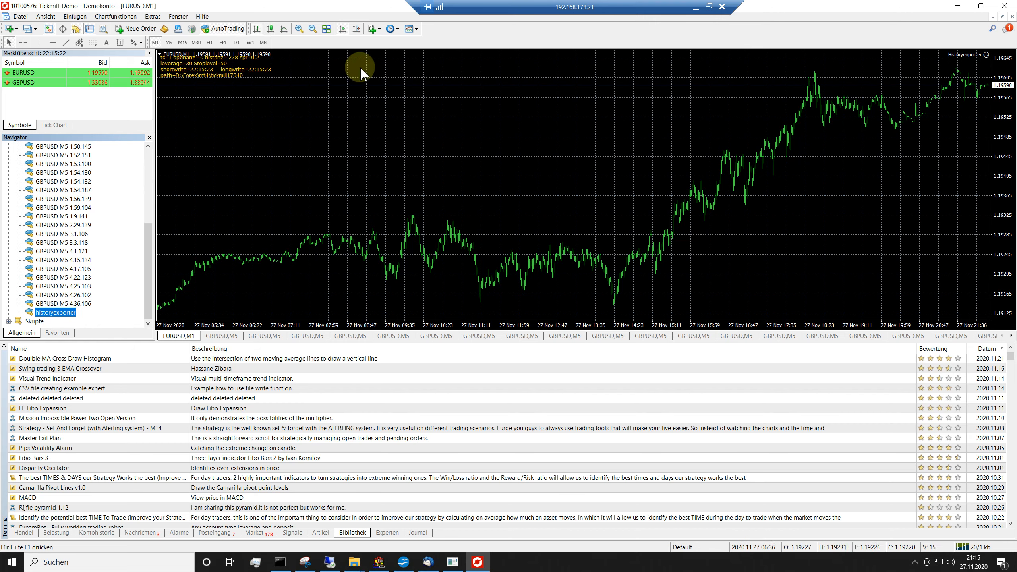
mouse_move(217, 84)
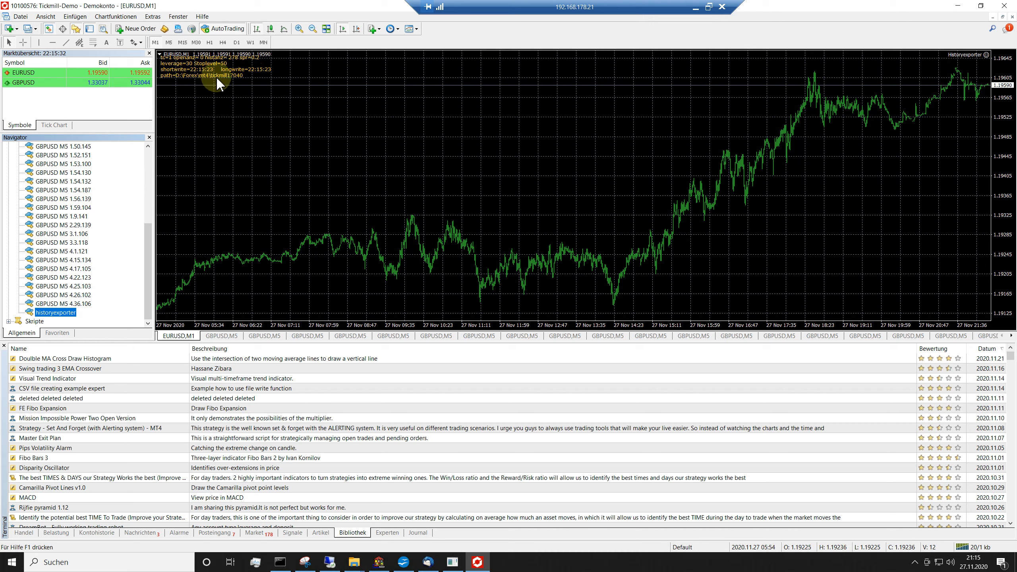
mouse_move(188, 76)
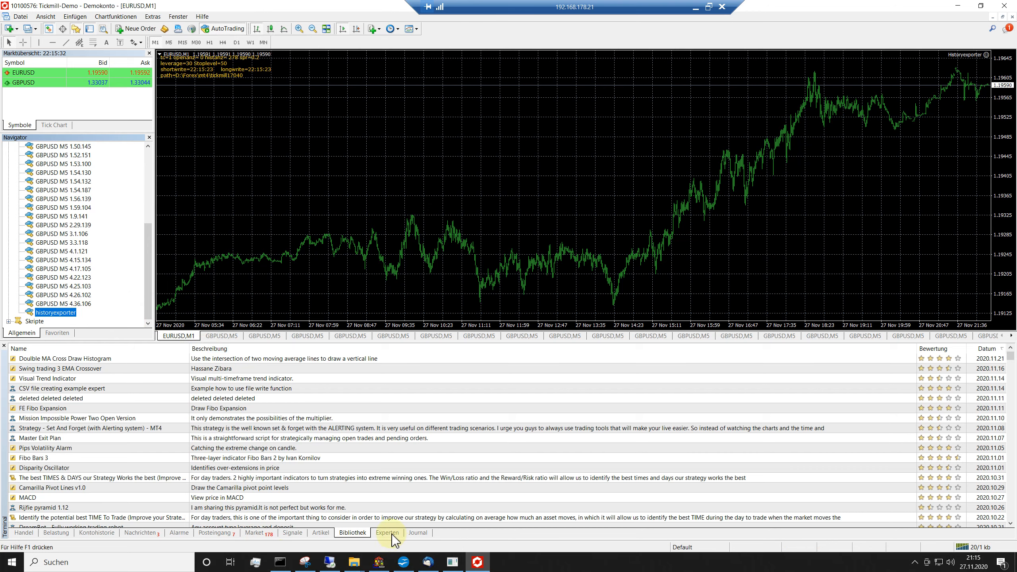
Step: Show the Experten tab log in the Terminal panel
left_click(387, 532)
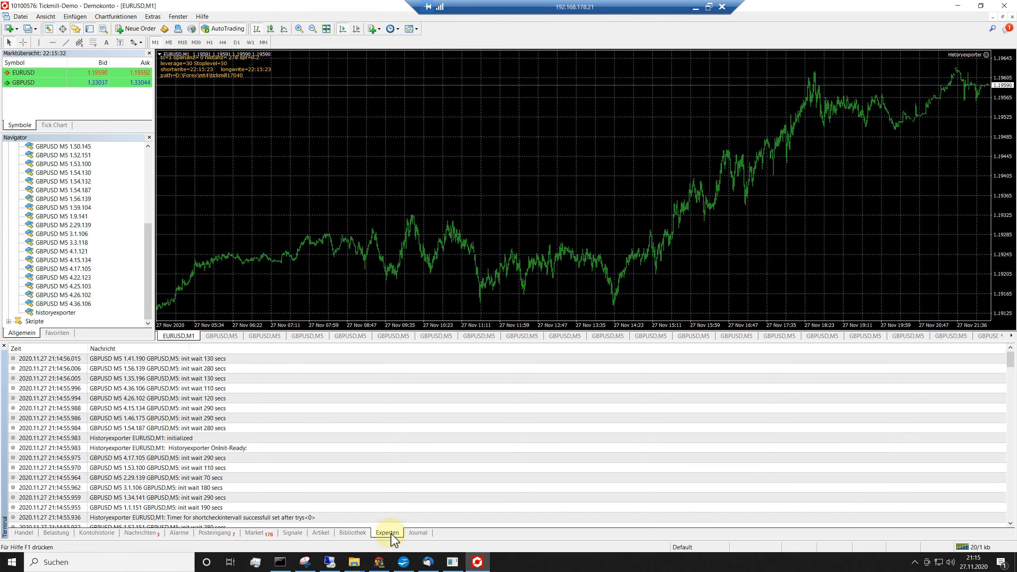
left_click(386, 532)
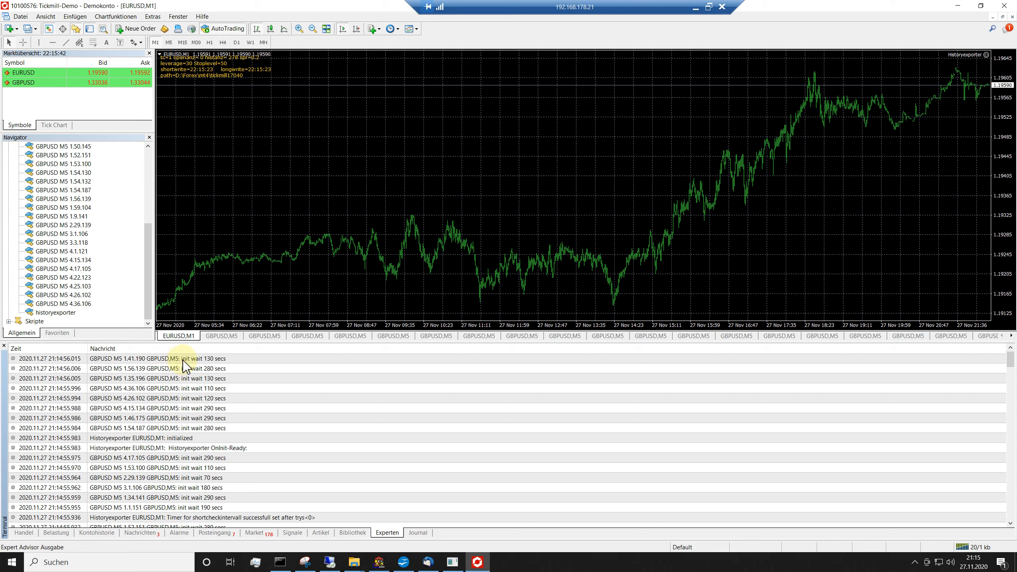
mouse_move(221, 427)
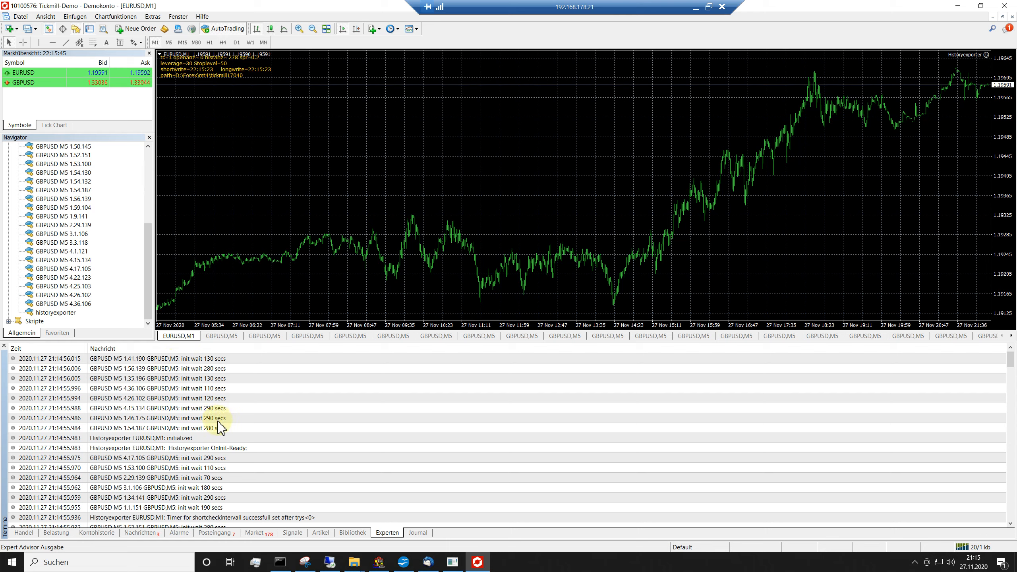
mouse_move(246, 391)
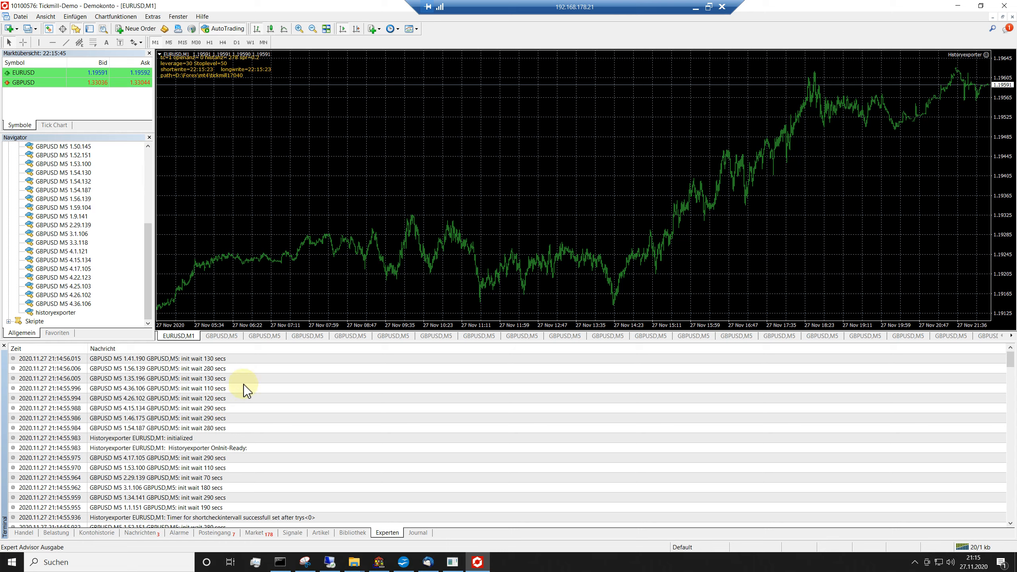
mouse_move(227, 331)
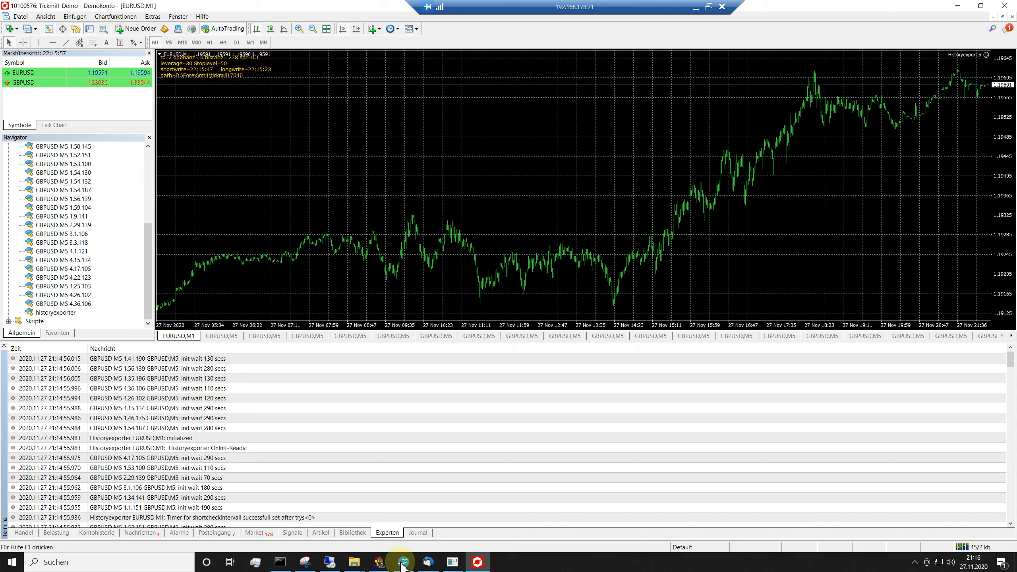
Step: Bring the Monitortool window back in front of MetaTrader
left_click(400, 561)
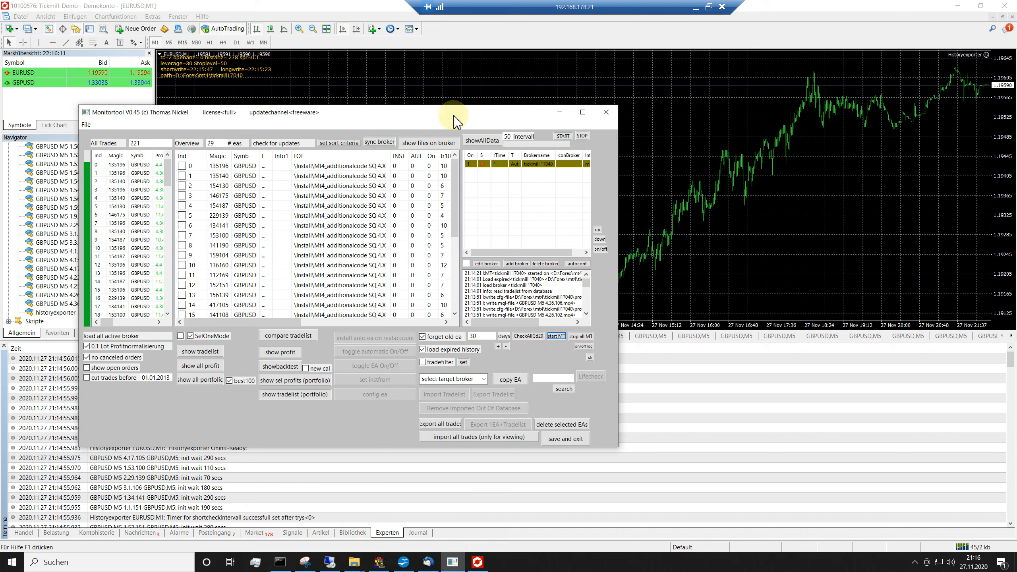
mouse_move(491, 181)
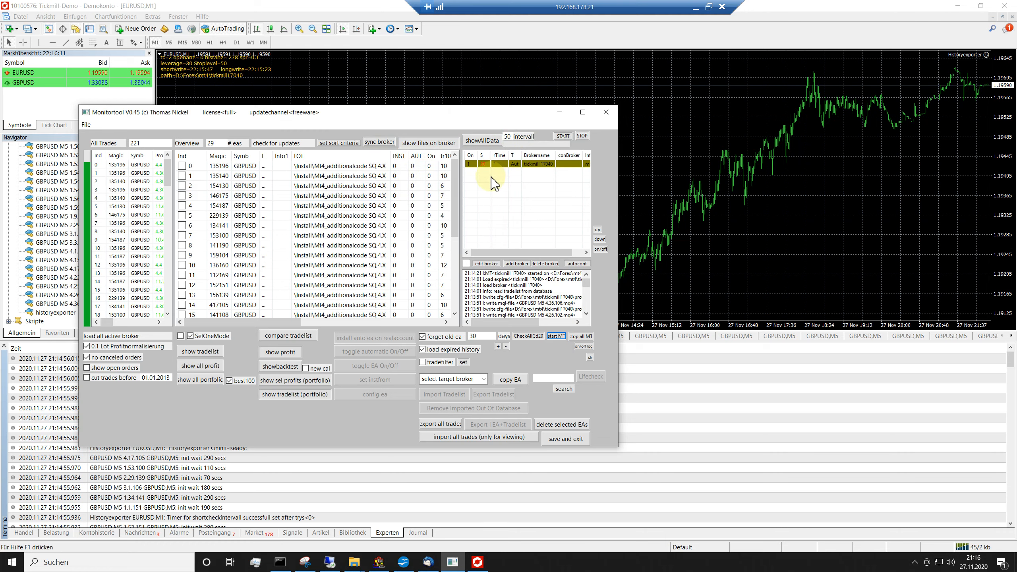
mouse_move(559, 120)
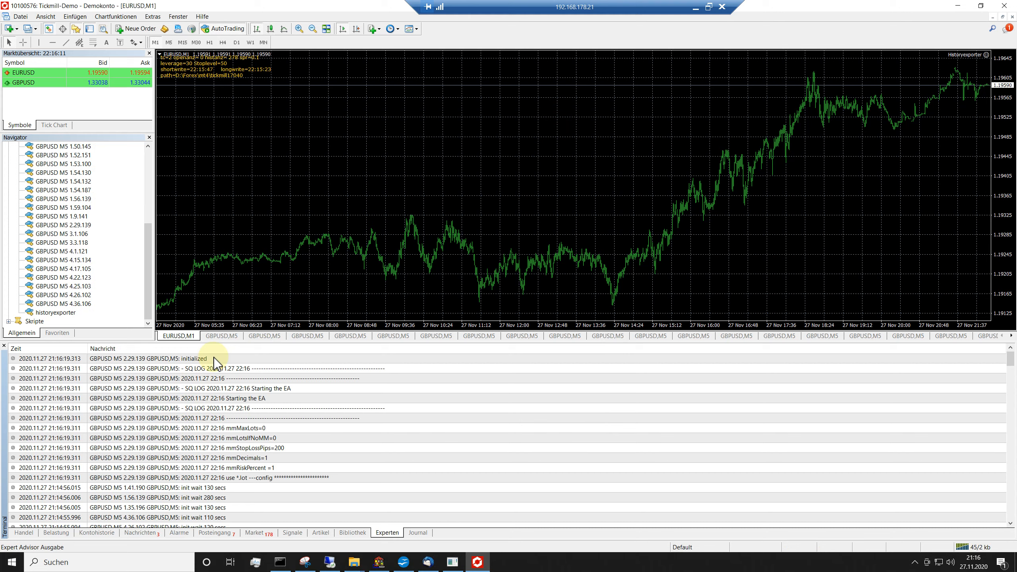
mouse_move(258, 421)
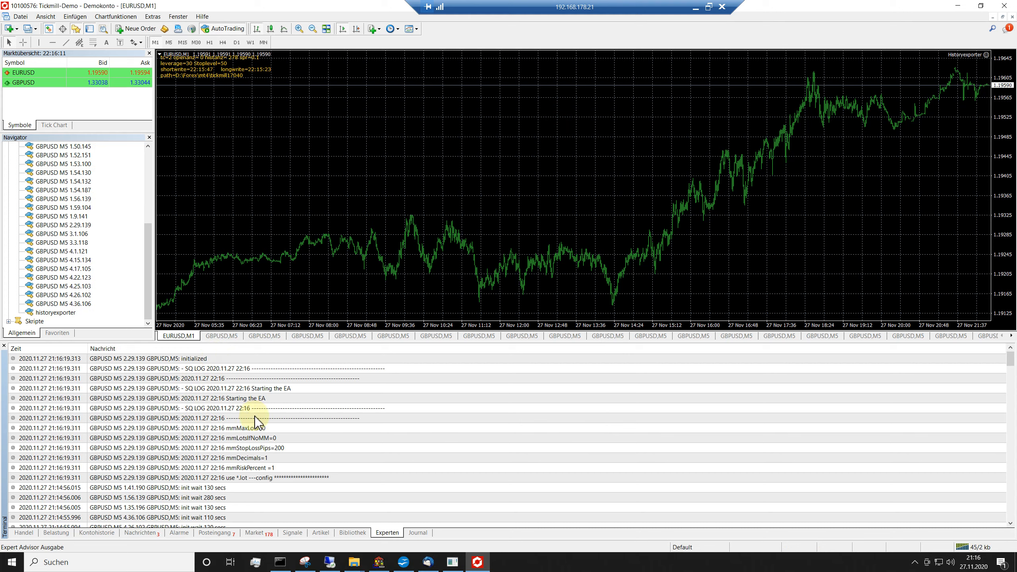
mouse_move(263, 270)
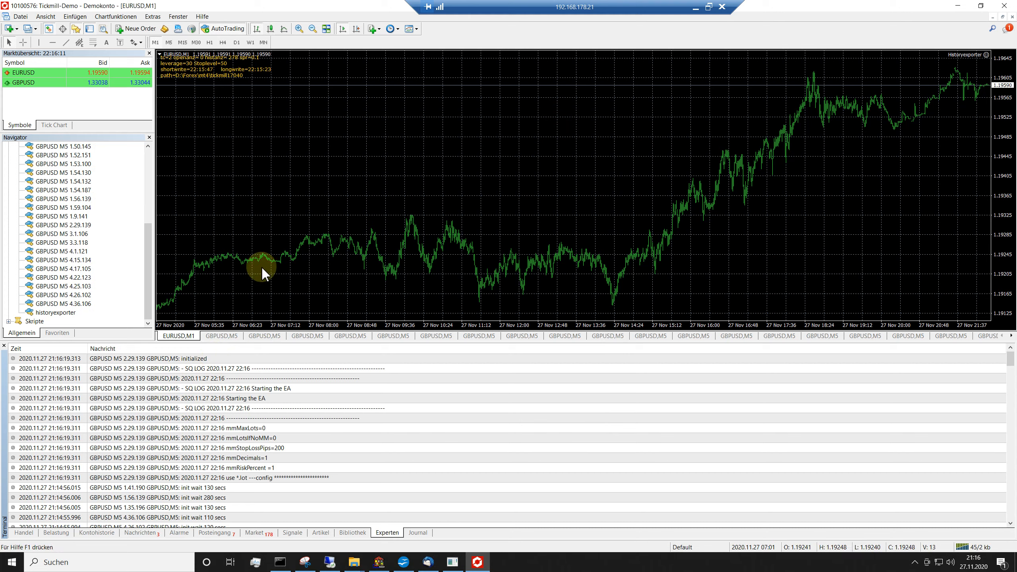
mouse_move(253, 267)
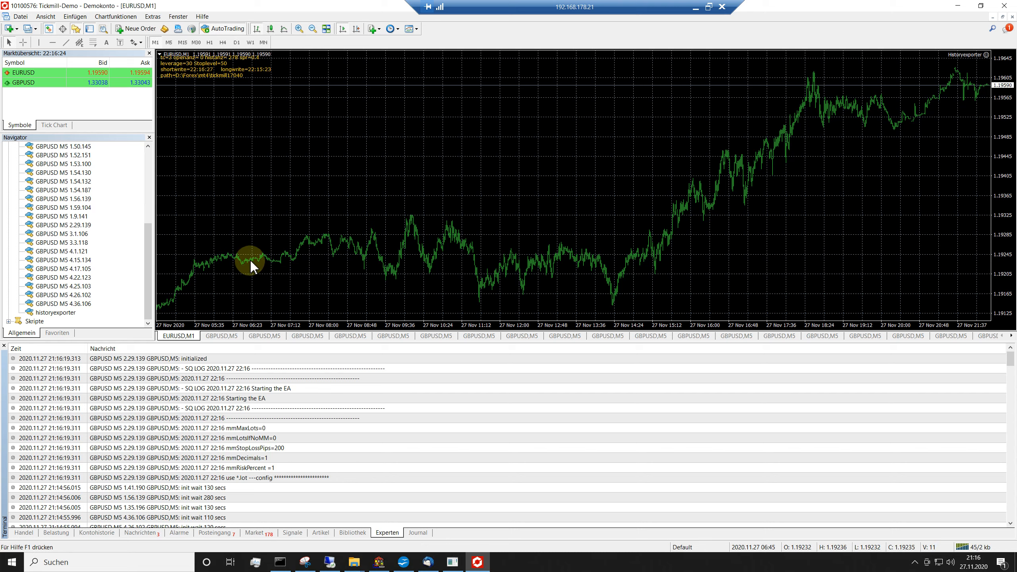
mouse_move(220, 407)
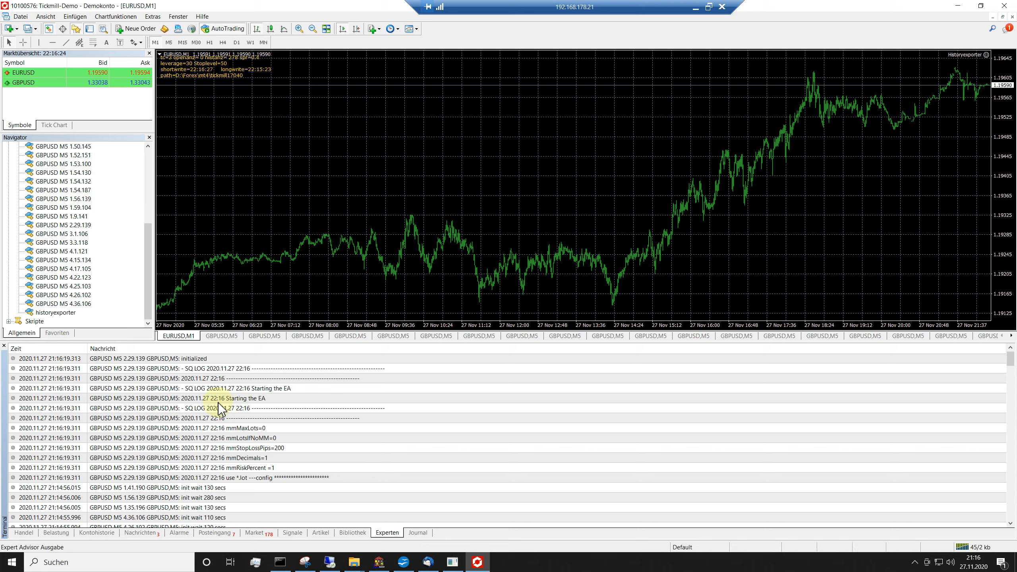
mouse_move(214, 491)
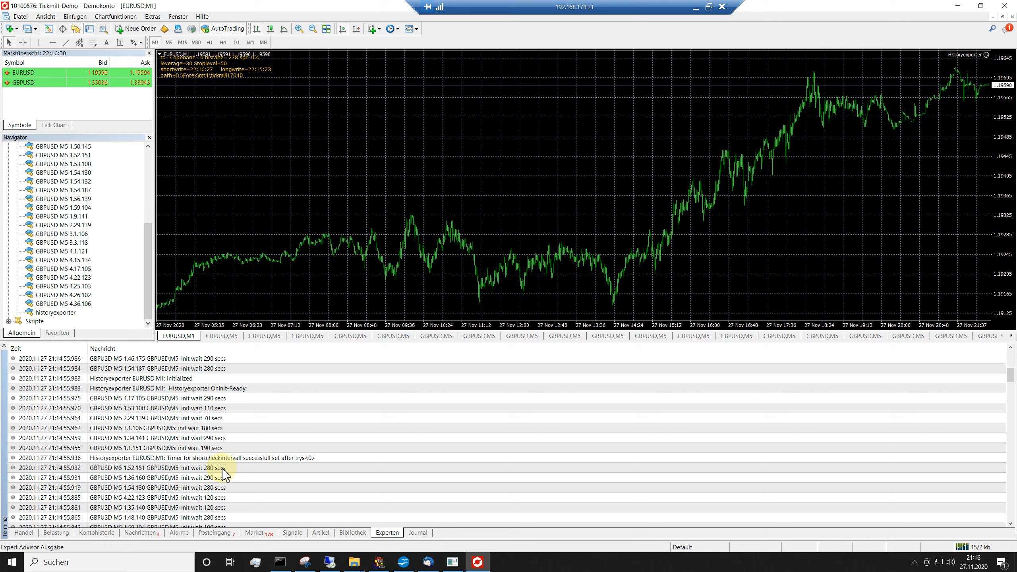
mouse_move(230, 447)
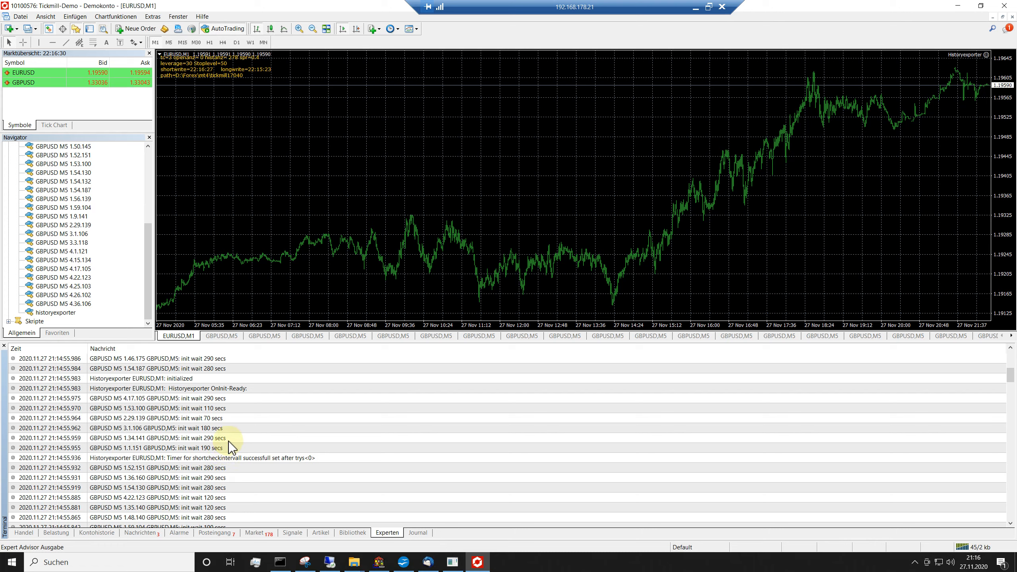
mouse_move(211, 424)
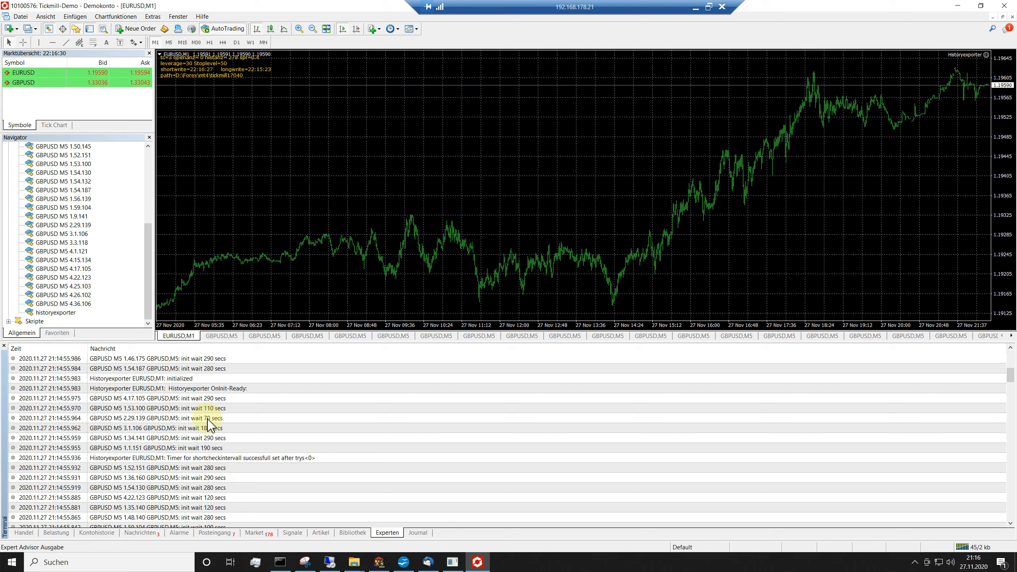
mouse_move(310, 220)
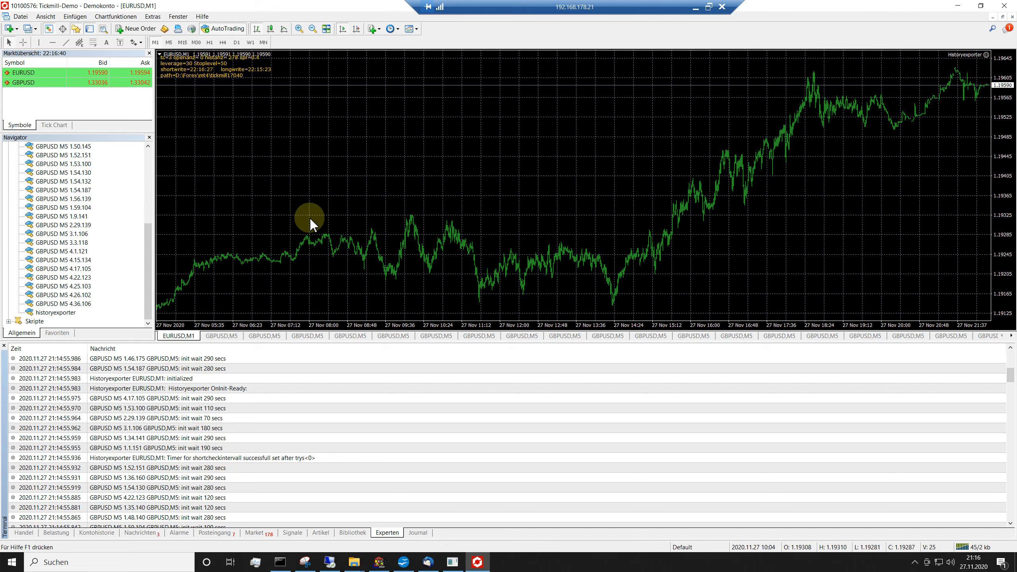
mouse_move(312, 342)
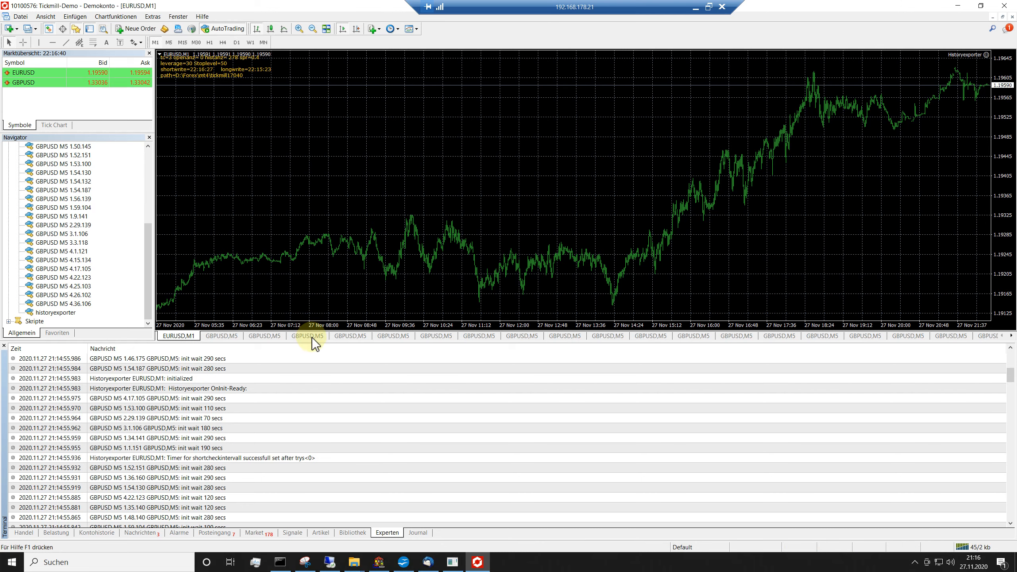
Step: Switch through the GBPUSD,M5 chart tabs to strategy 1.41.108
left_click(308, 335)
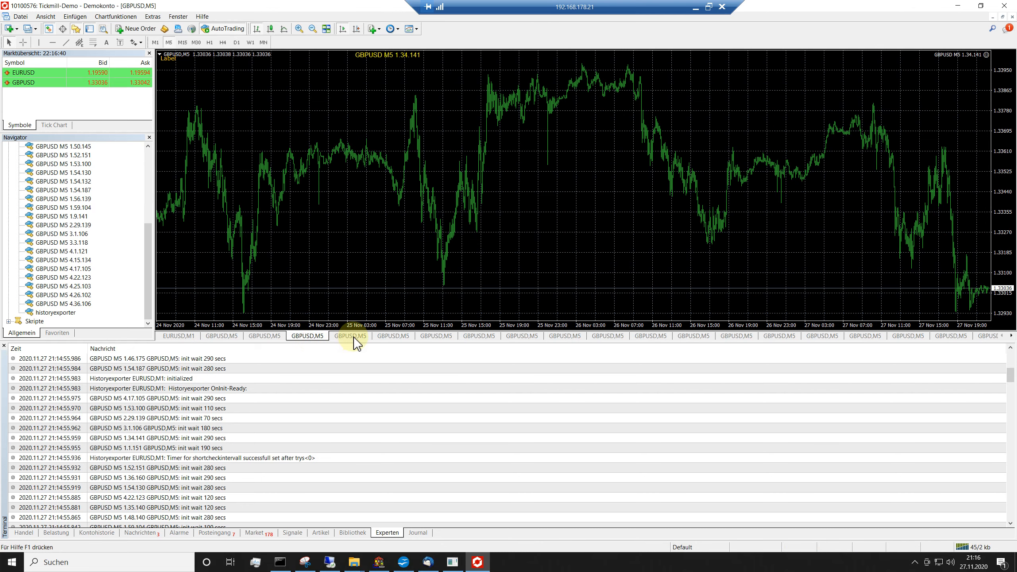
left_click(392, 337)
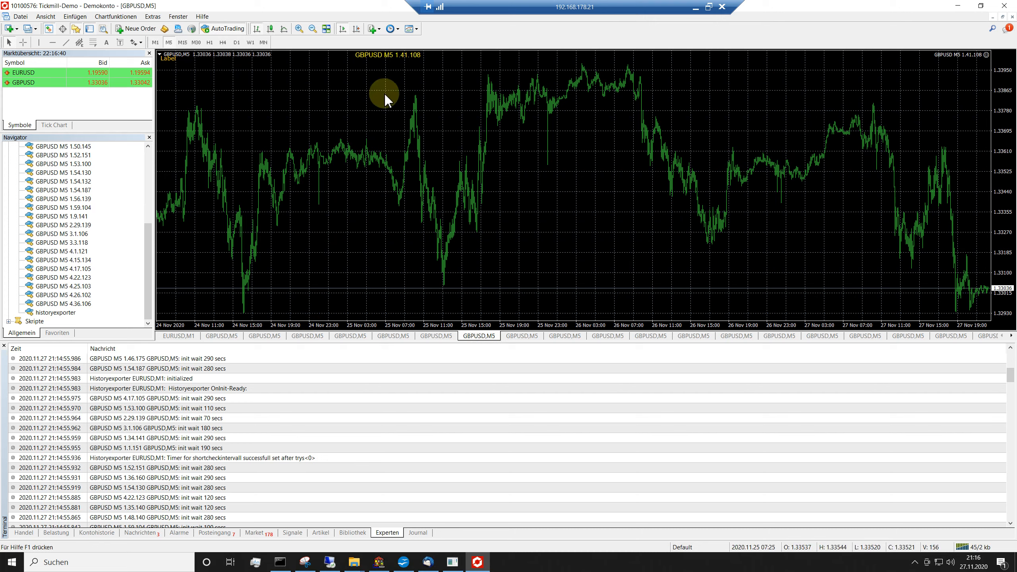
mouse_move(964, 93)
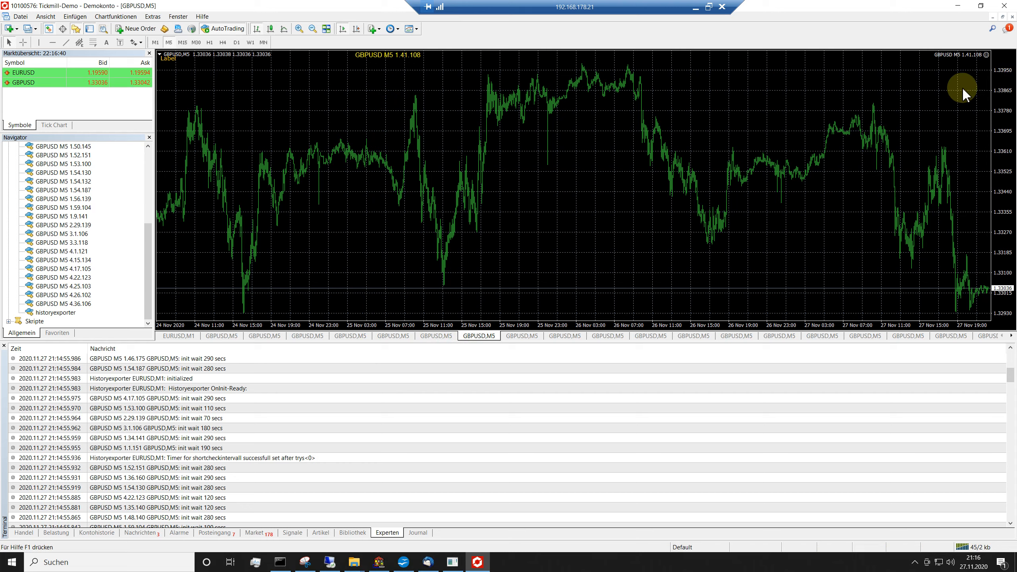
mouse_move(952, 161)
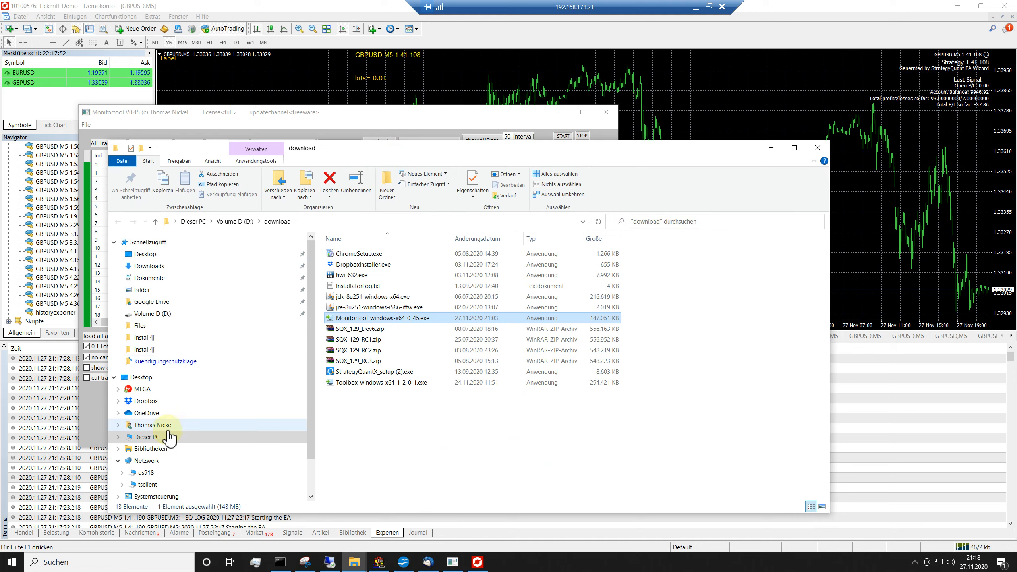
Step: Browse from Dieser PC through C:\forex\monitortool to the bin folder
left_click(148, 436)
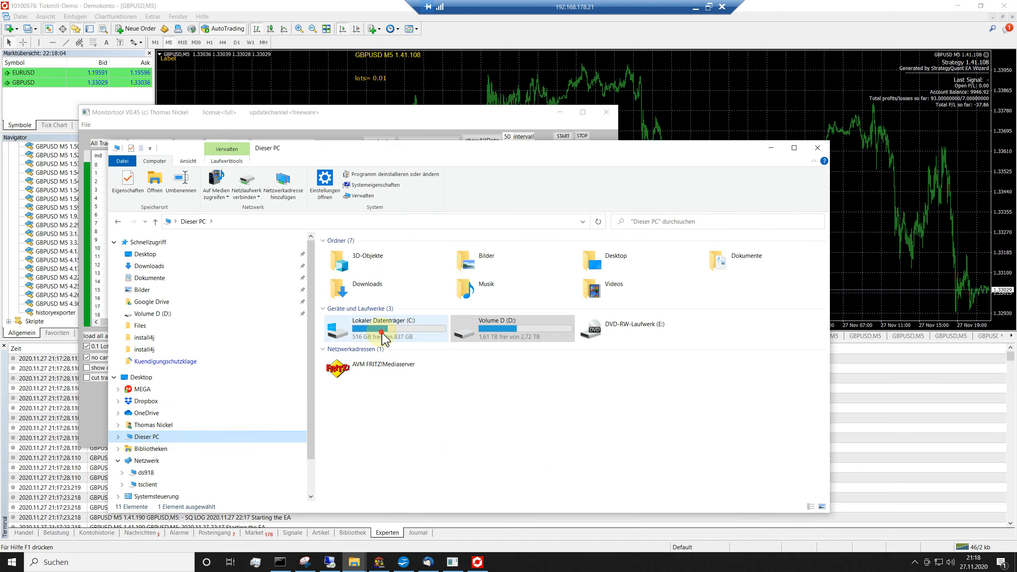
double_click(384, 329)
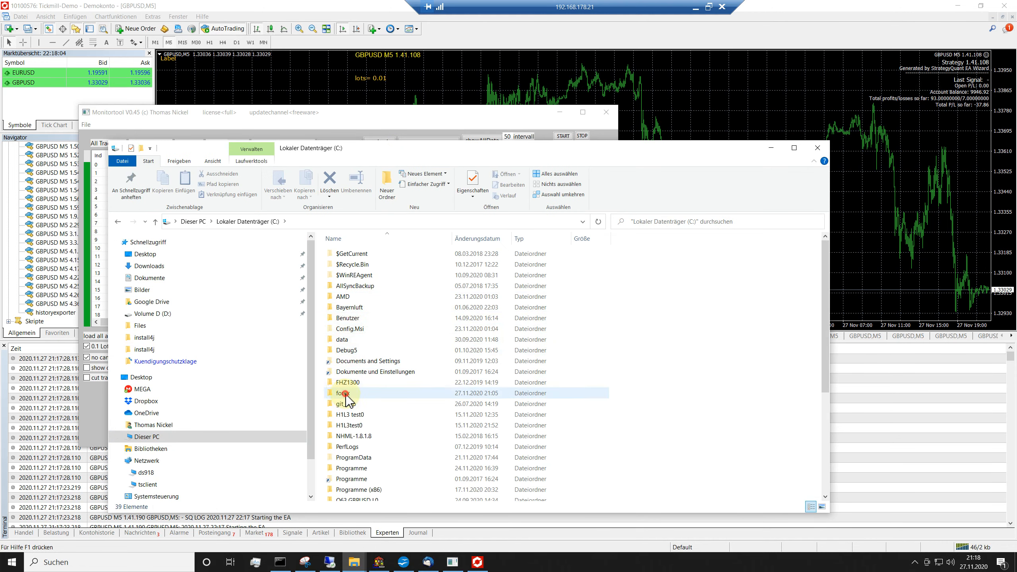
double_click(340, 392)
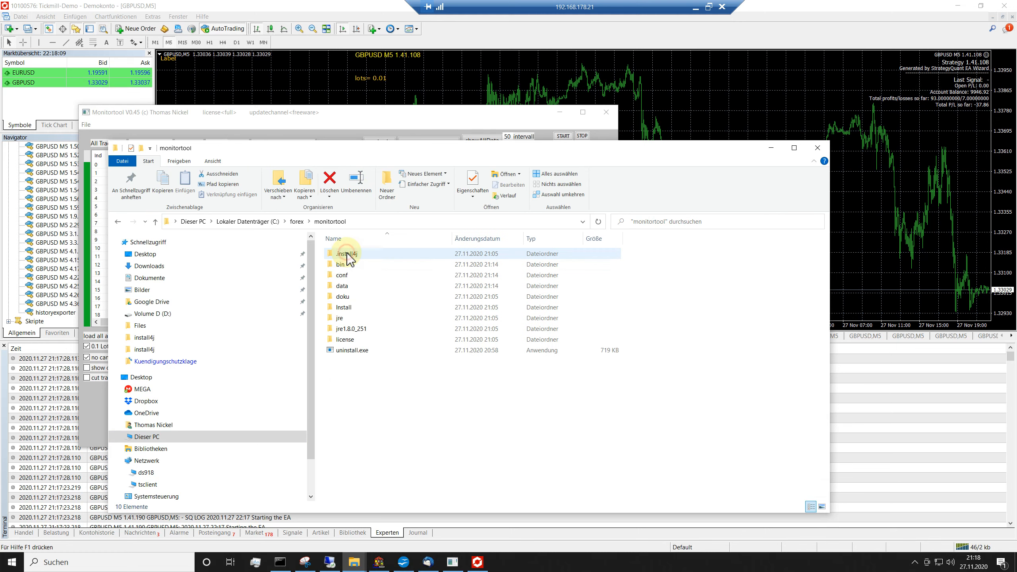
double_click(341, 264)
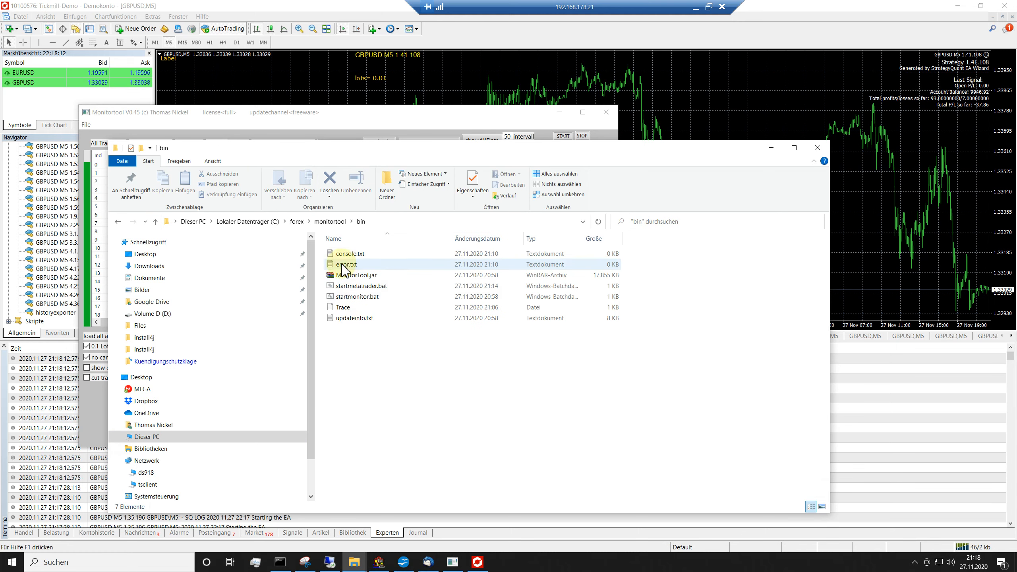
Step: Open updateinfo.txt to read the change log, then close Editor
left_click(347, 265)
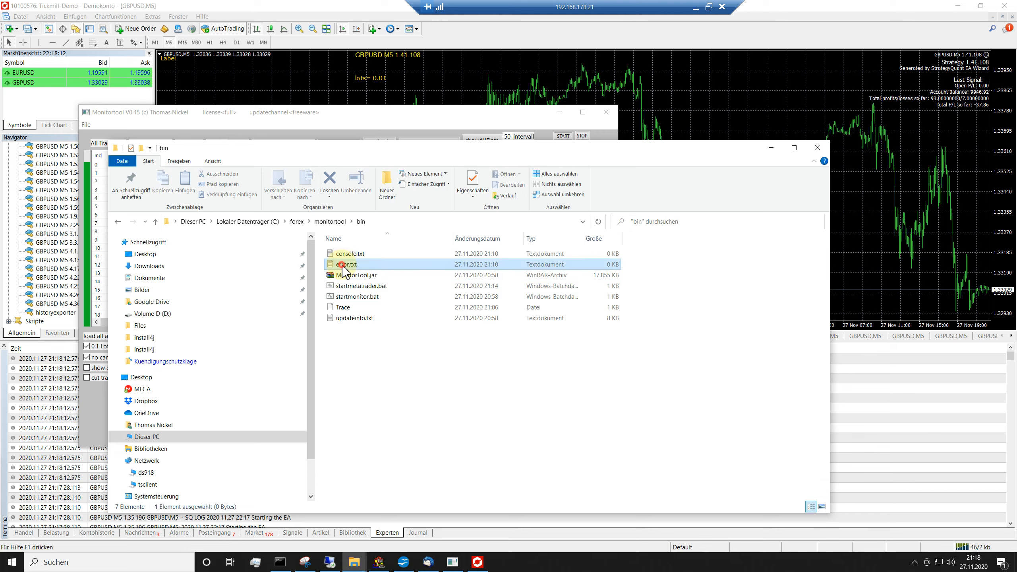
mouse_move(332, 267)
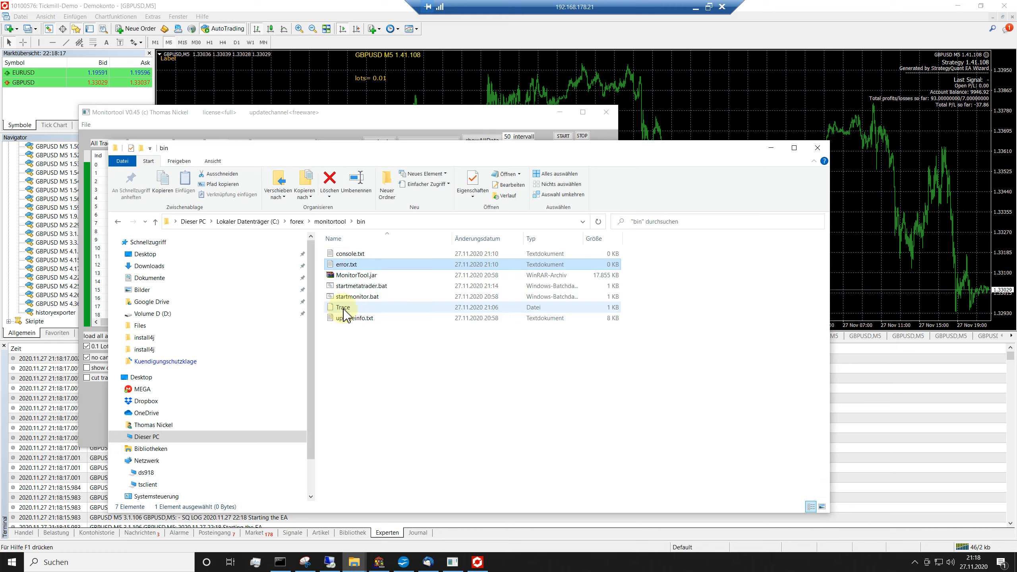
left_click(358, 318)
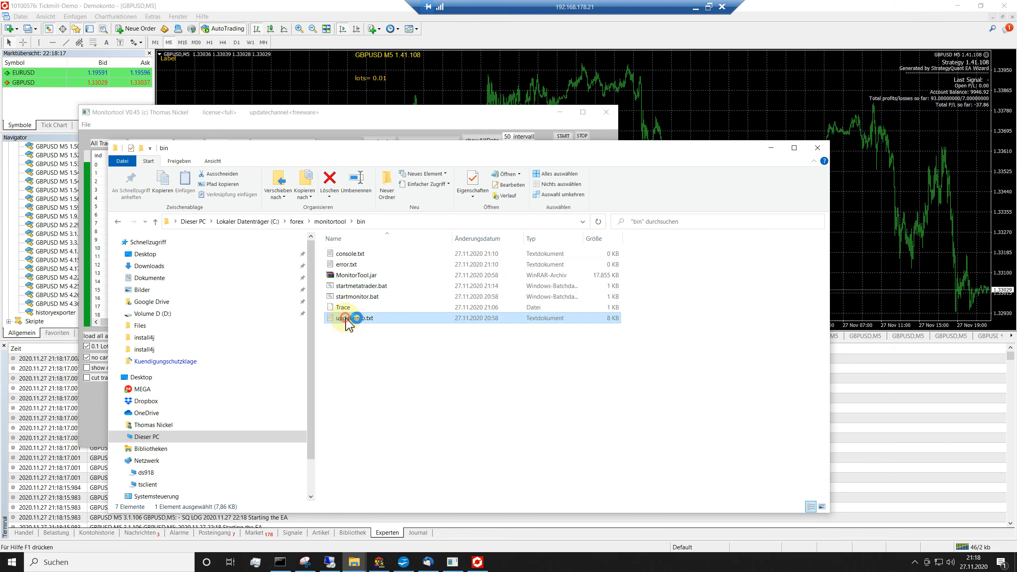
double_click(355, 318)
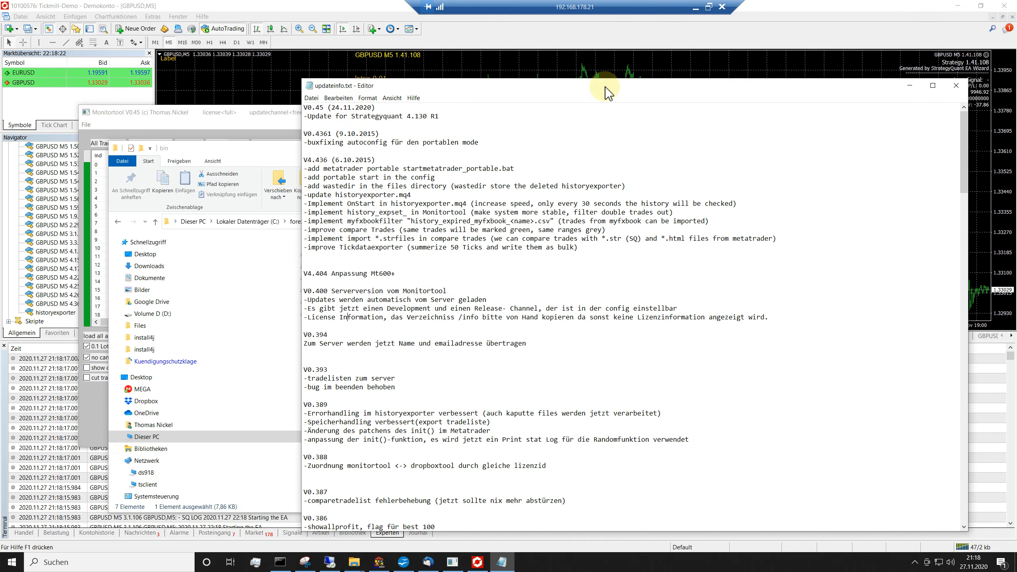
left_click(956, 85)
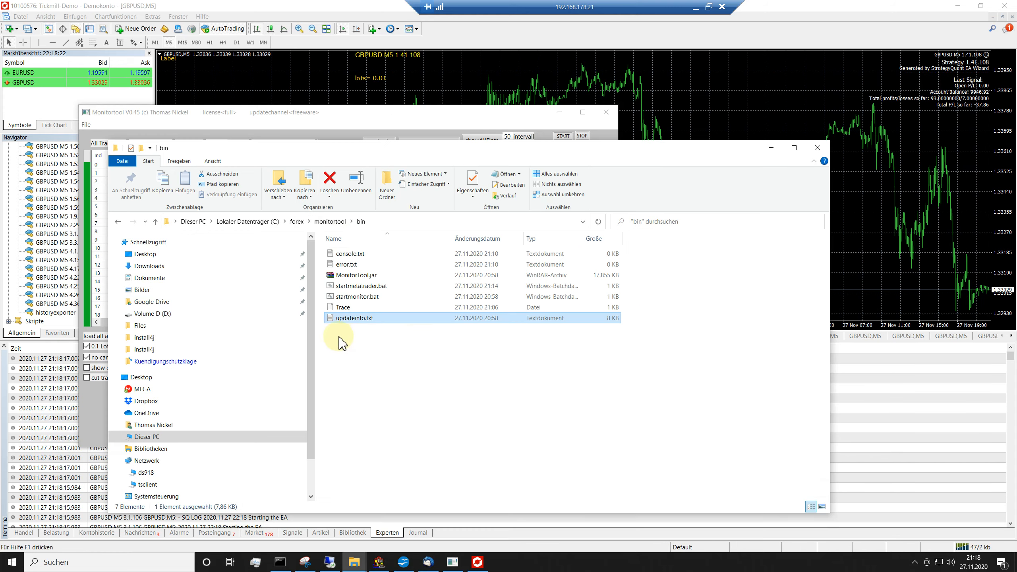
Step: Browse the monitortool doku folder, then open conf and select config.xml
left_click(357, 296)
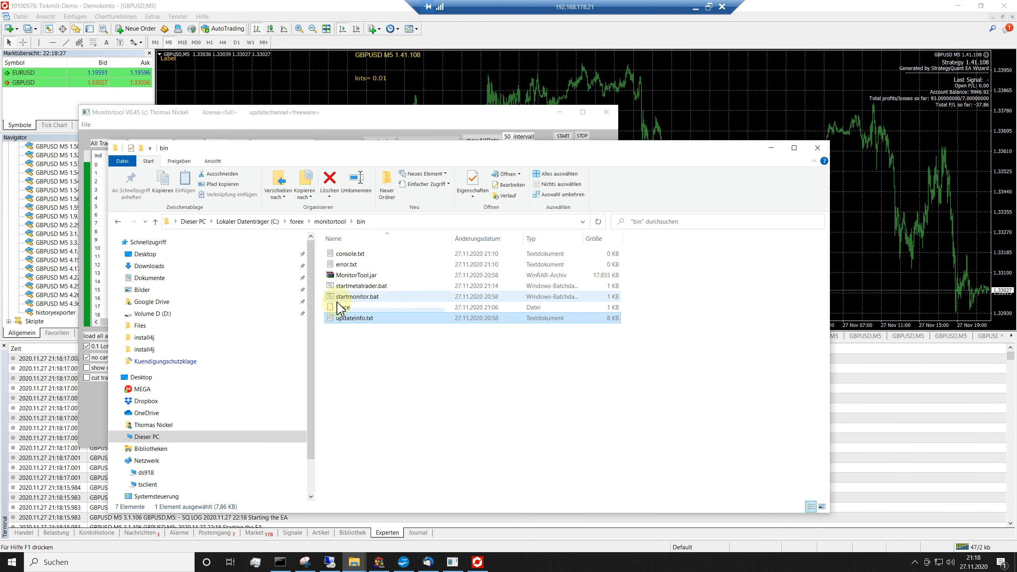
mouse_move(351, 301)
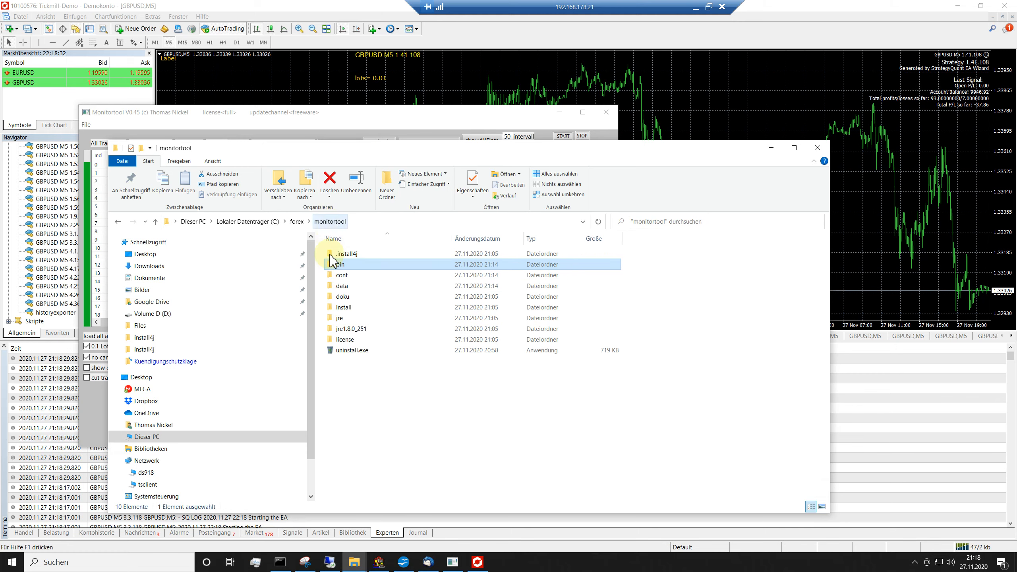
double_click(342, 297)
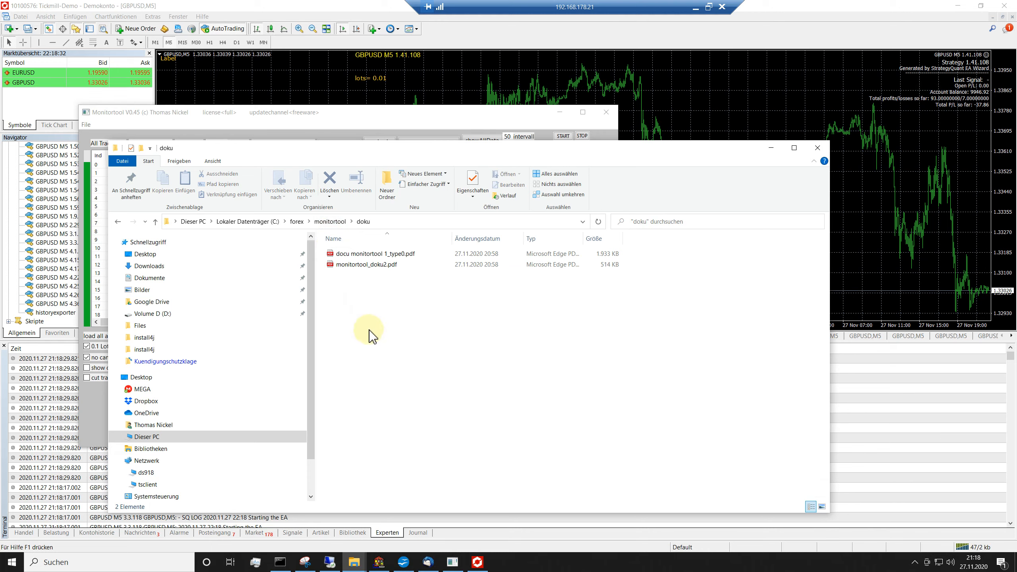
mouse_move(333, 226)
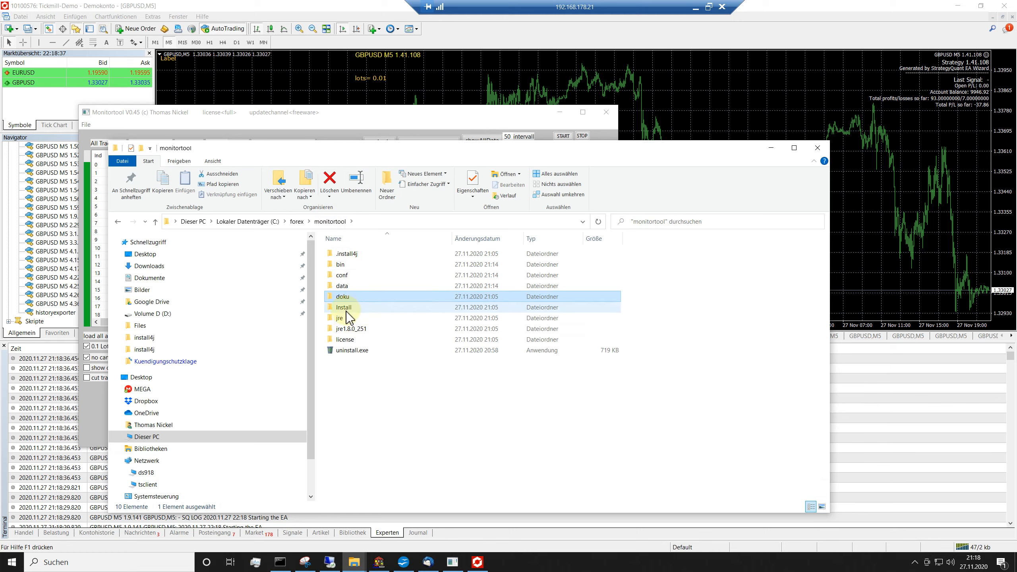
left_click(342, 296)
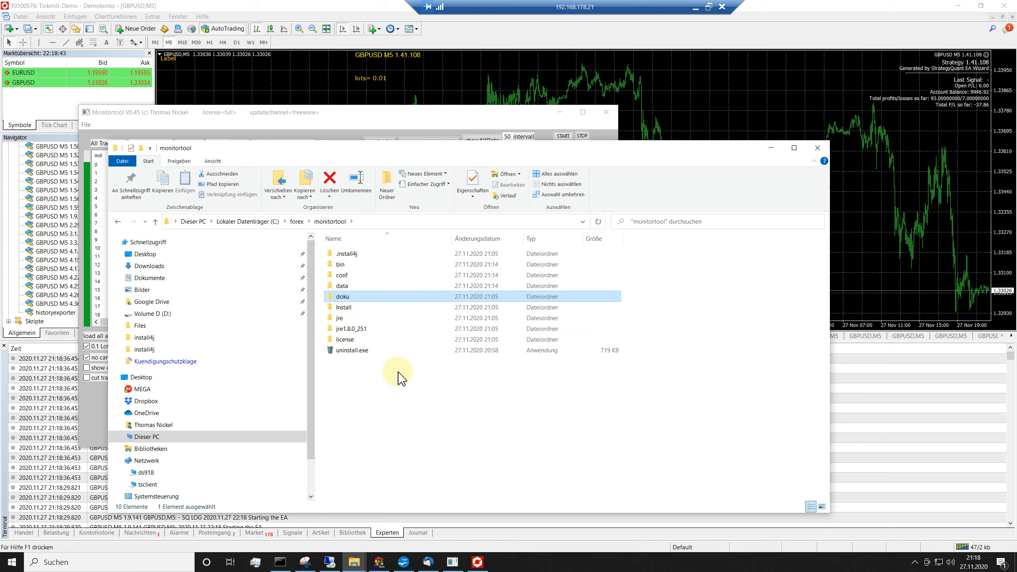
mouse_move(347, 282)
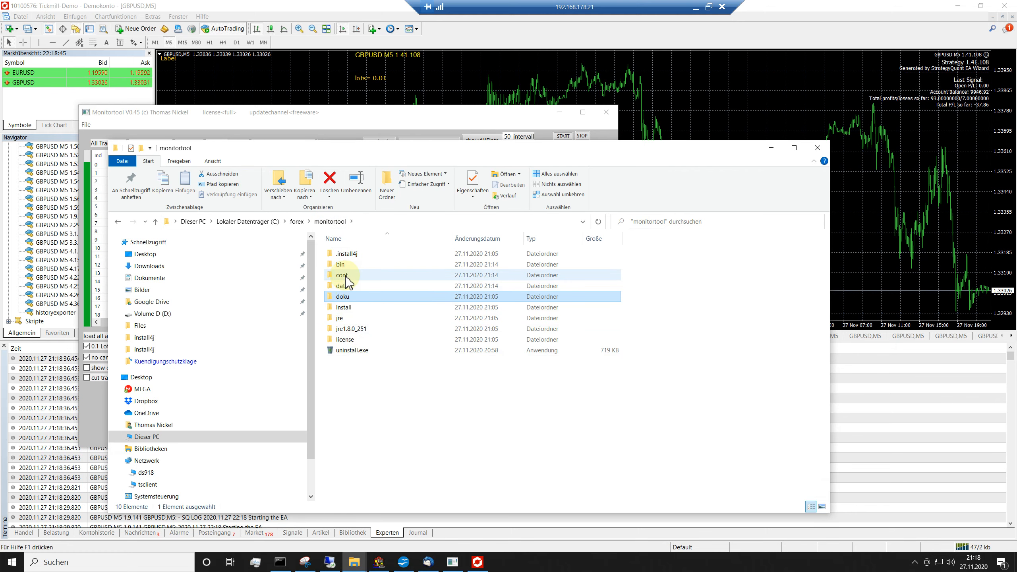
double_click(341, 275)
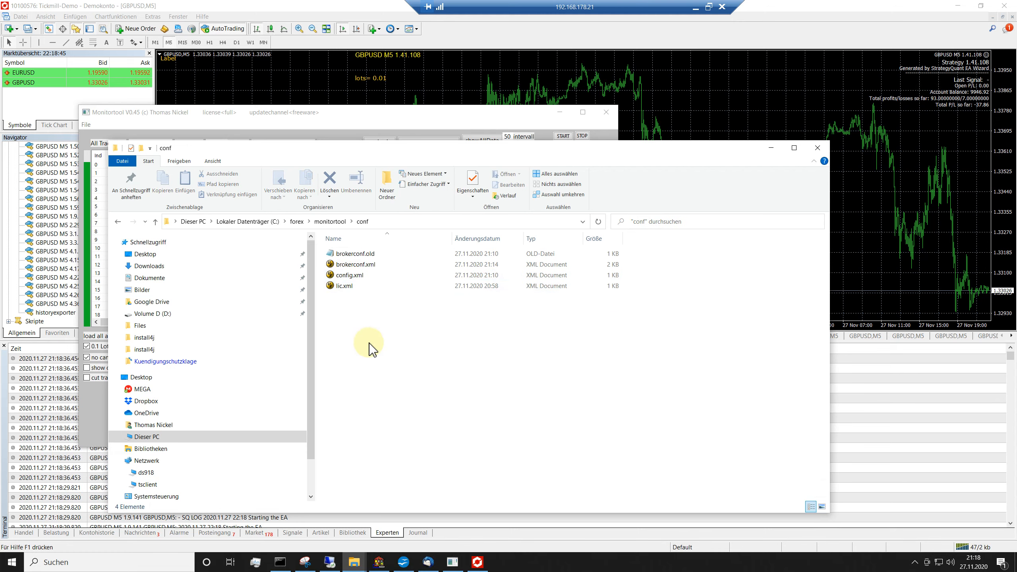
left_click(349, 274)
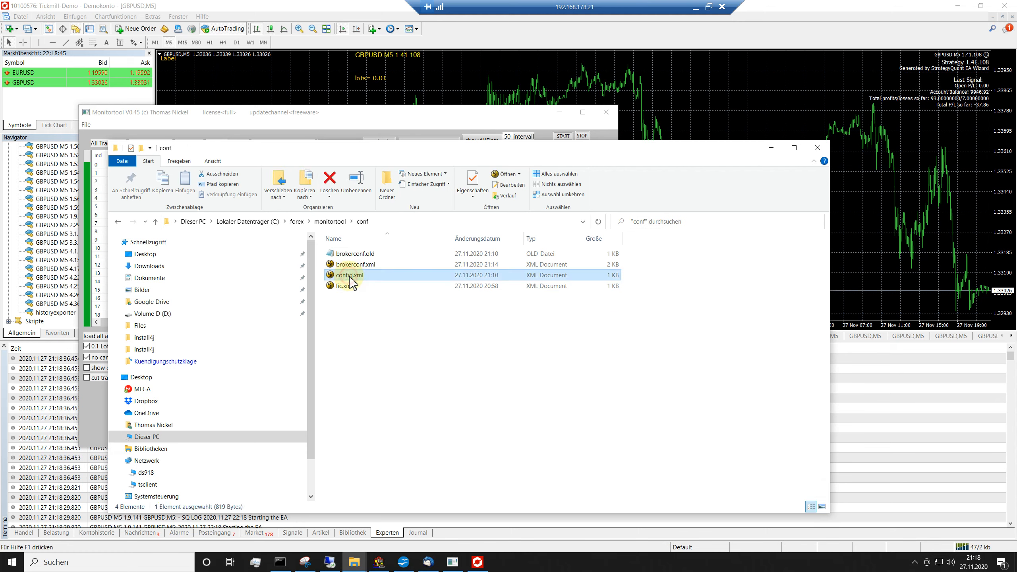